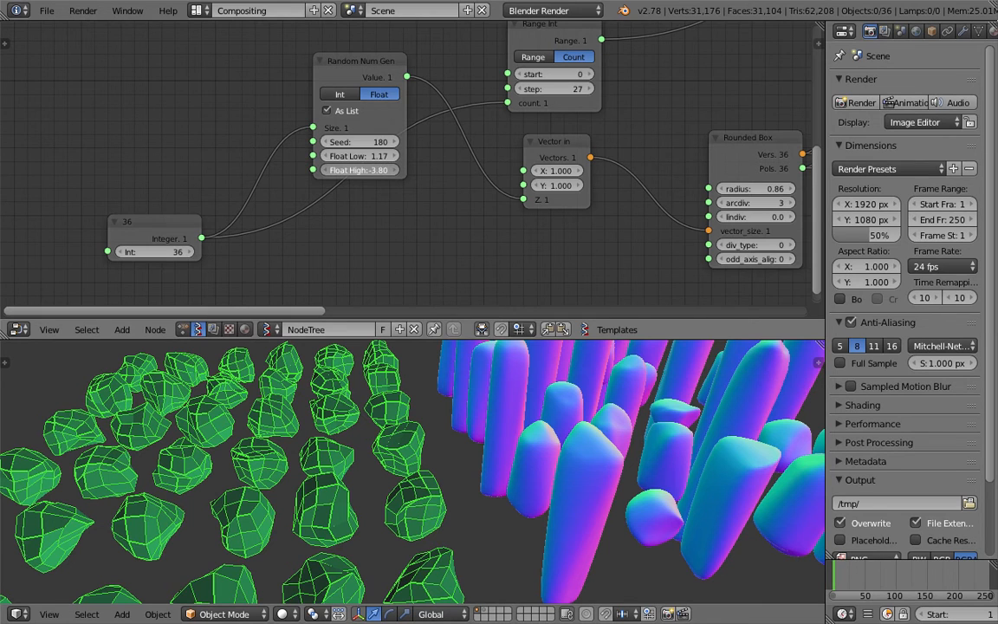
# - Set the Random Num Gen float low to -1.13 and lower the upper limit for taller boxes
pyautogui.write('-1.13')
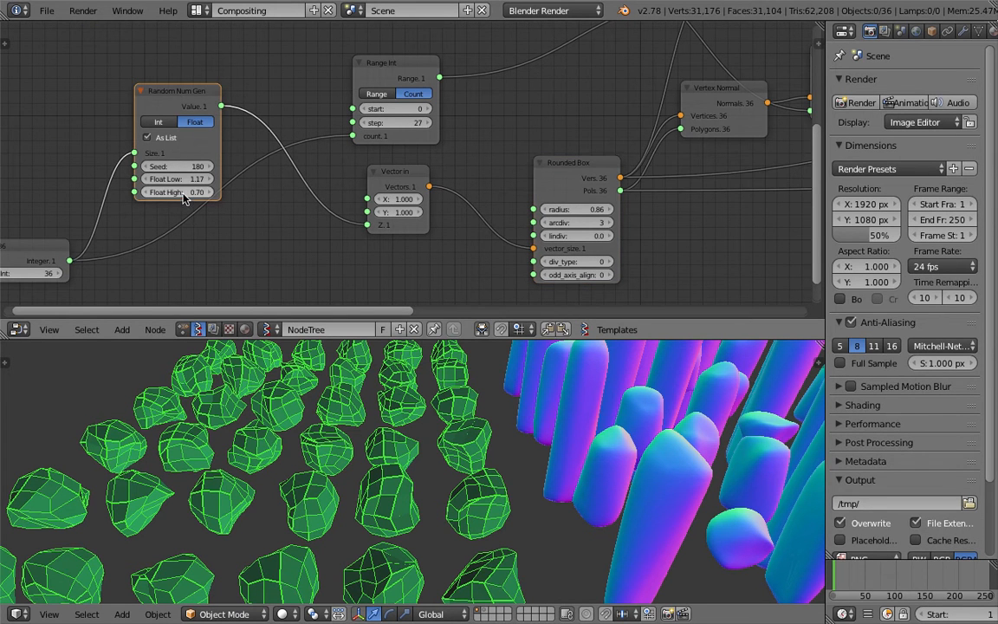
pyautogui.moveTo(177, 191); pyautogui.dragTo(200, 191)
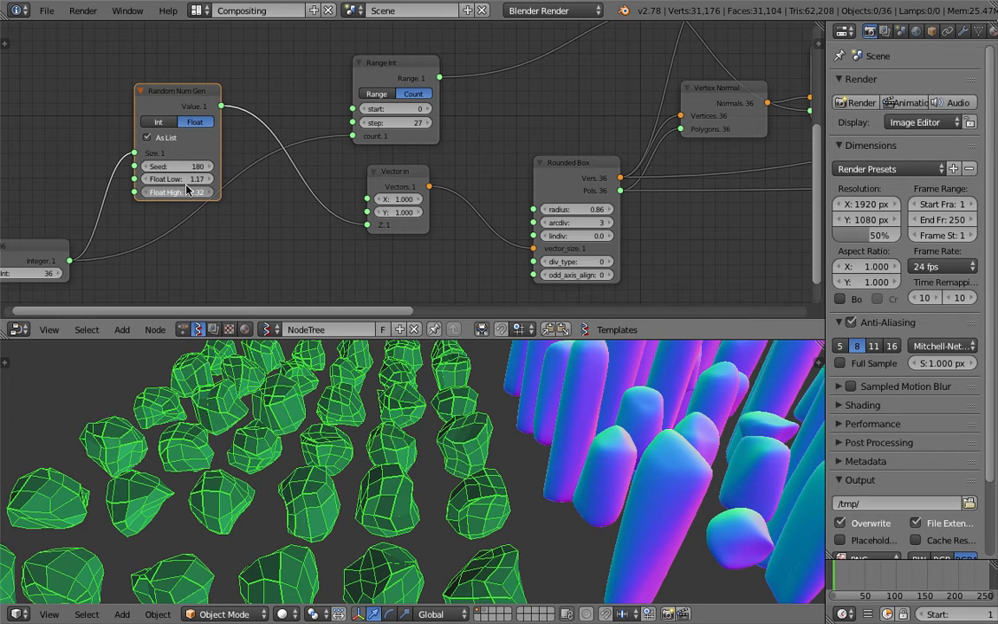
pyautogui.click(177, 191)
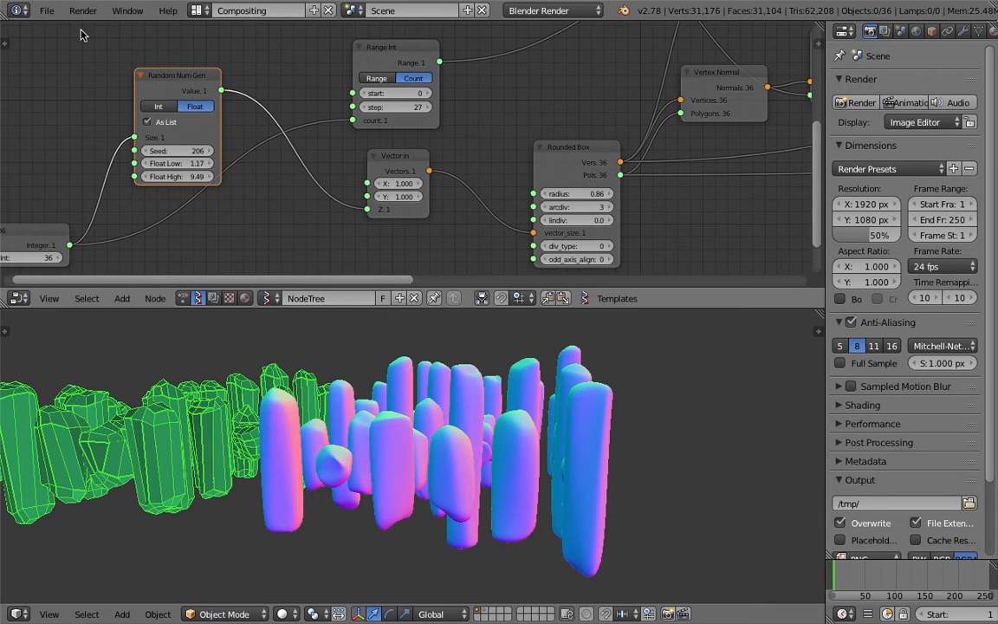
# - Reload the start-up file, delete the default cube and create a new Sverchok node tree
pyautogui.click(45, 11)
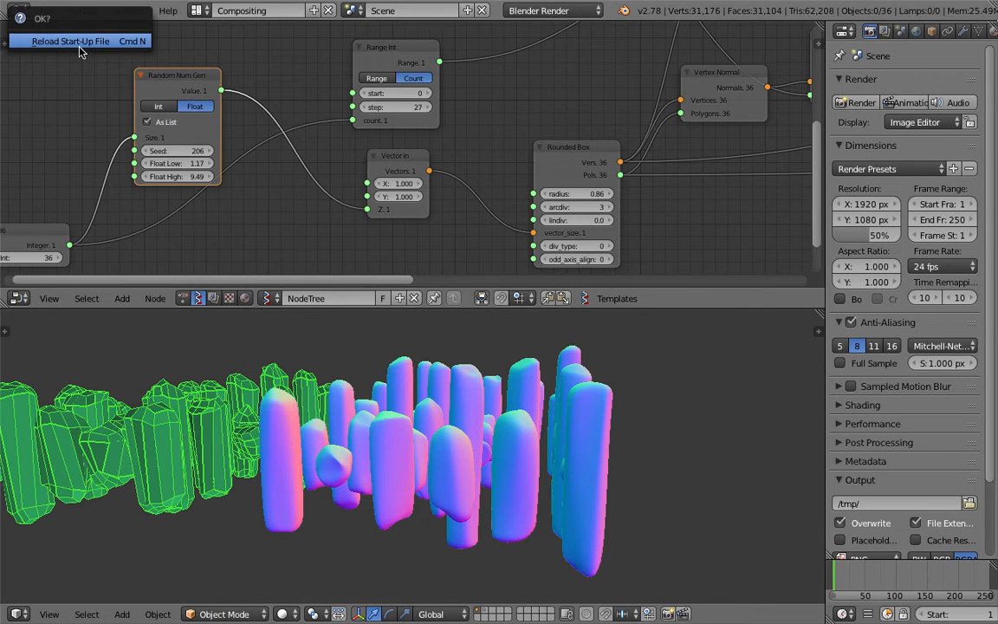
pyautogui.click(69, 42)
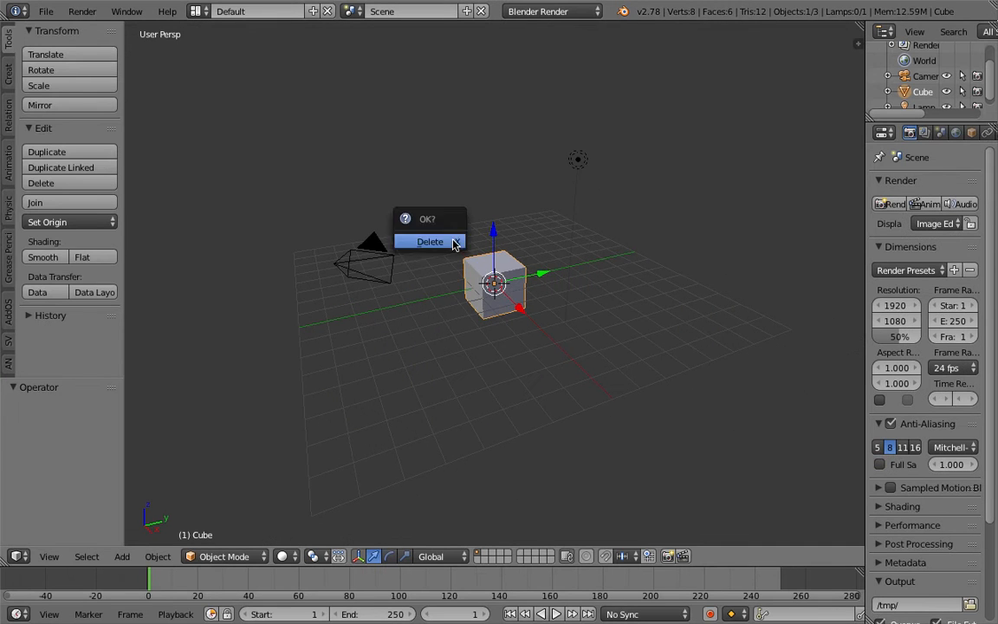
pyautogui.click(429, 241)
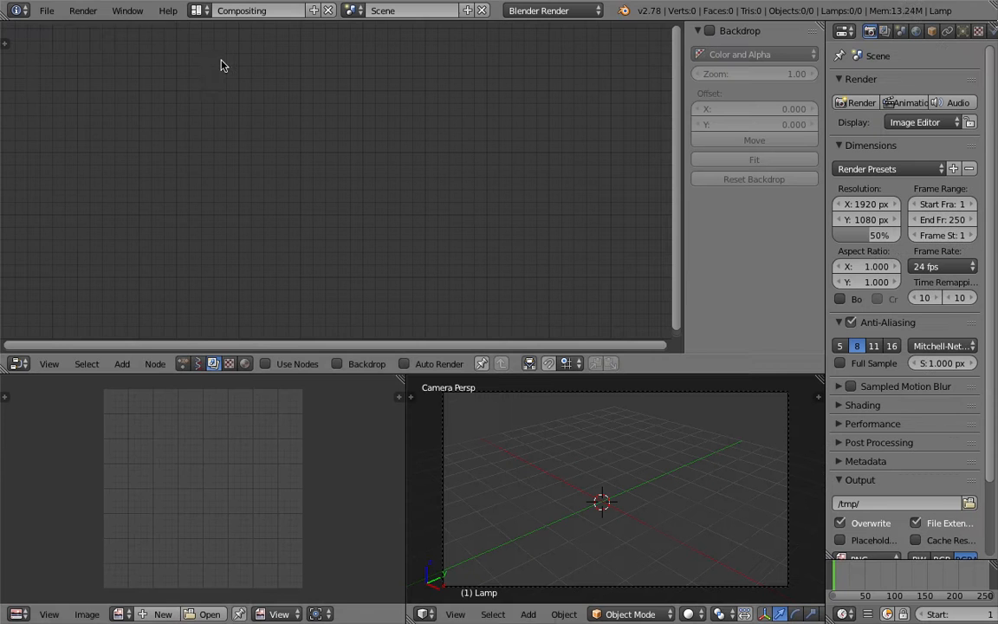
pyautogui.click(46, 10)
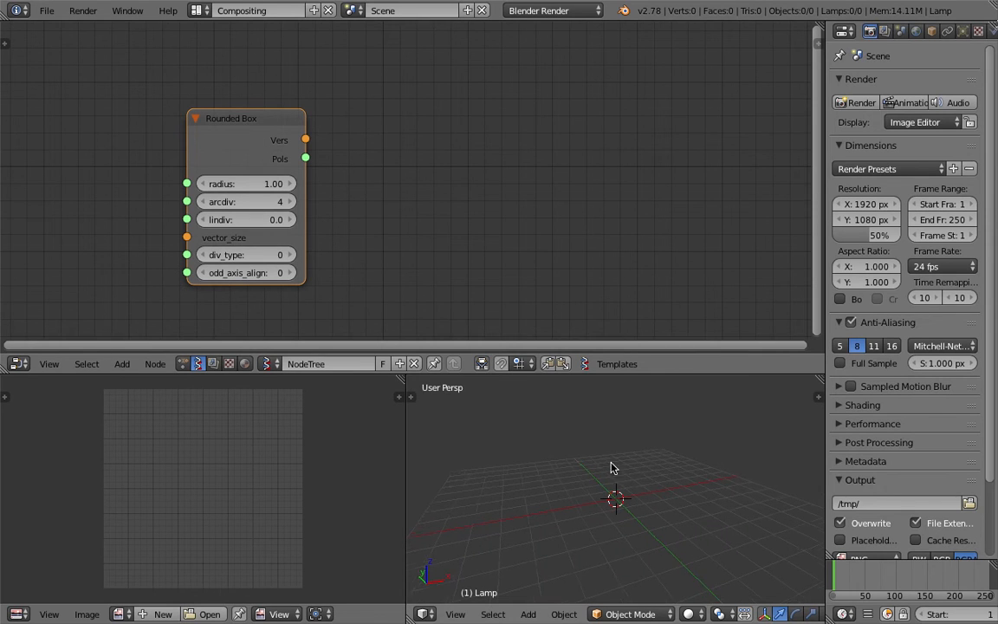
# - Feed the Rounded Box into a Viewer Draw node with a Vector In node setting its size
pyautogui.write('vi')
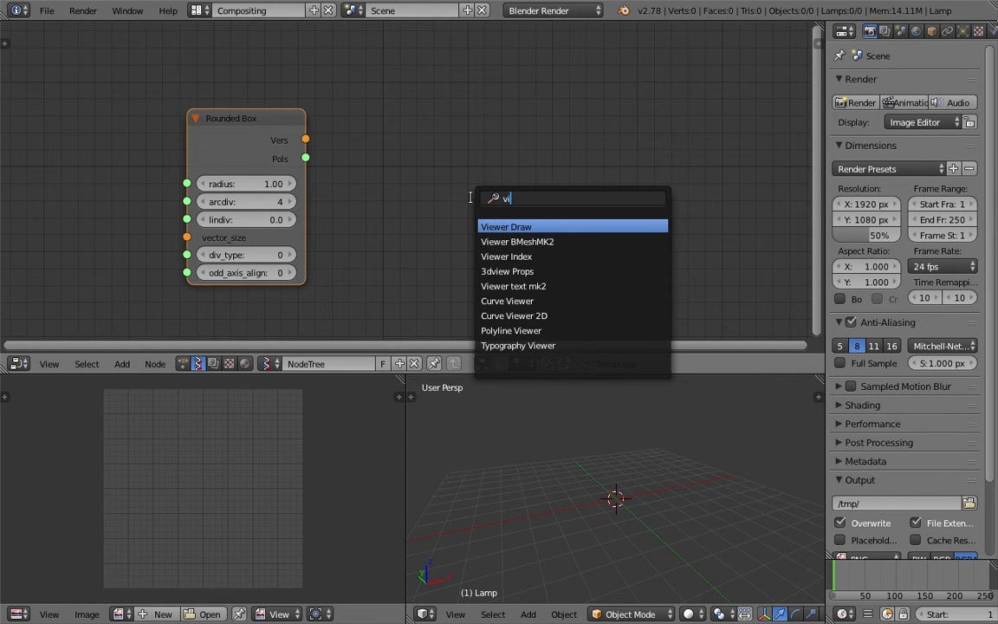
pyautogui.click(506, 226)
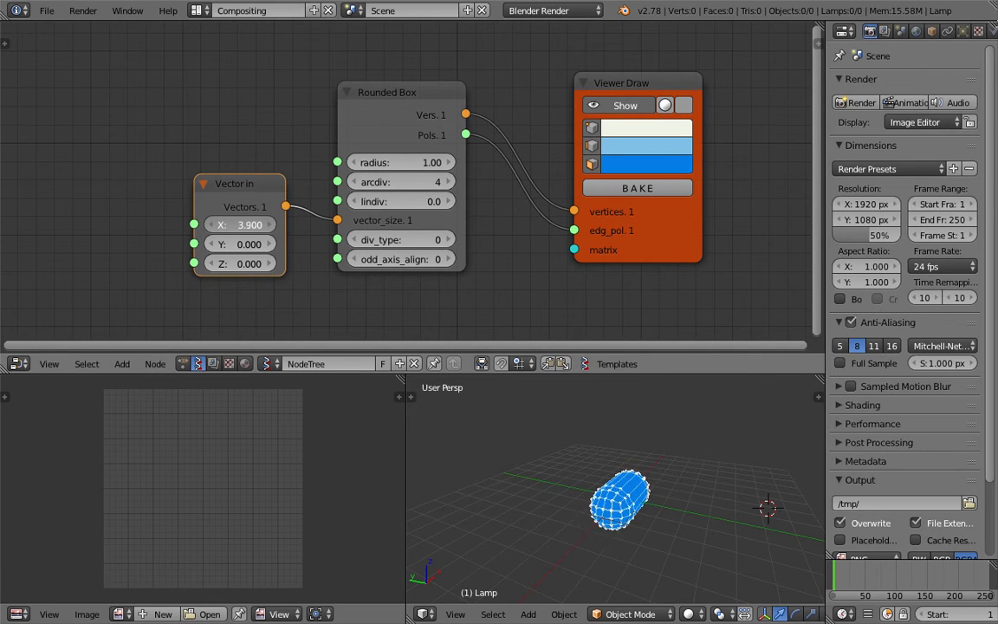
pyautogui.write('0.000')
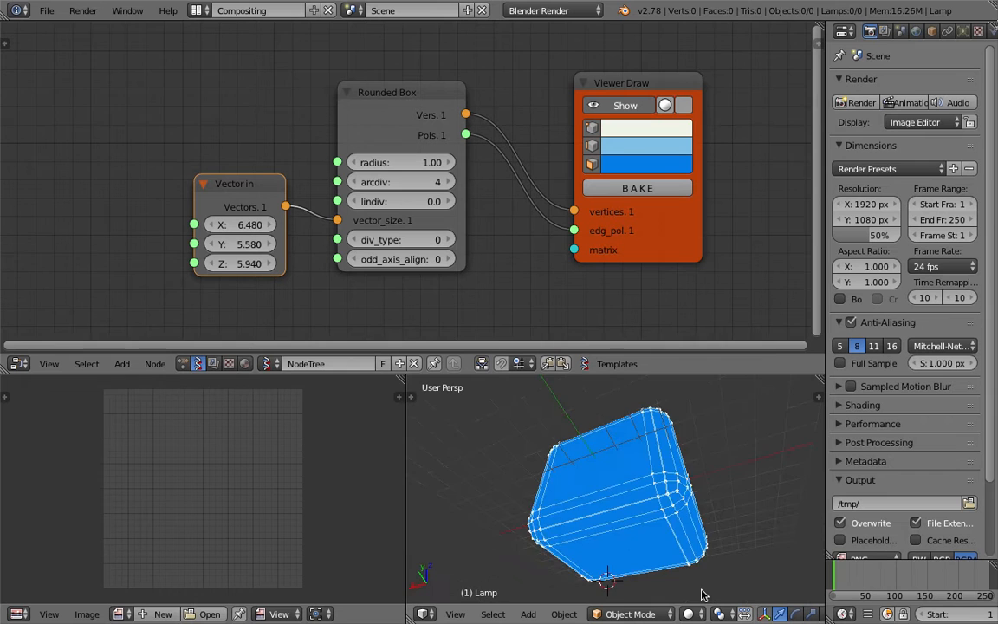
# - Give the Rounded Box radius 1.15 and three arc subdivisions so it becomes a ball
pyautogui.moveTo(702, 593); pyautogui.dragTo(627, 496)
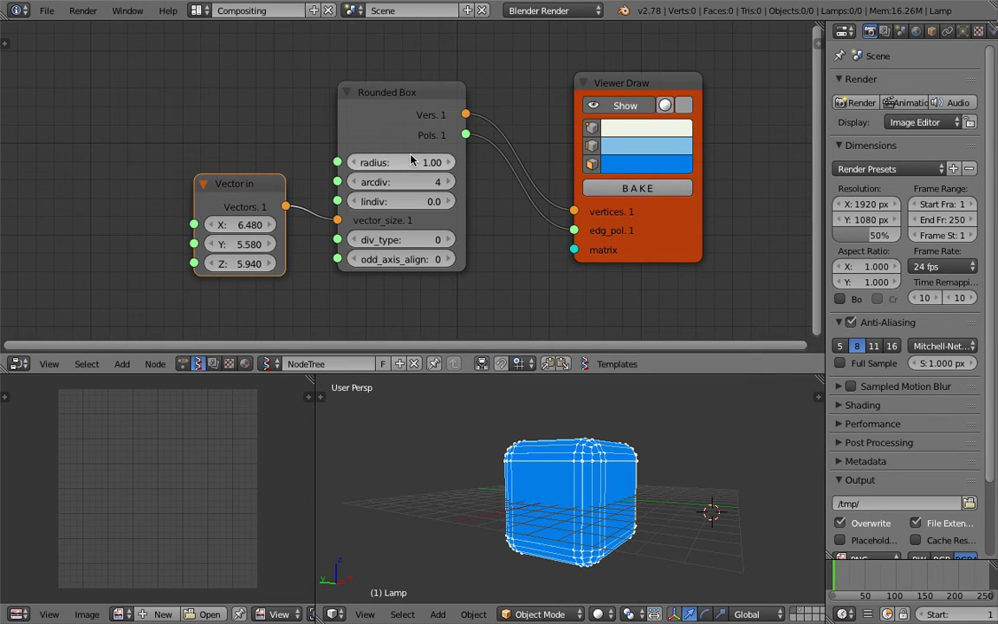
pyautogui.moveTo(425, 163); pyautogui.dragTo(392, 162)
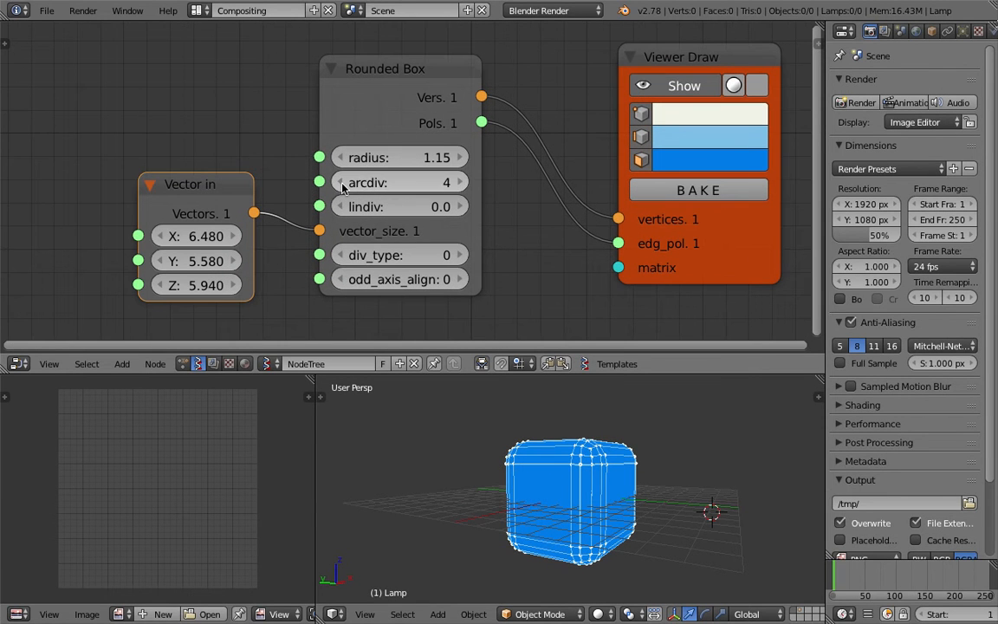
pyautogui.click(338, 182)
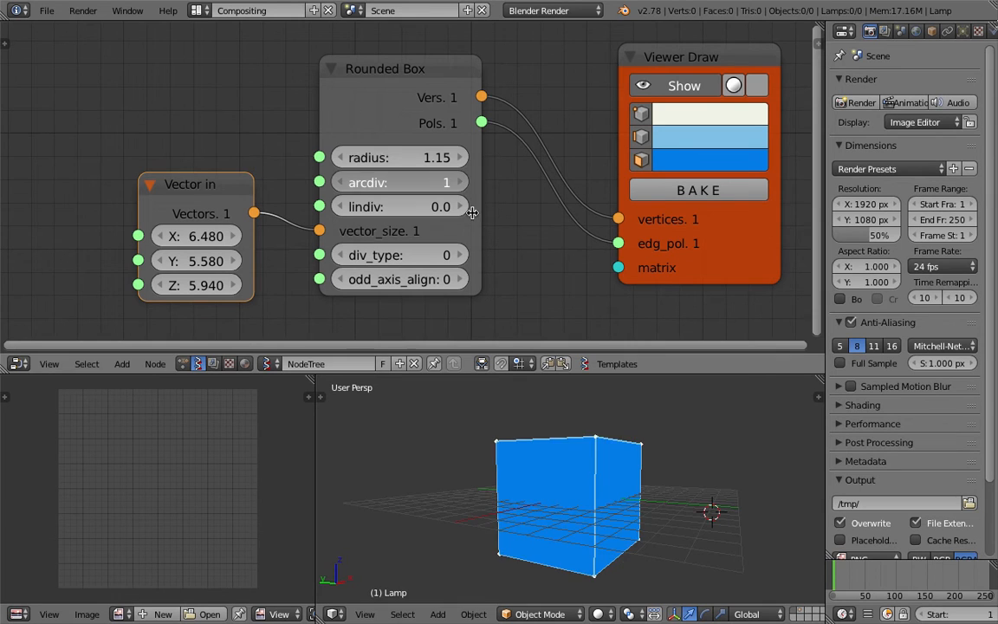
pyautogui.click(457, 182)
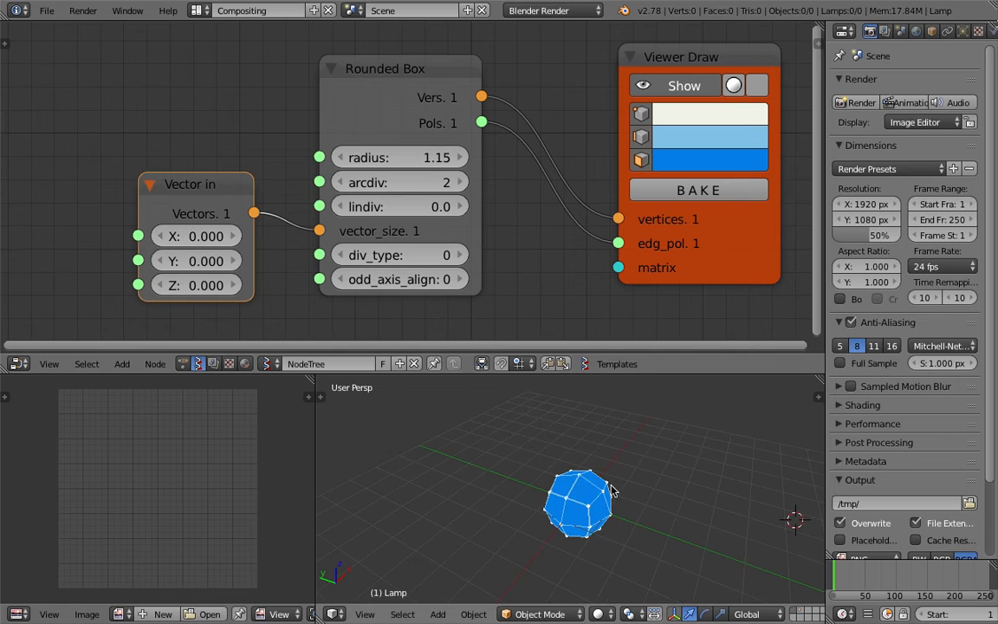
pyautogui.click(461, 182)
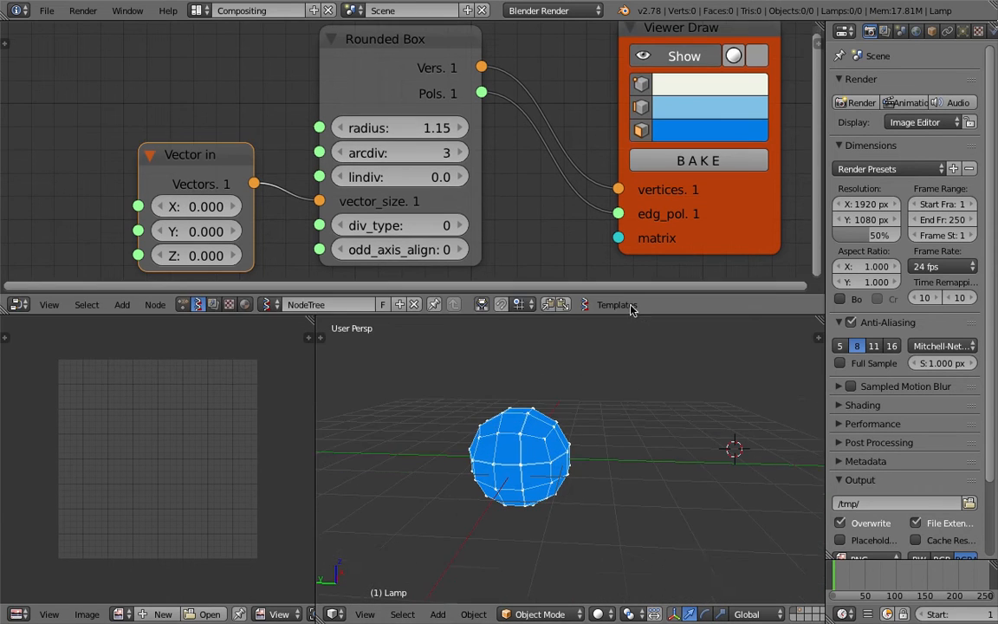
pyautogui.click(47, 11)
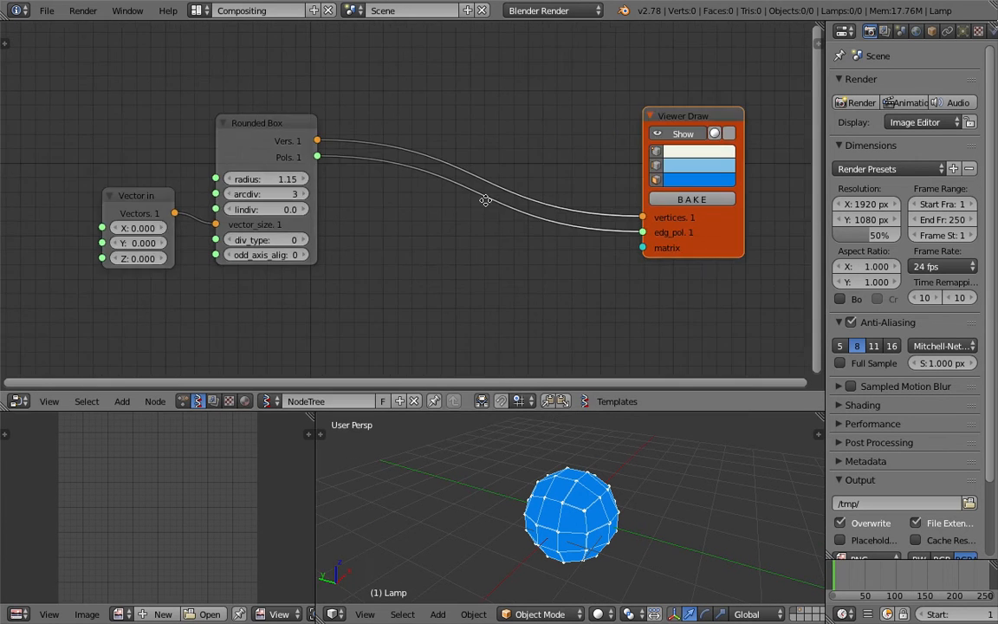
# - Route the box vertices through Vector Noise and a Vector Math Add into the viewer
pyautogui.write('vector')
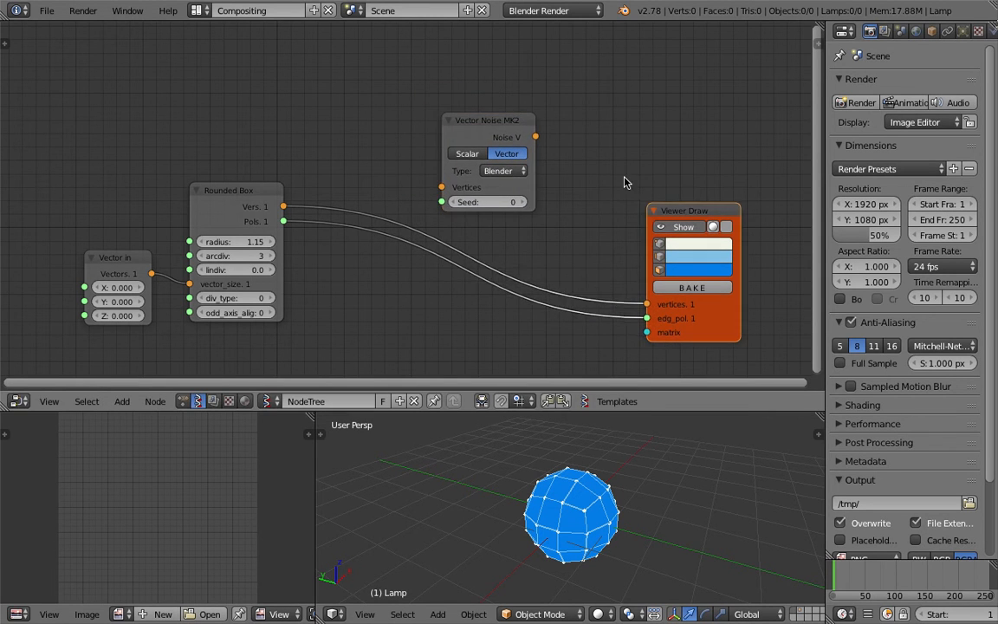
pyautogui.write('vect')
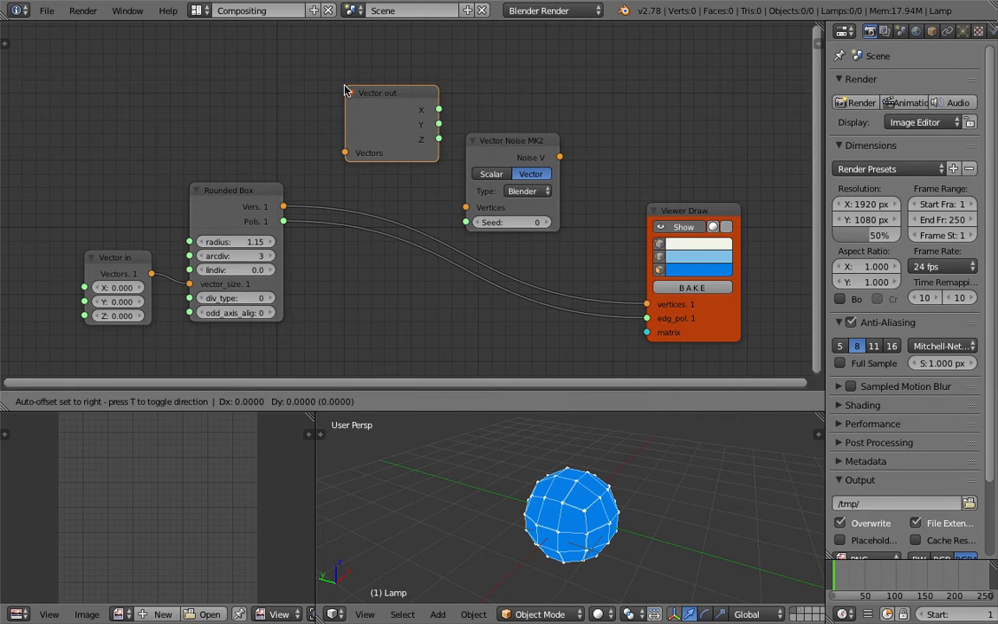
pyautogui.write('vector m')
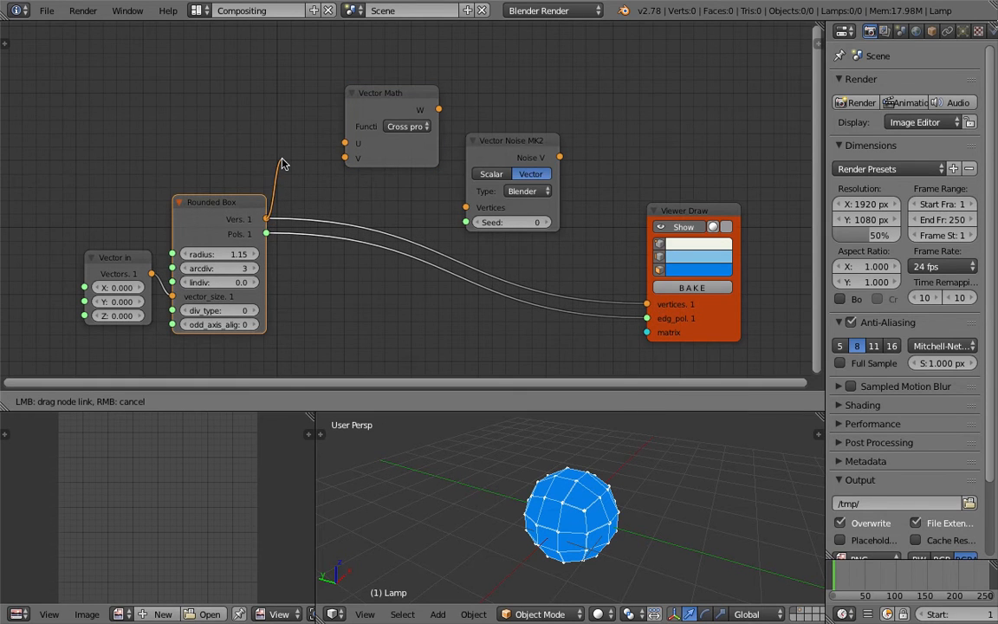
pyautogui.click(407, 125)
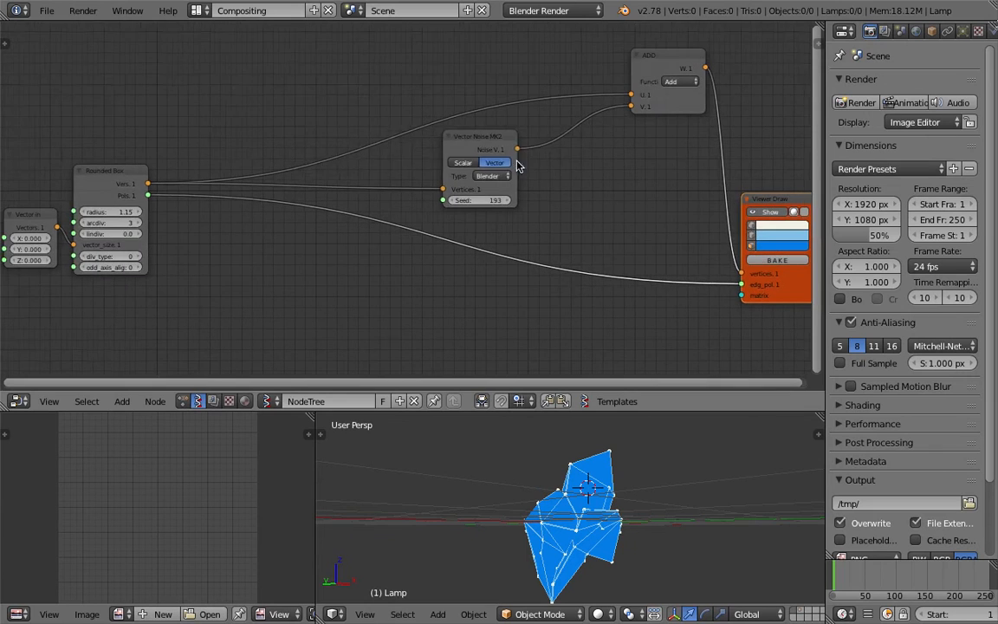
# - Add a Vertex Normal node fed by the box geometry
pyautogui.write('Vector Math')
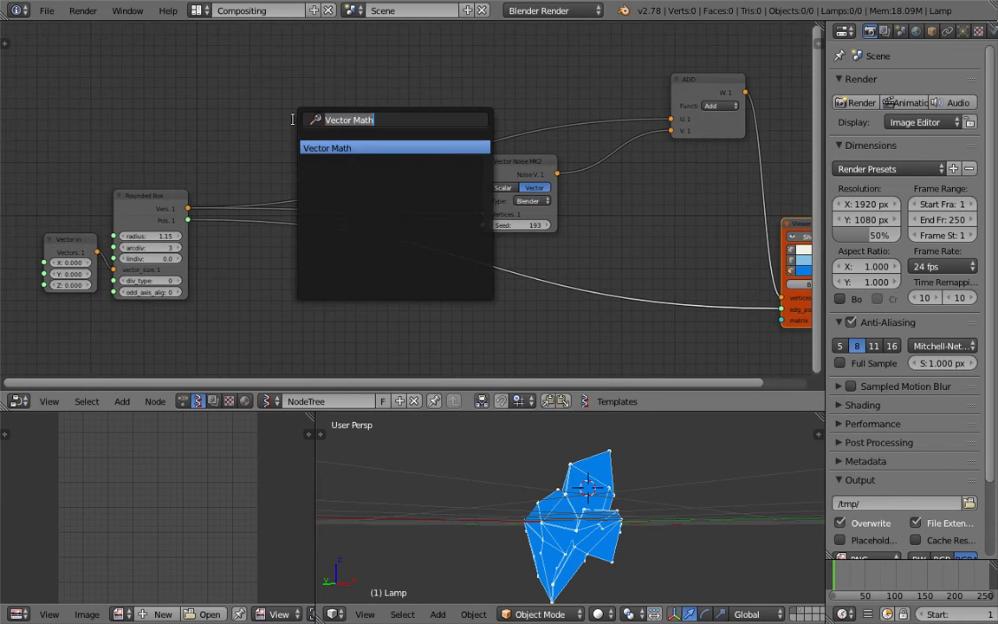
pyautogui.write('norm')
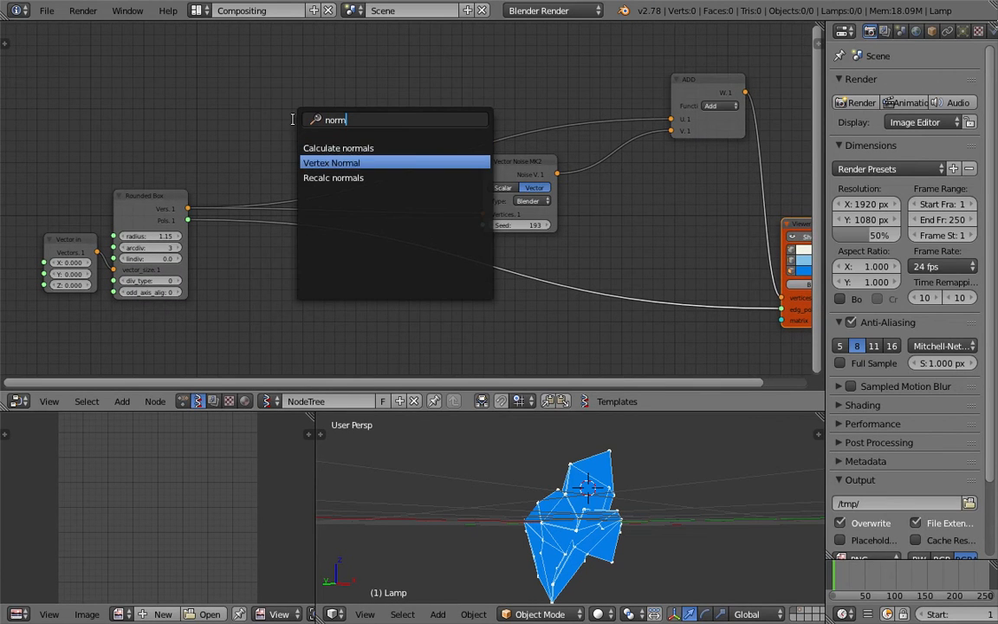
pyautogui.click(333, 163)
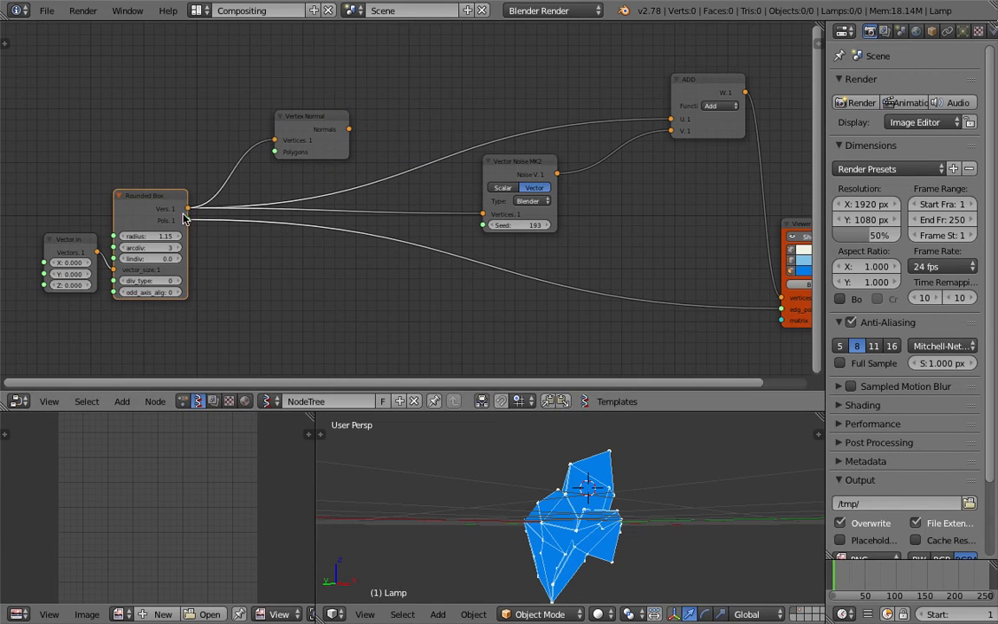
pyautogui.moveTo(309, 135); pyautogui.dragTo(291, 125)
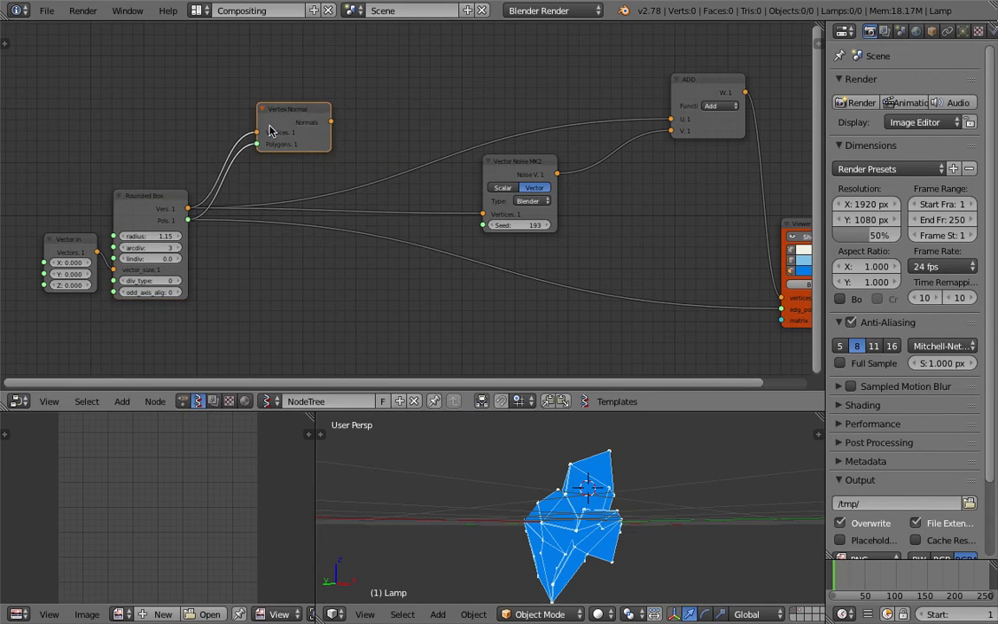
# - Scale the normal offset with a scalar multiply of about 0.18 for a gently lumpy pebble
pyautogui.scroll(-3)
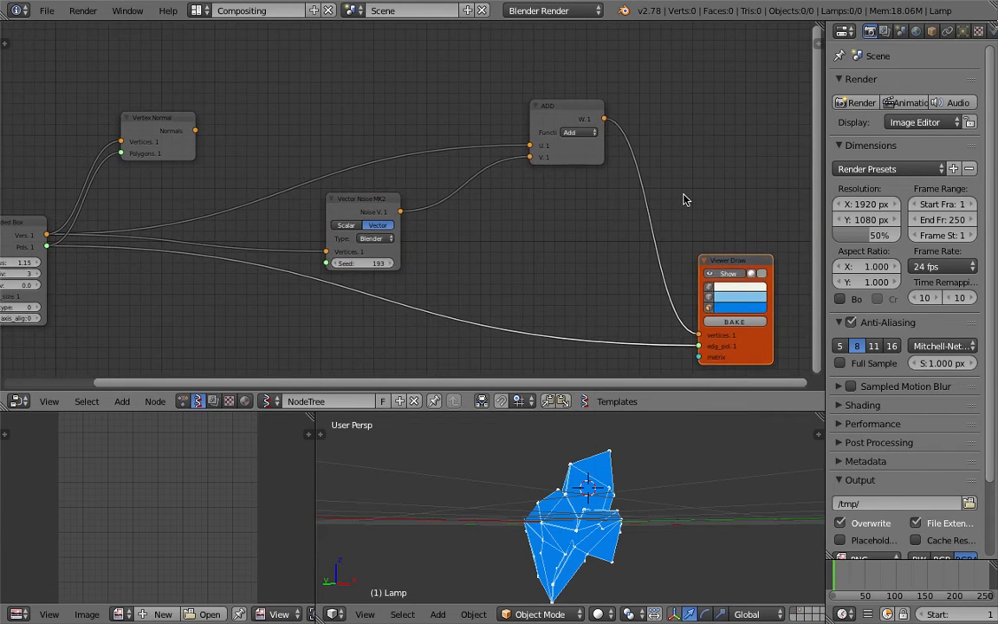
pyautogui.write('vector')
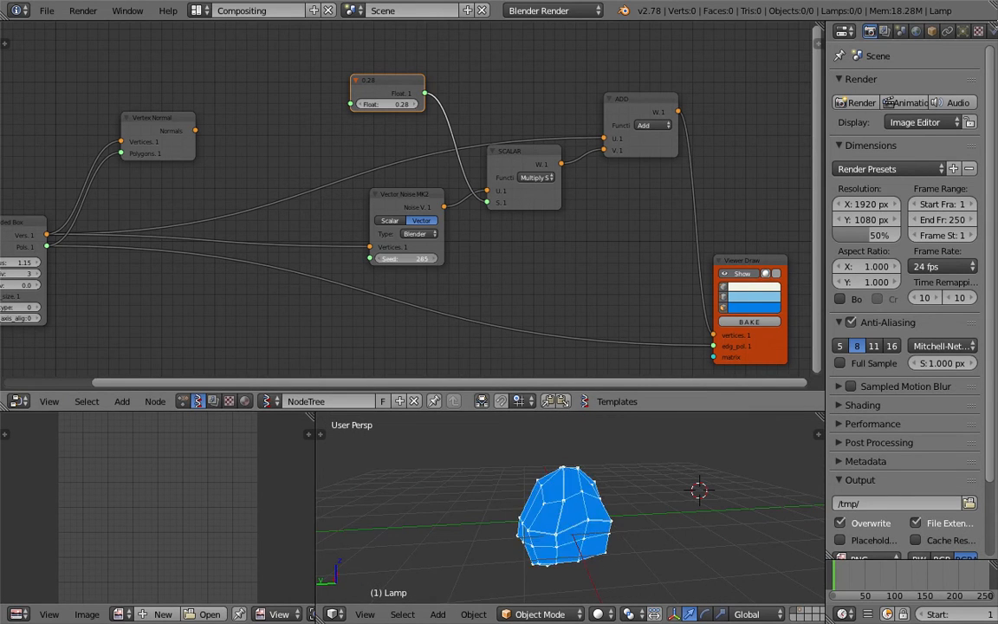
pyautogui.moveTo(390, 258); pyautogui.dragTo(419, 258)
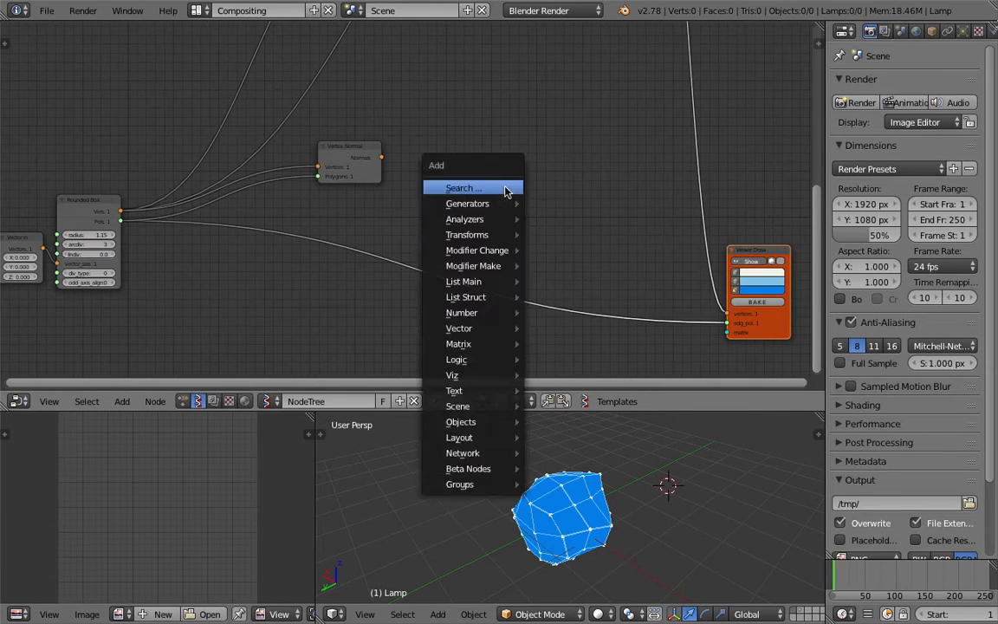
# - Insert a Vector Math multiply/add chain between Vertex Normal and Viewer Draw
pyautogui.write('vector m')
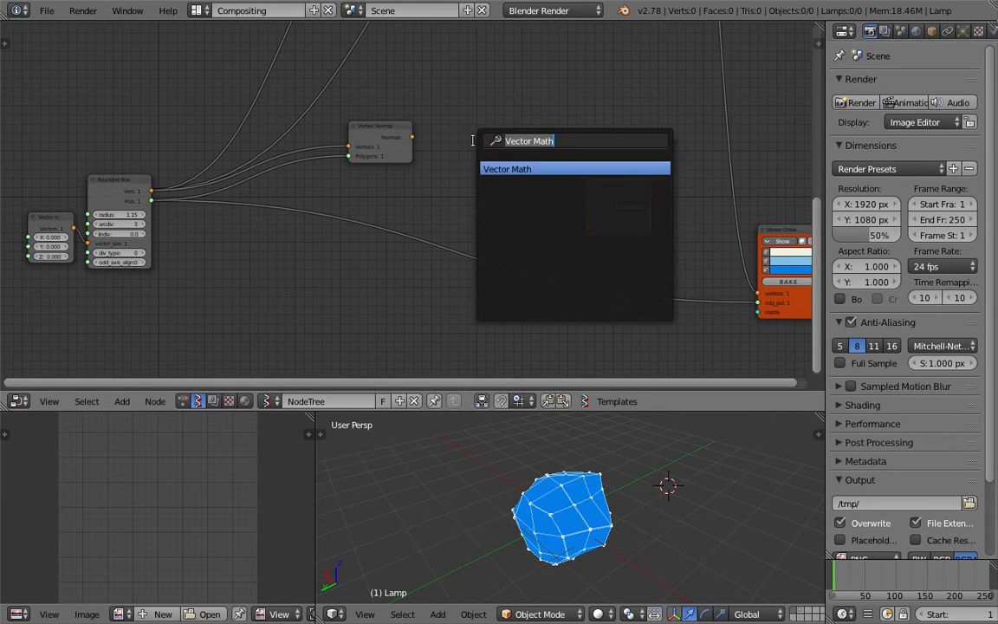
pyautogui.click(506, 170)
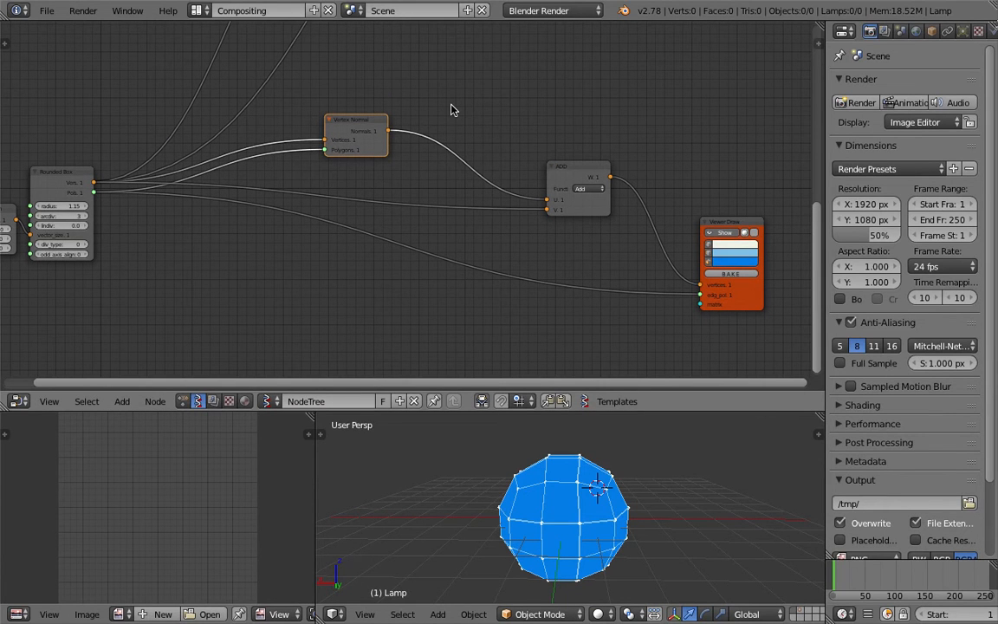
pyautogui.moveTo(499, 86)
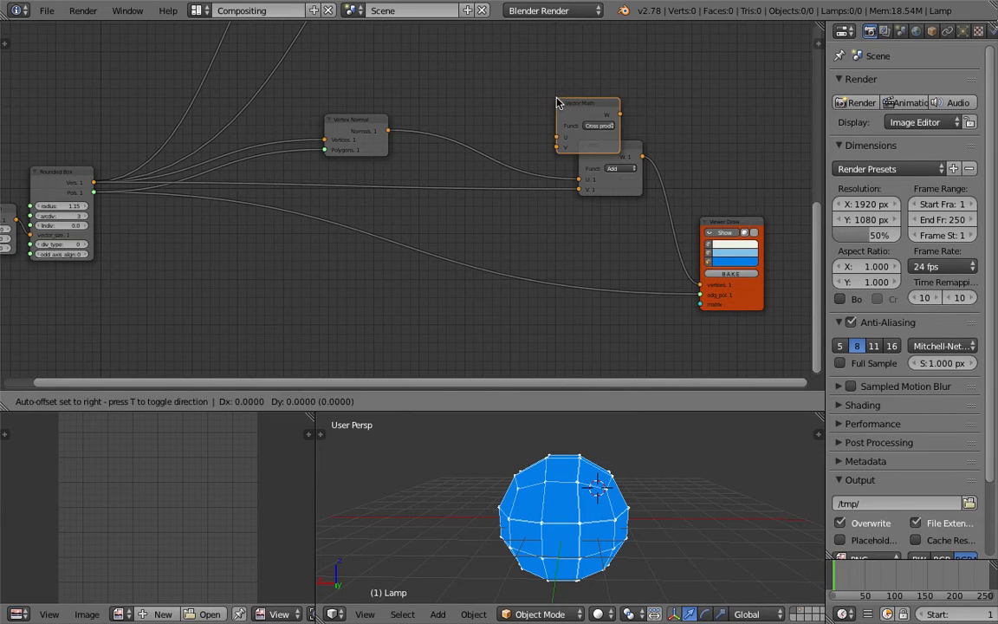
pyautogui.click(600, 125)
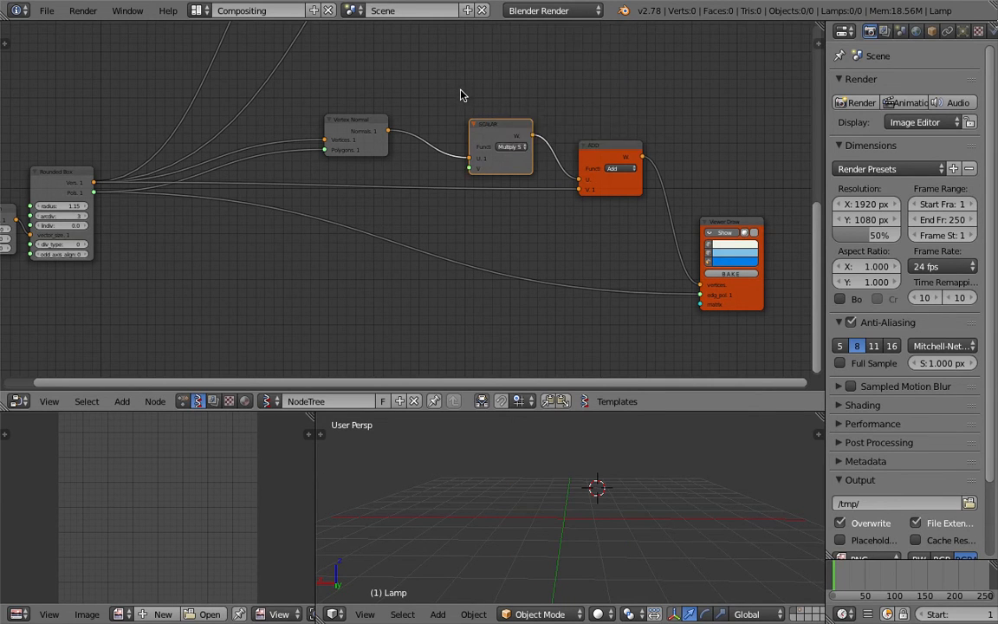
# - Add a Float node above the multiply node to drive the normal offset amount
pyautogui.write('float')
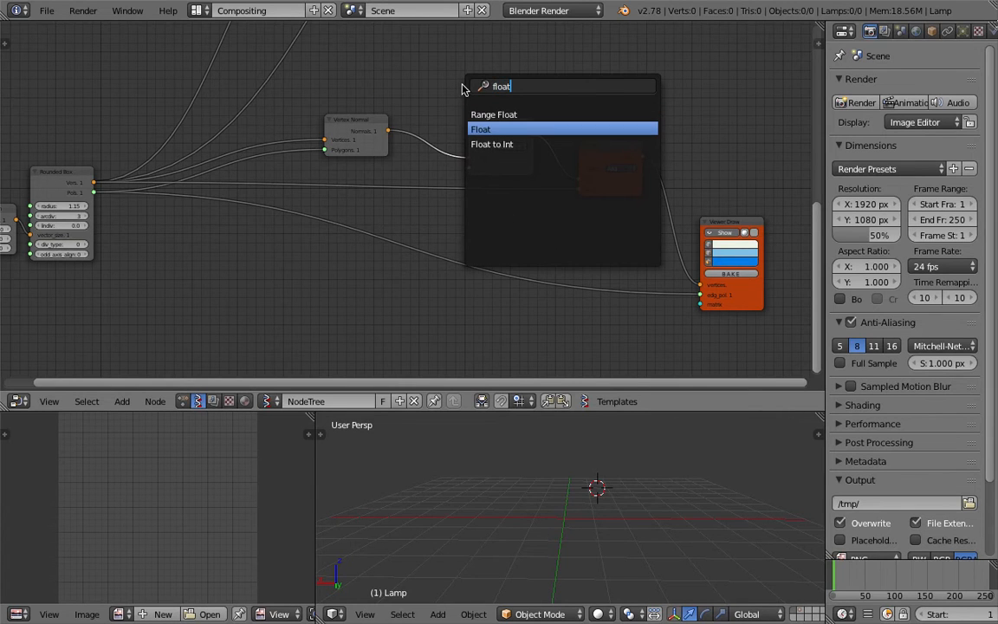
pyautogui.moveTo(457, 80)
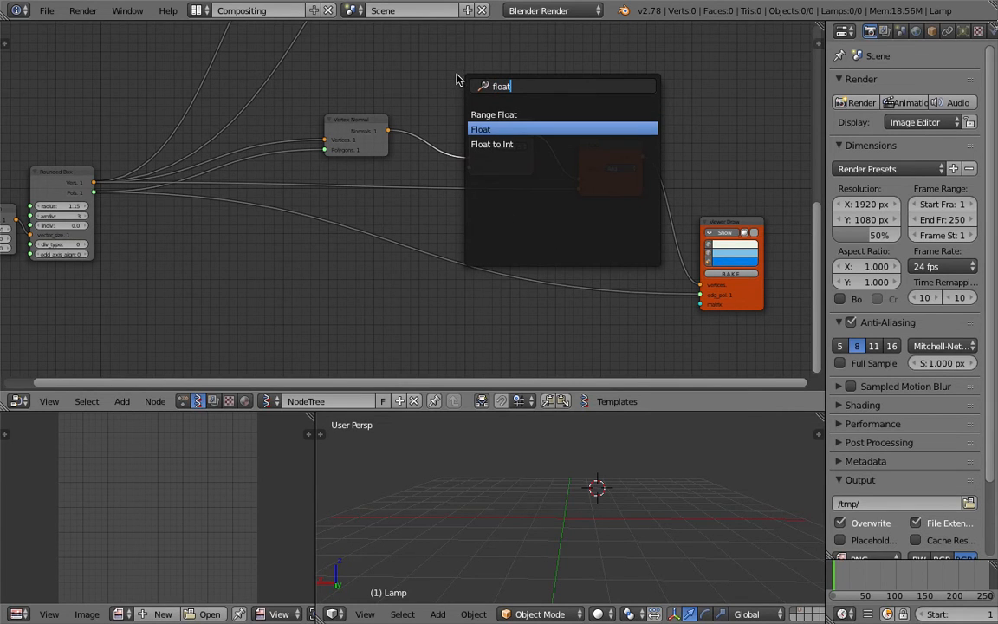
pyautogui.click(482, 128)
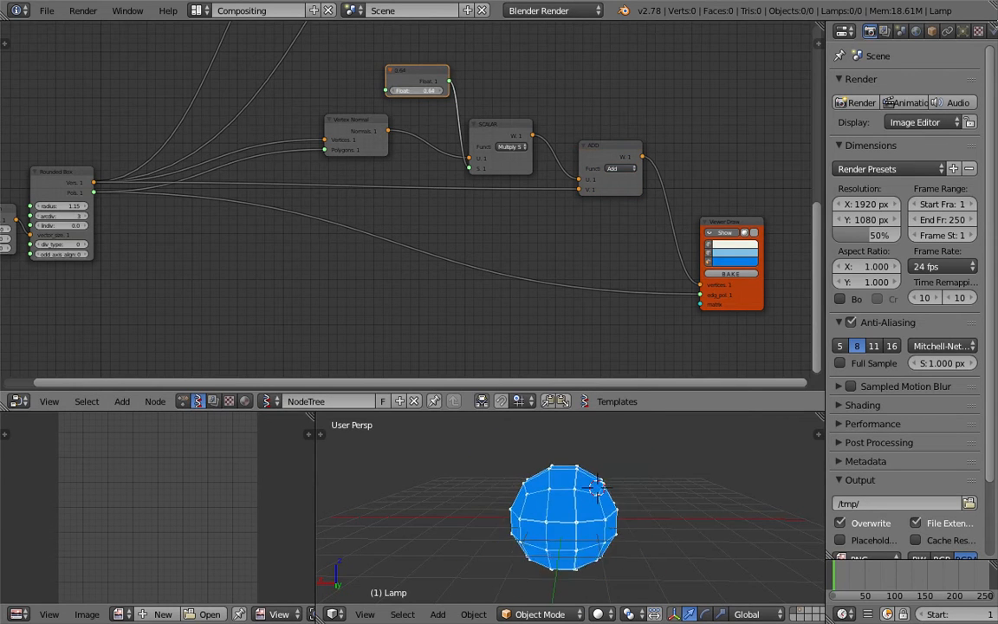
pyautogui.click(427, 90)
pyautogui.write('vect')
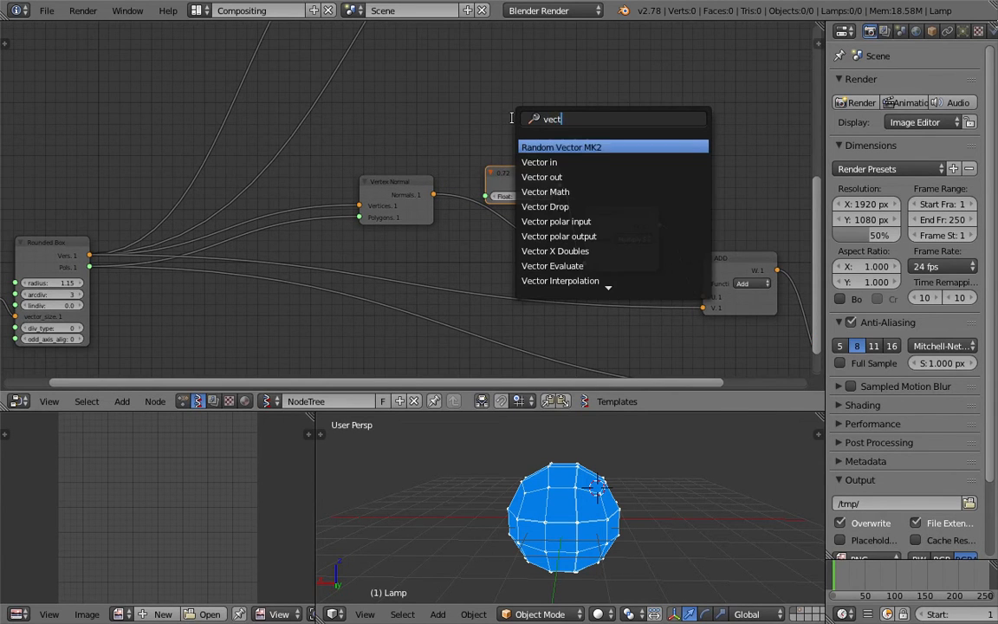
# - Add a Vector Noise MK2 node set to vector output
pyautogui.click(562, 146)
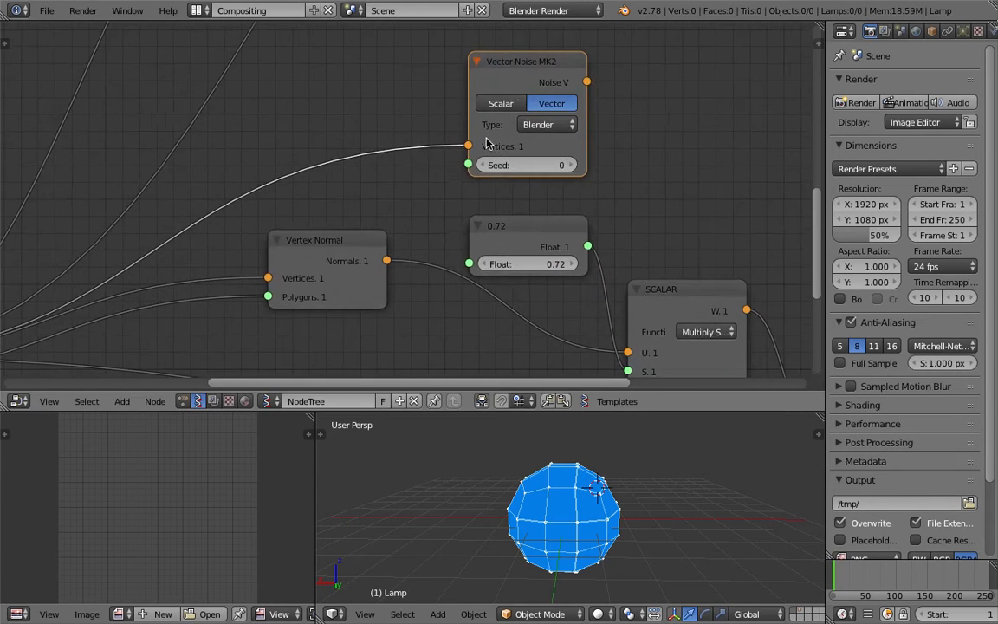
pyautogui.click(501, 104)
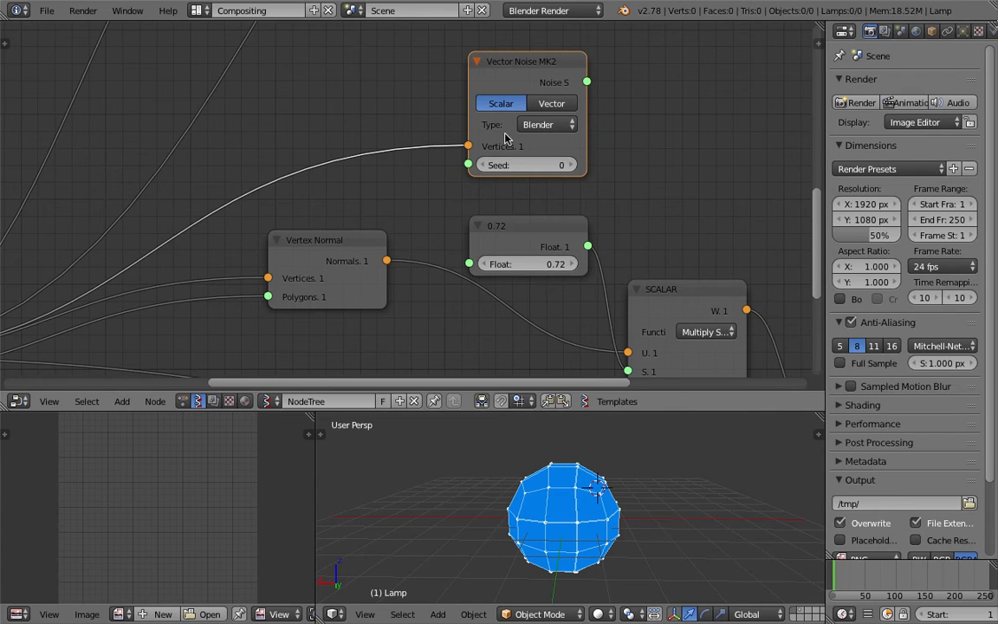
pyautogui.click(551, 104)
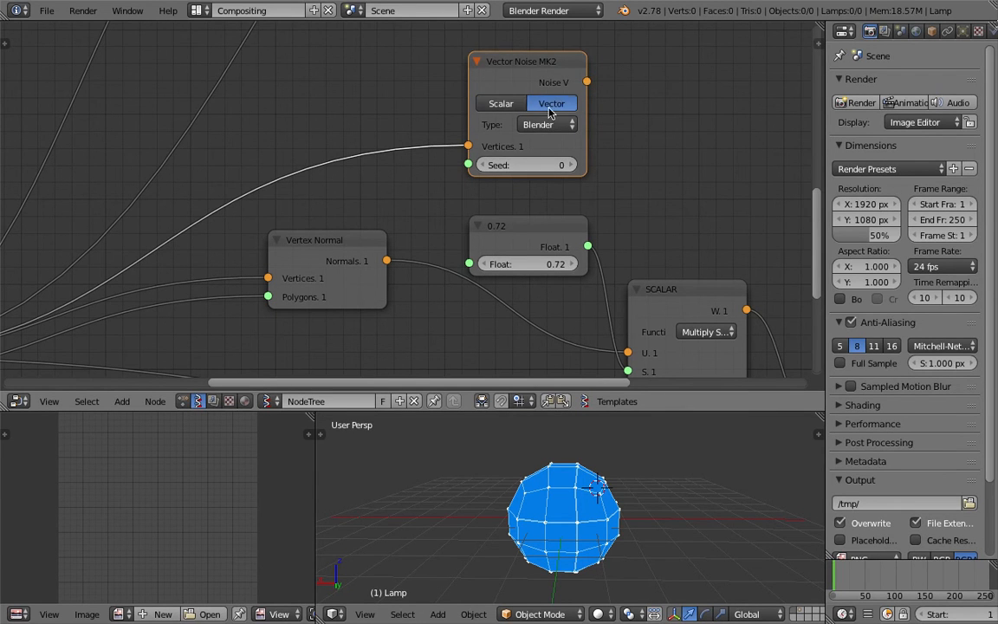
# - Add a Vector In node to drive the noise from the box vertices
pyautogui.write('vec')
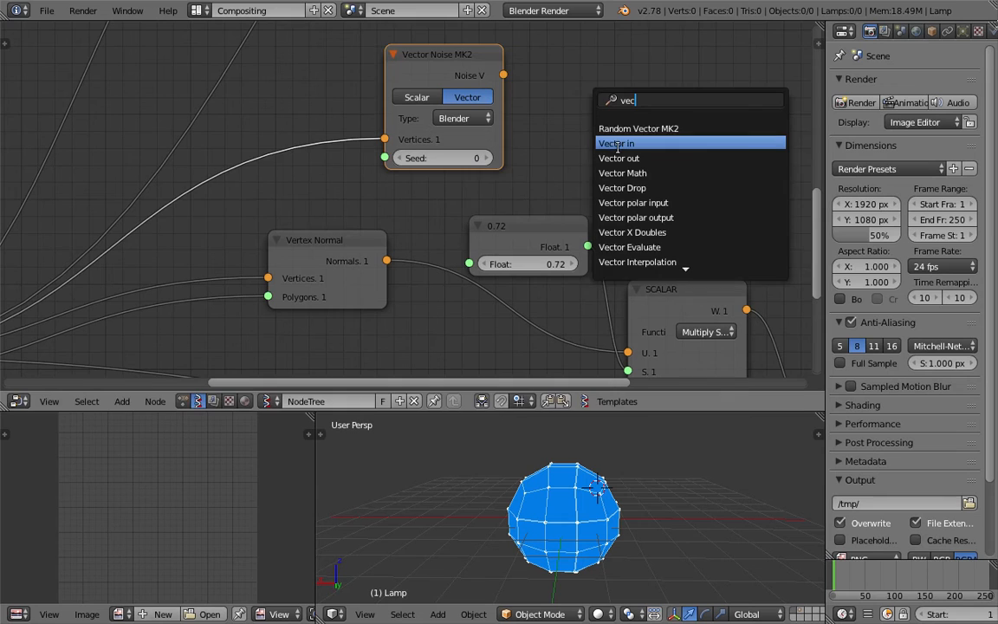
pyautogui.click(617, 142)
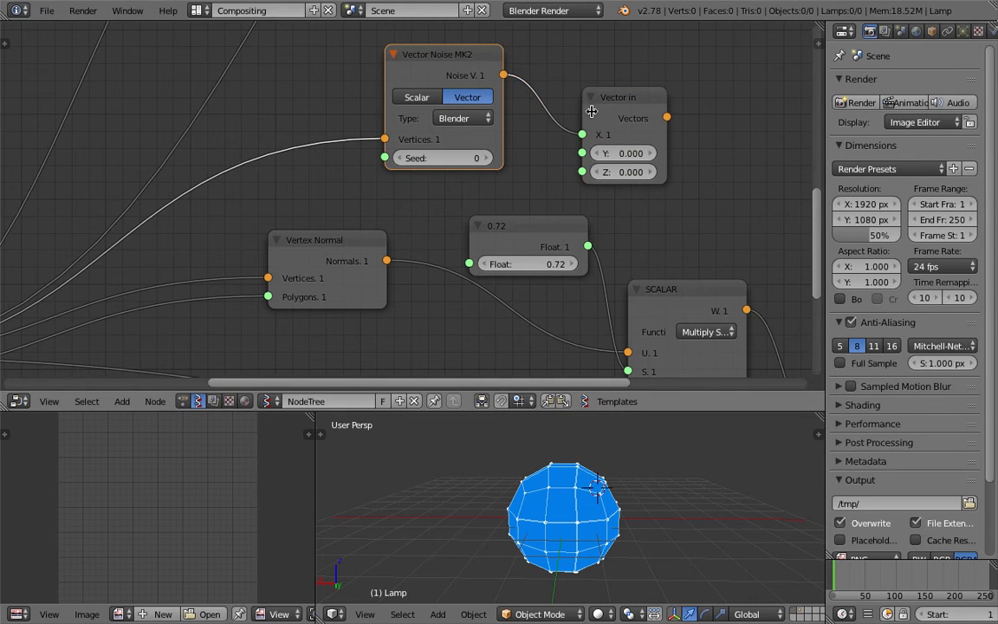
pyautogui.write('vec')
pyautogui.write('fl')
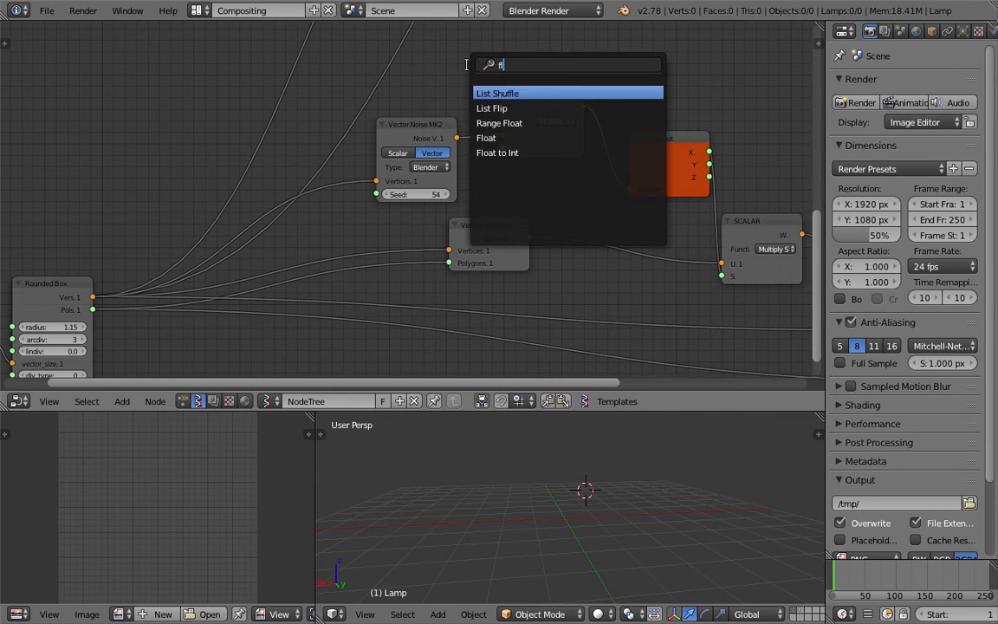
# - Wire the noise-scaled normals into the viewer, tidy the nodes and save over the blend file
pyautogui.click(485, 137)
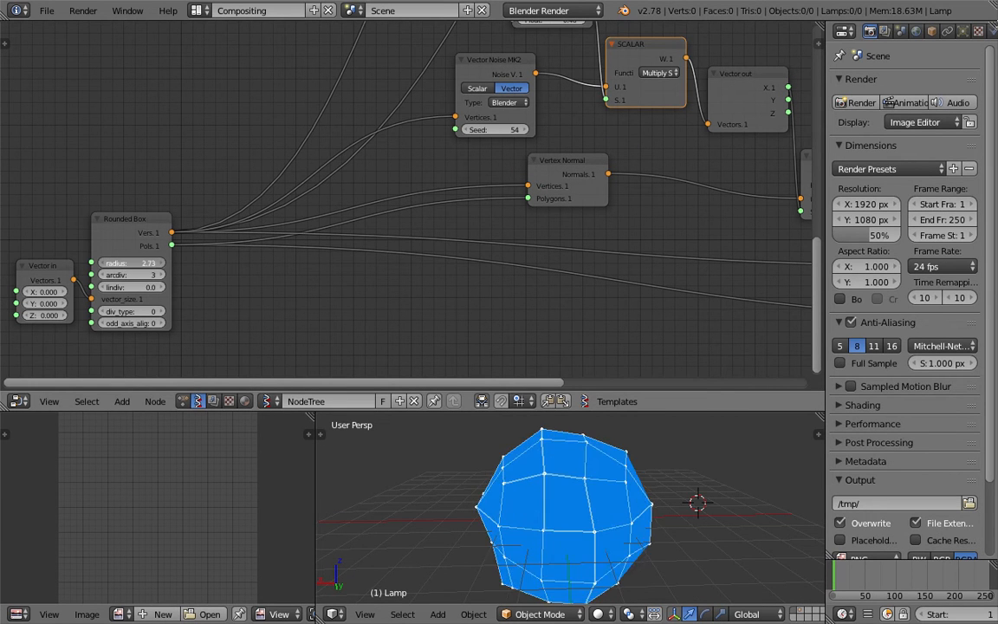
pyautogui.moveTo(130, 263); pyautogui.dragTo(130, 264)
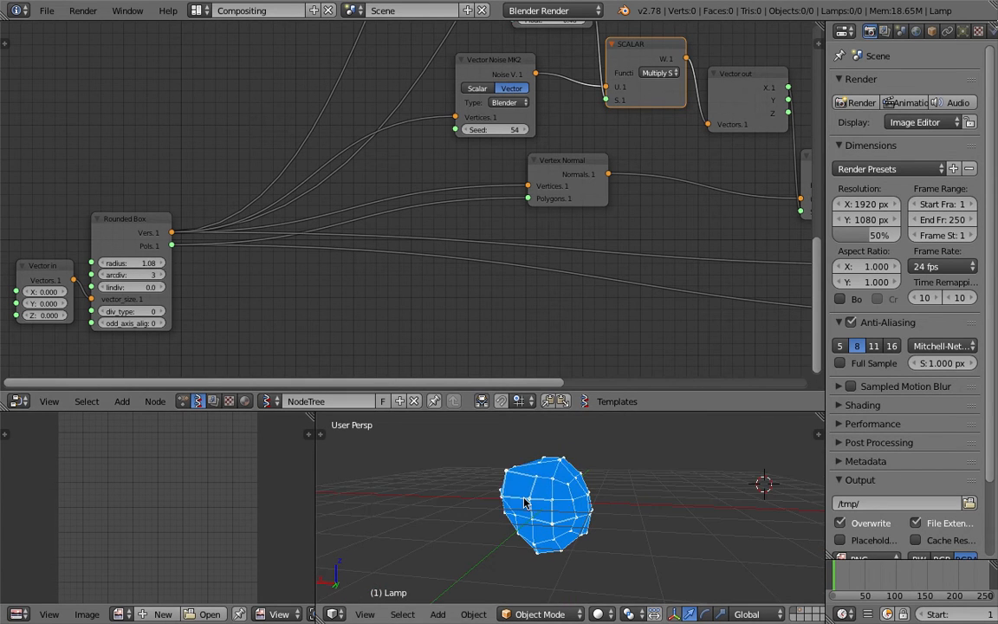
pyautogui.click(130, 274)
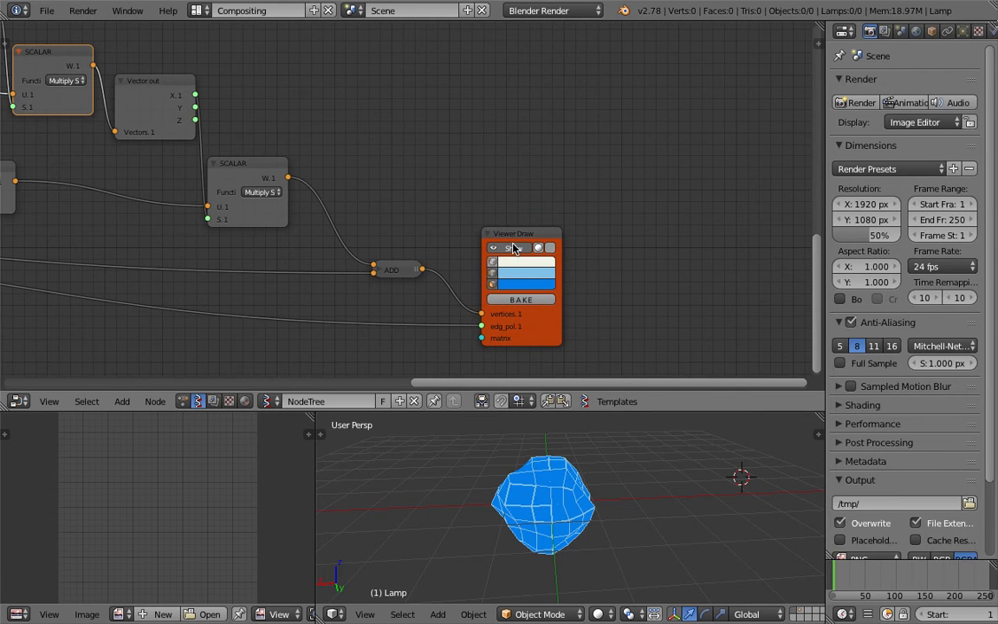
pyautogui.moveTo(513, 233); pyautogui.dragTo(579, 225)
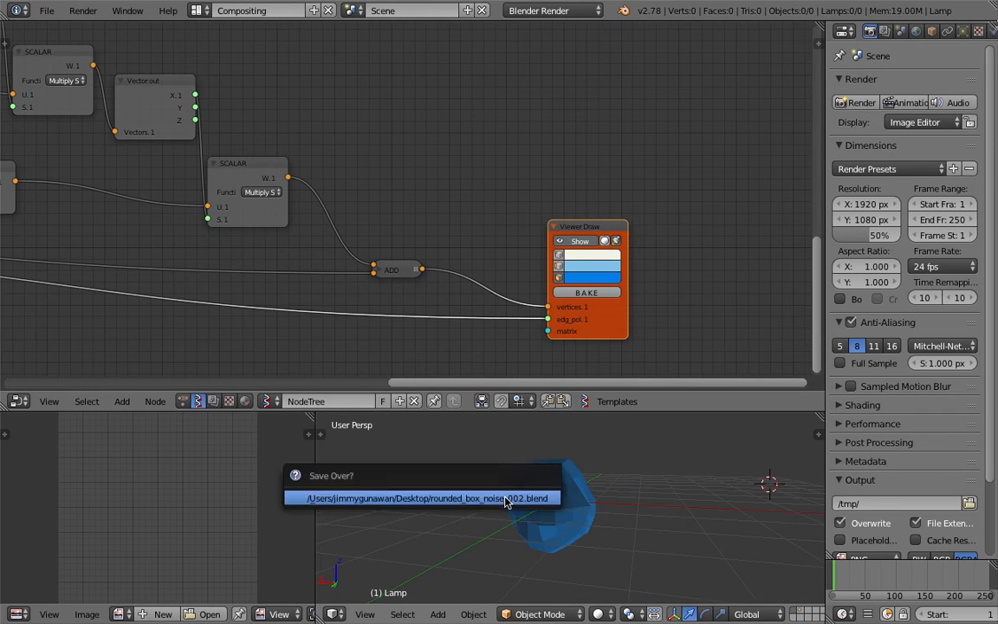
pyautogui.click(423, 497)
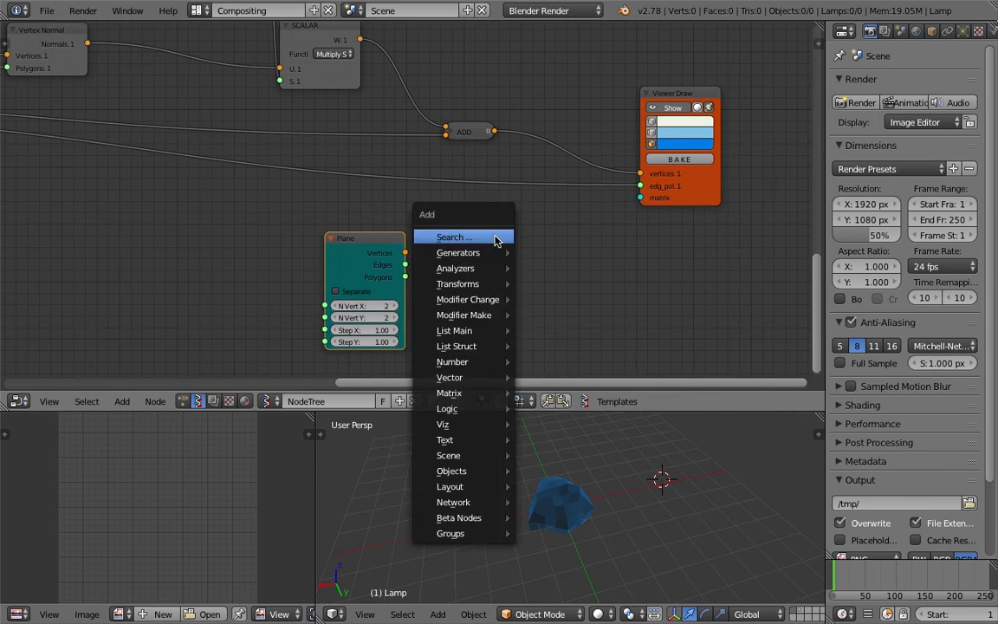
# - Instance the rock at every Plane vertex through a Matrix In node and enlarge the grid
pyautogui.write('matrix i')
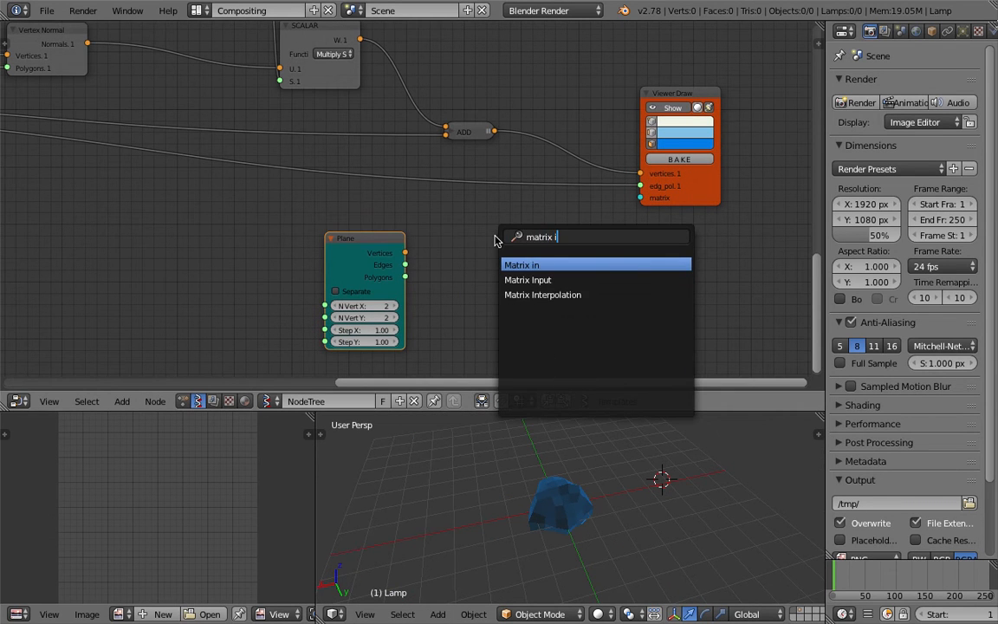
pyautogui.click(520, 264)
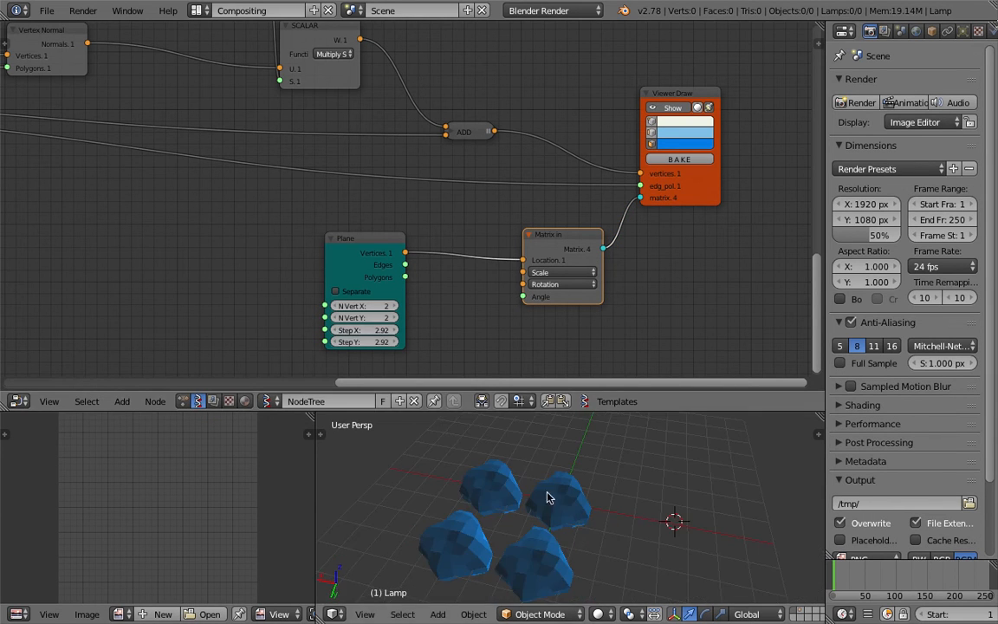
pyautogui.click(364, 305)
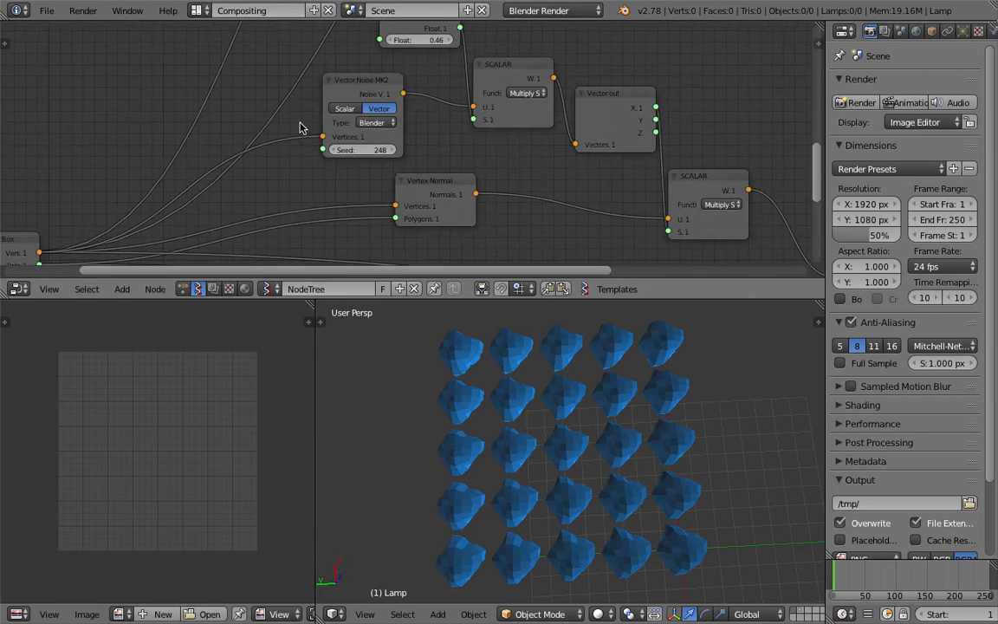
# - Add Matrix In, Range Int and List Repeater nodes so each rounded box gets its own varied shape
pyautogui.write('Matrix in')
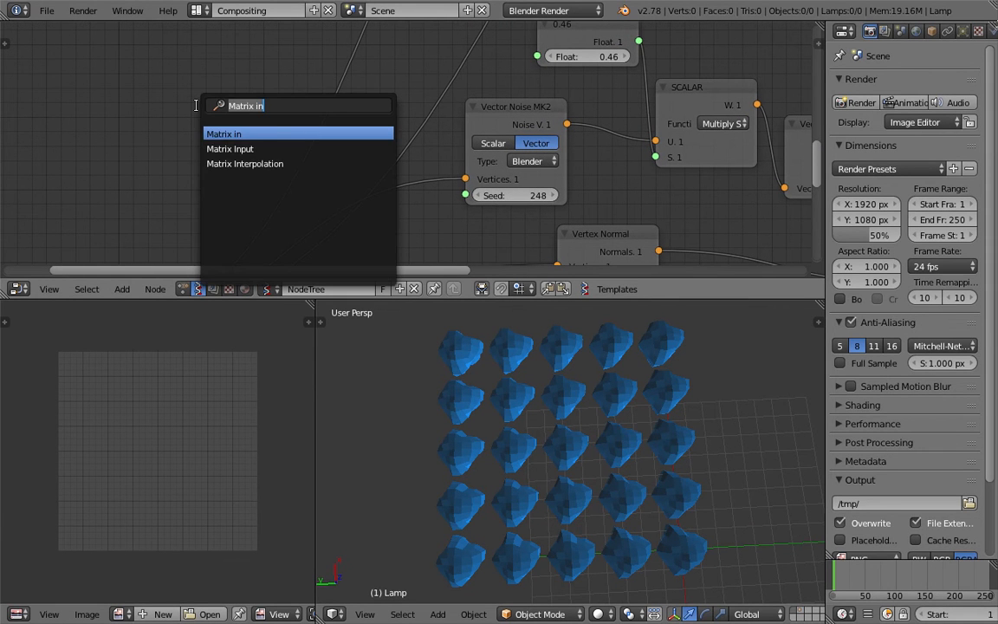
pyautogui.write('rand')
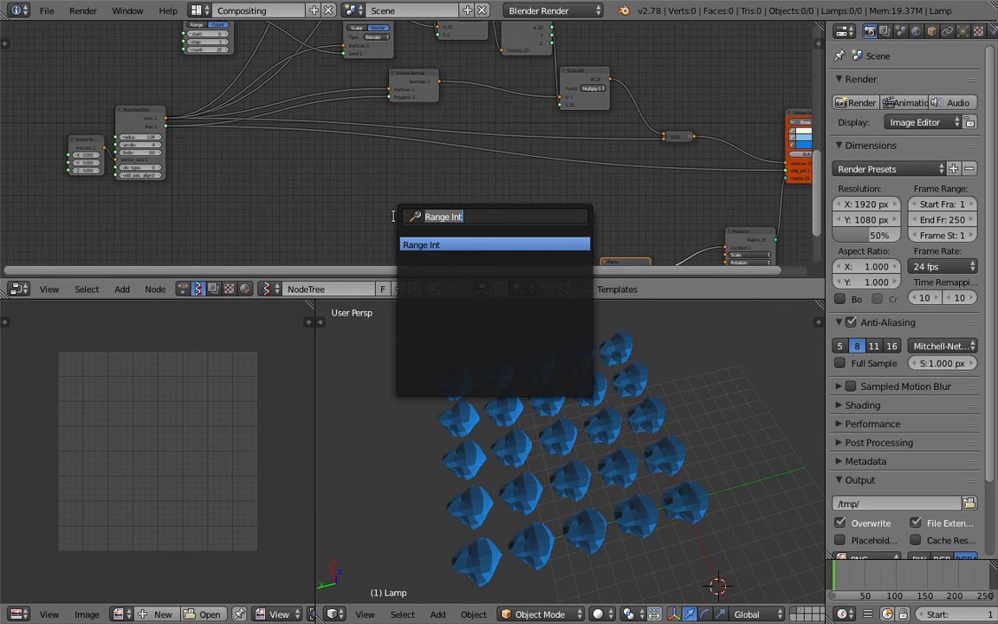
pyautogui.click(496, 244)
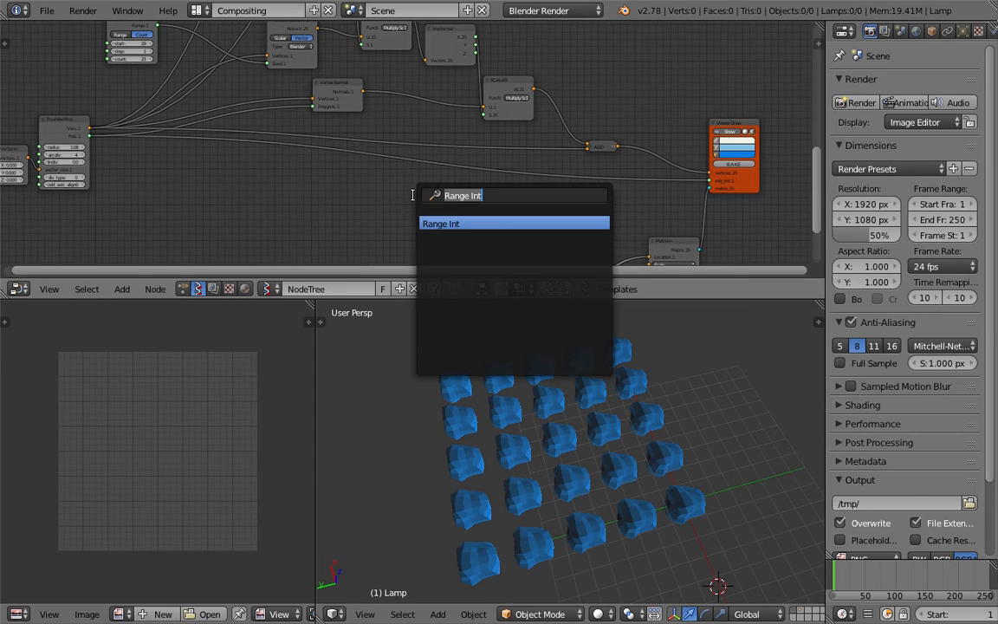
pyautogui.write('repe')
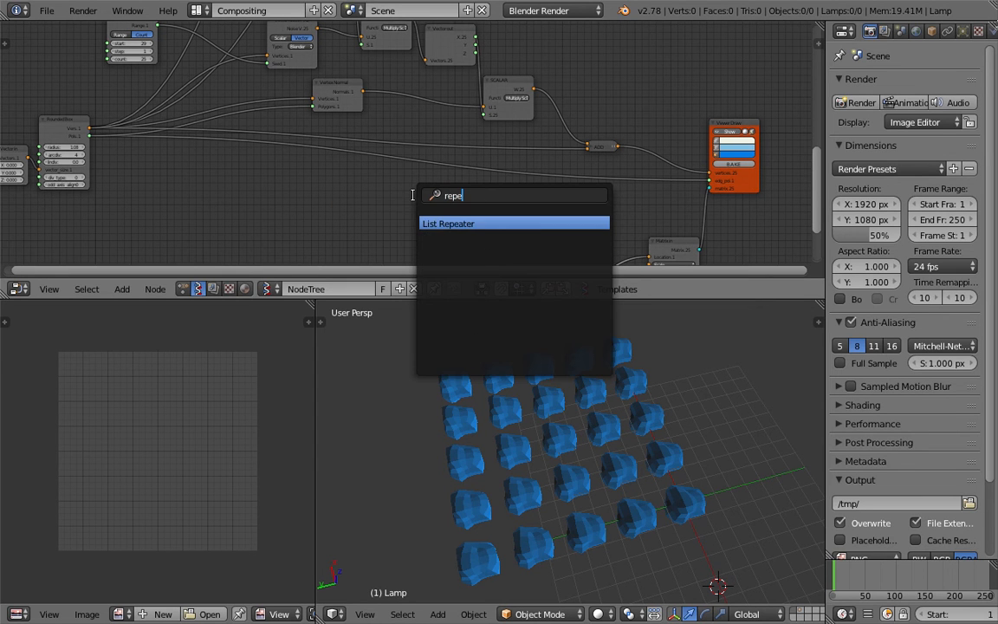
pyautogui.click(447, 222)
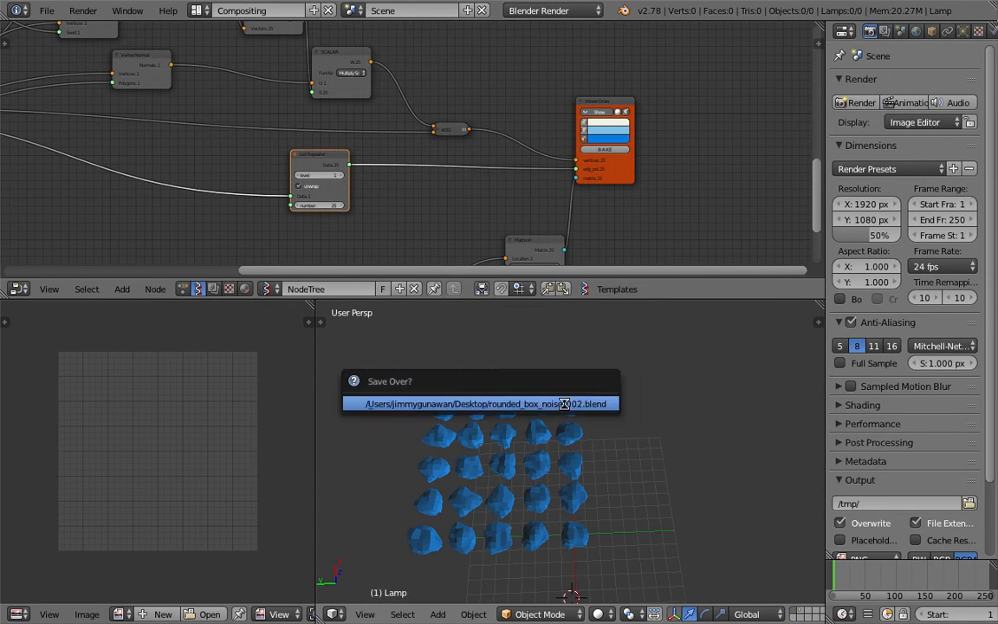
# - Confirm the save-over, then set Vector in Y to 0 and Z to 6.6 for tall pillars
pyautogui.click(481, 404)
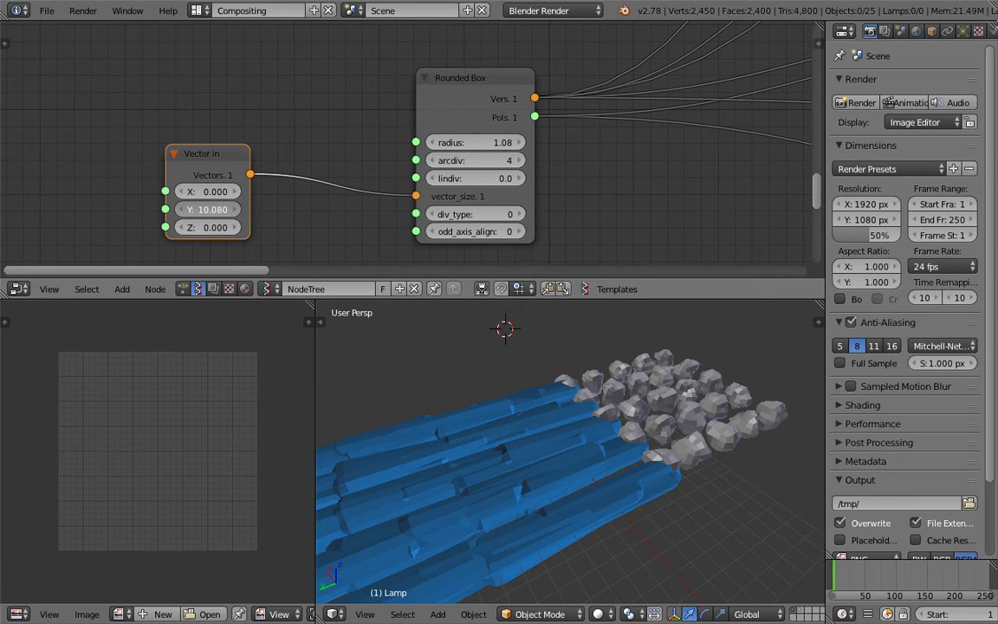
pyautogui.moveTo(208, 208); pyautogui.dragTo(190, 208)
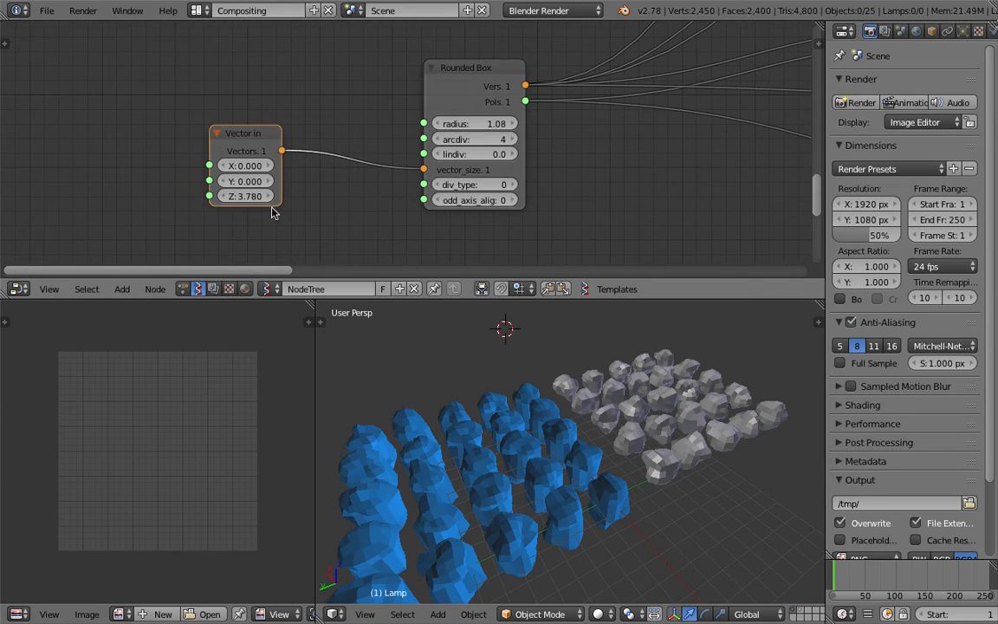
pyautogui.moveTo(246, 196); pyautogui.dragTo(246, 196)
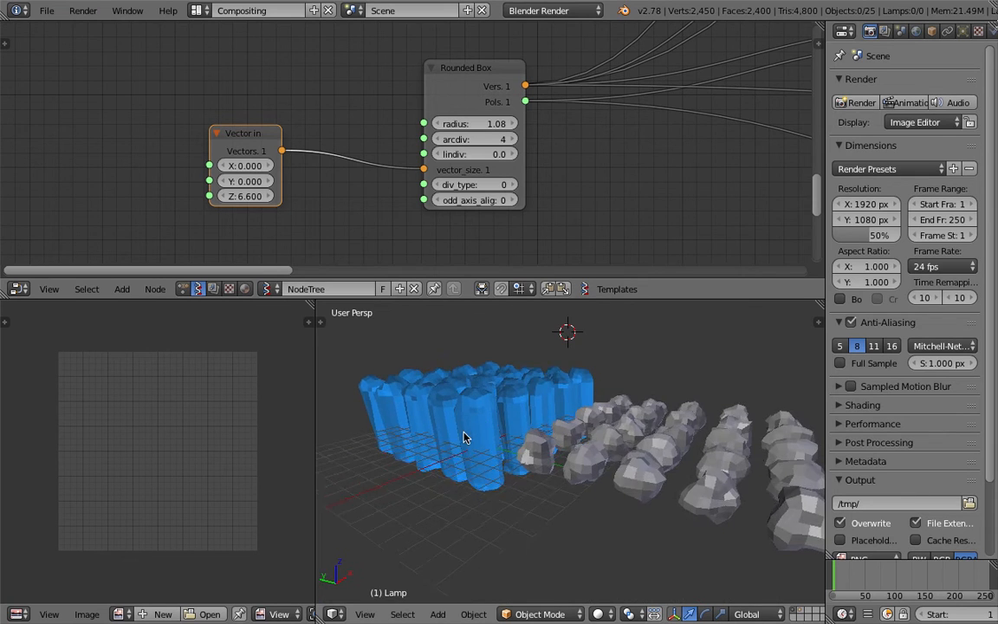
pyautogui.moveTo(472, 152); pyautogui.dragTo(485, 153)
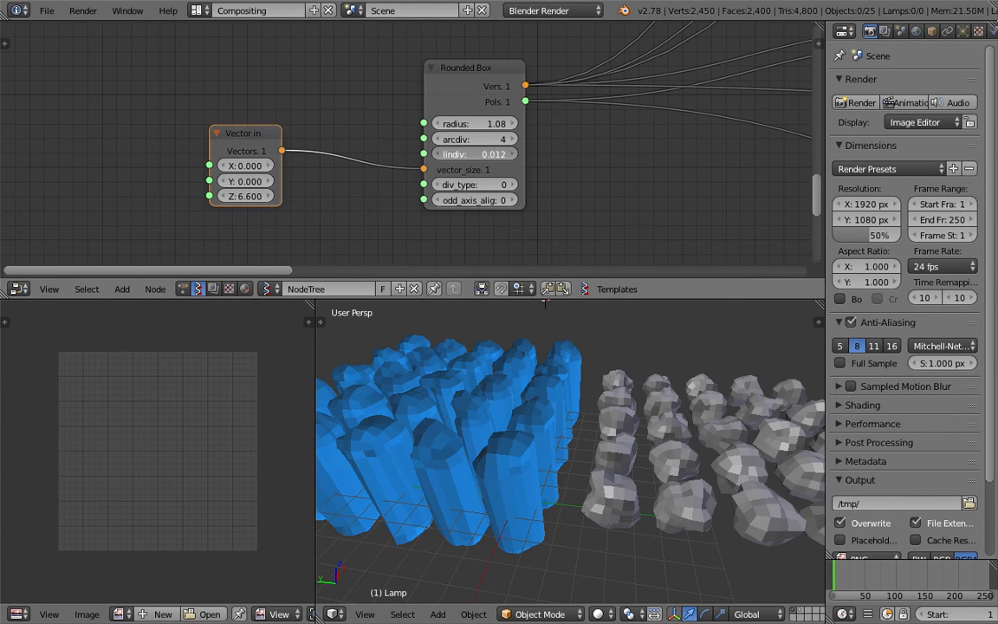
# - Try raising the Rounded Box linear subdivisions, then reset lindiv to 0
pyautogui.moveTo(451, 154); pyautogui.dragTo(499, 154)
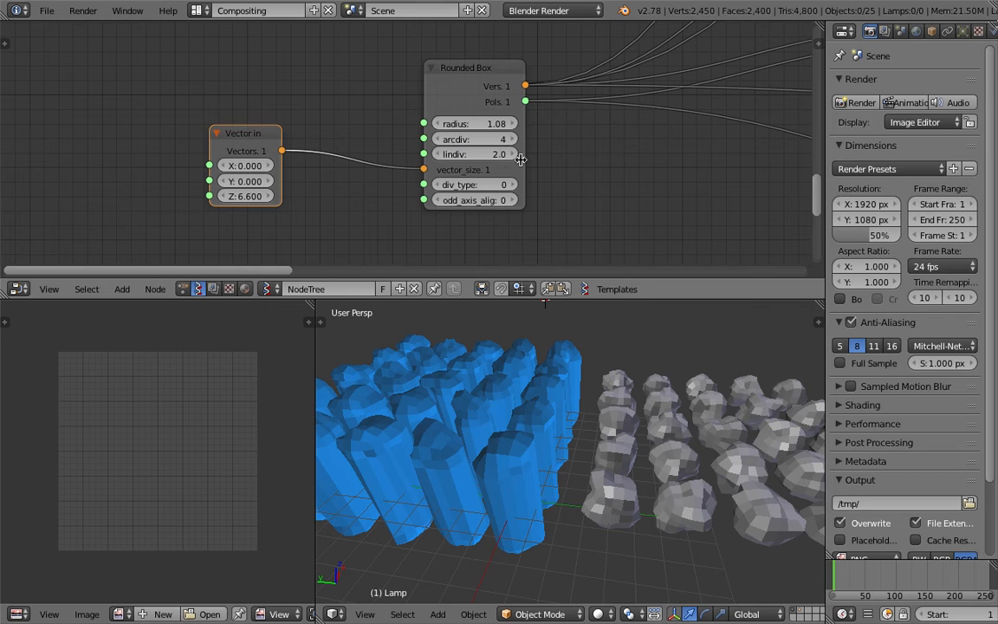
pyautogui.moveTo(475, 153); pyautogui.dragTo(455, 153)
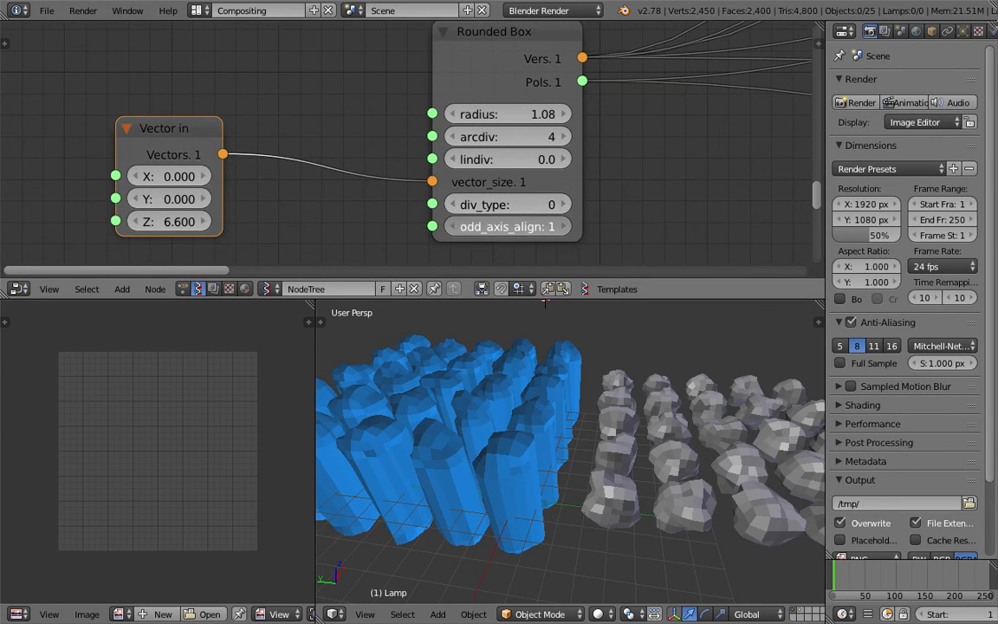
pyautogui.click(449, 225)
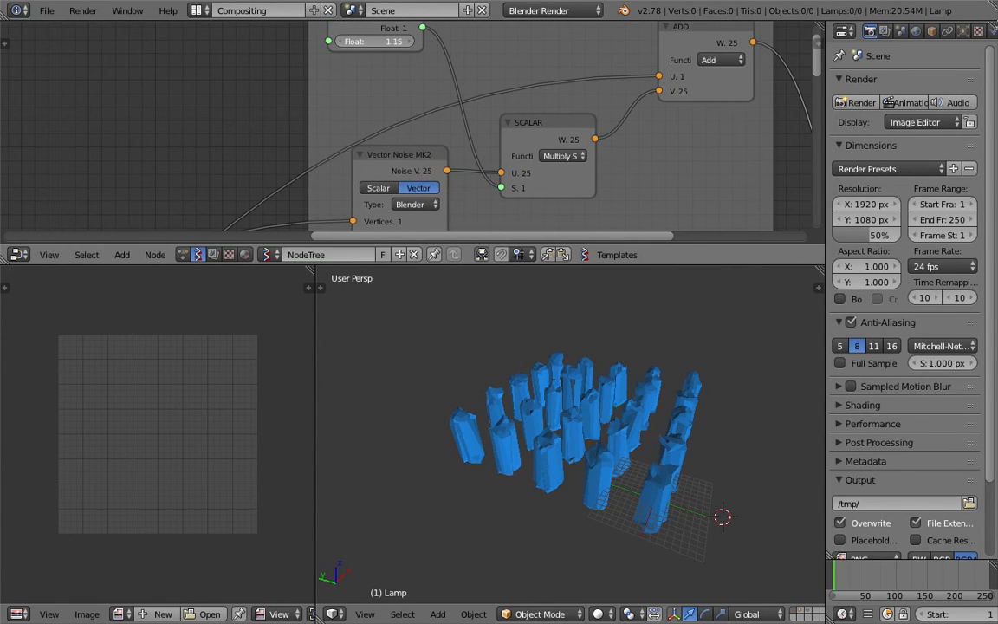
# - Set Vector Noise MK2 to Voronoi and the other noise node to Cellnoise
pyautogui.click(416, 205)
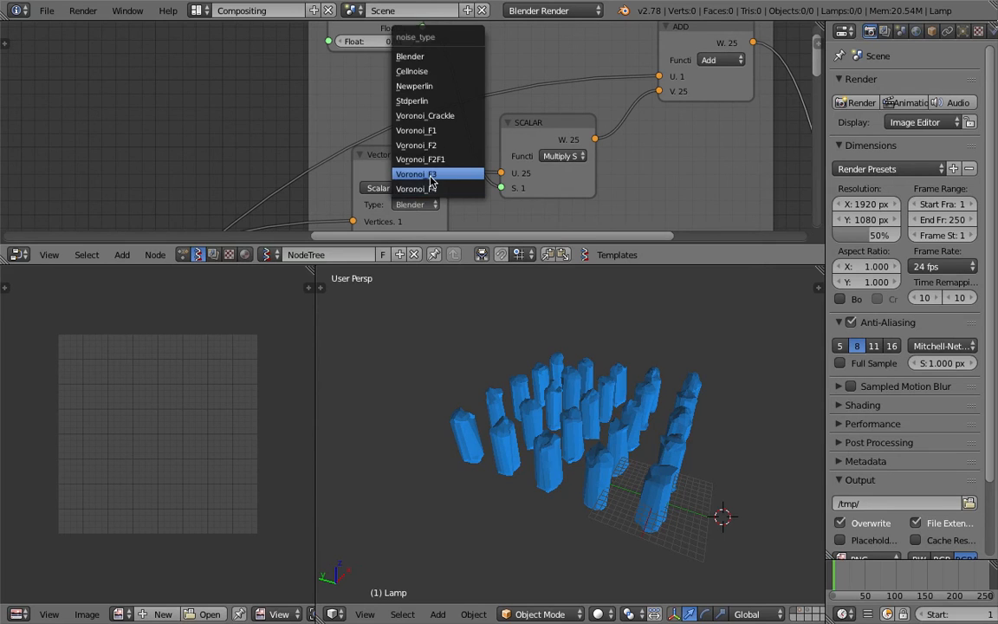
pyautogui.click(416, 173)
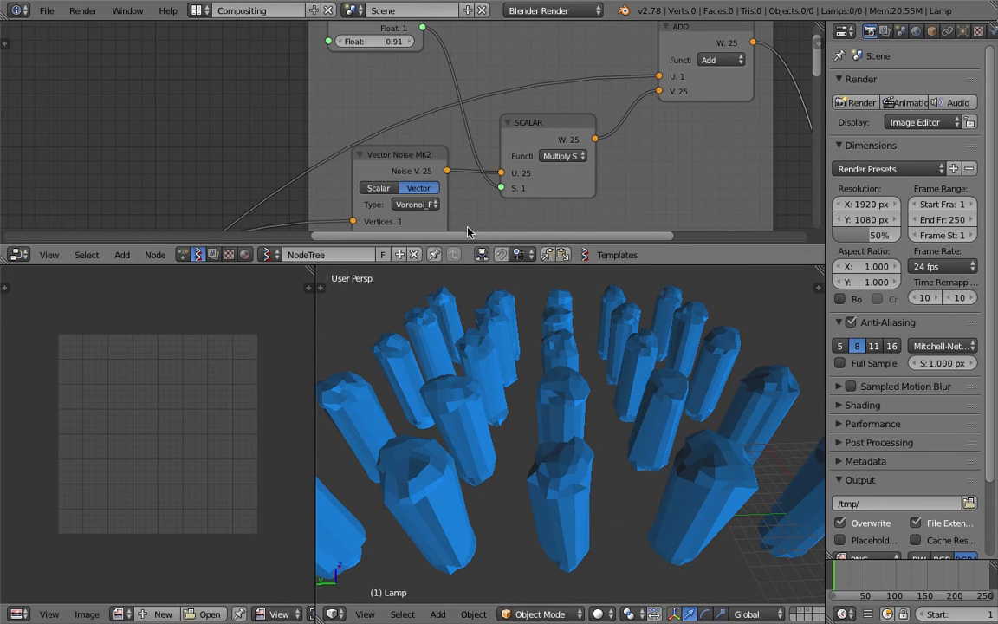
pyautogui.click(414, 204)
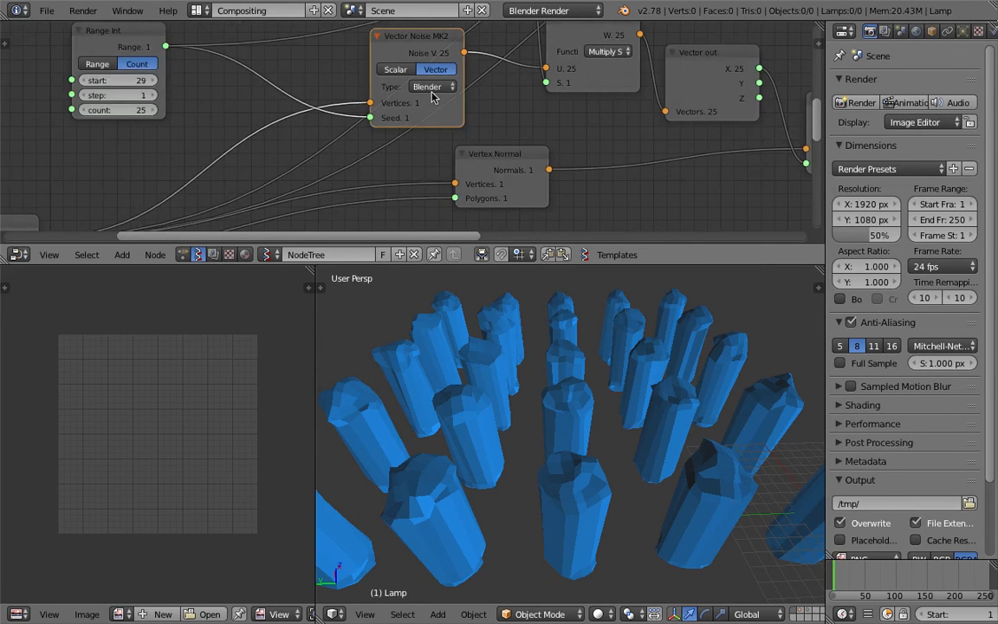
pyautogui.click(433, 87)
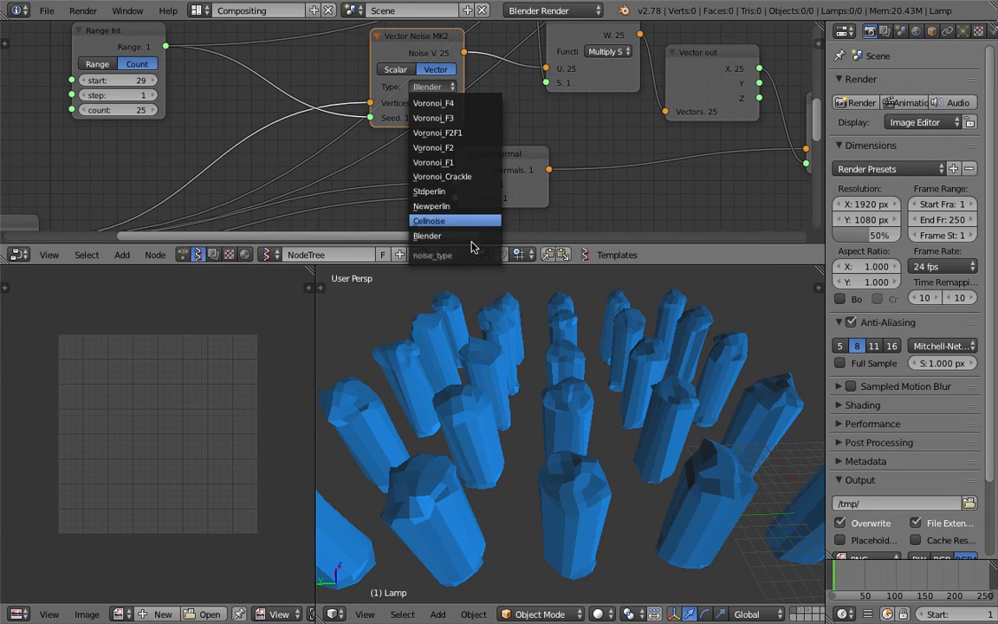
pyautogui.click(430, 221)
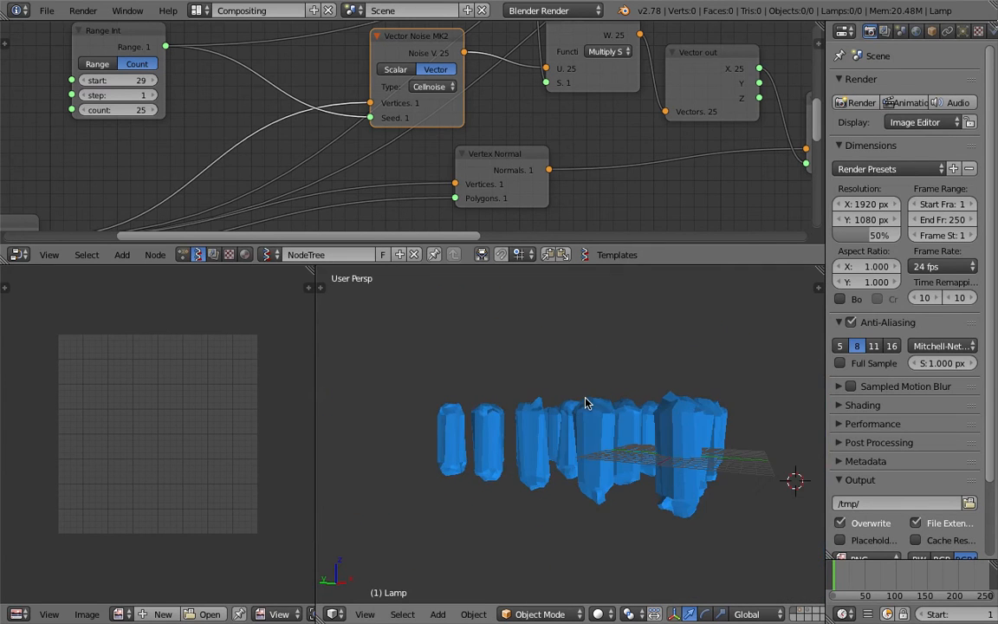
pyautogui.moveTo(586, 402); pyautogui.dragTo(493, 395)
pyautogui.write('ran')
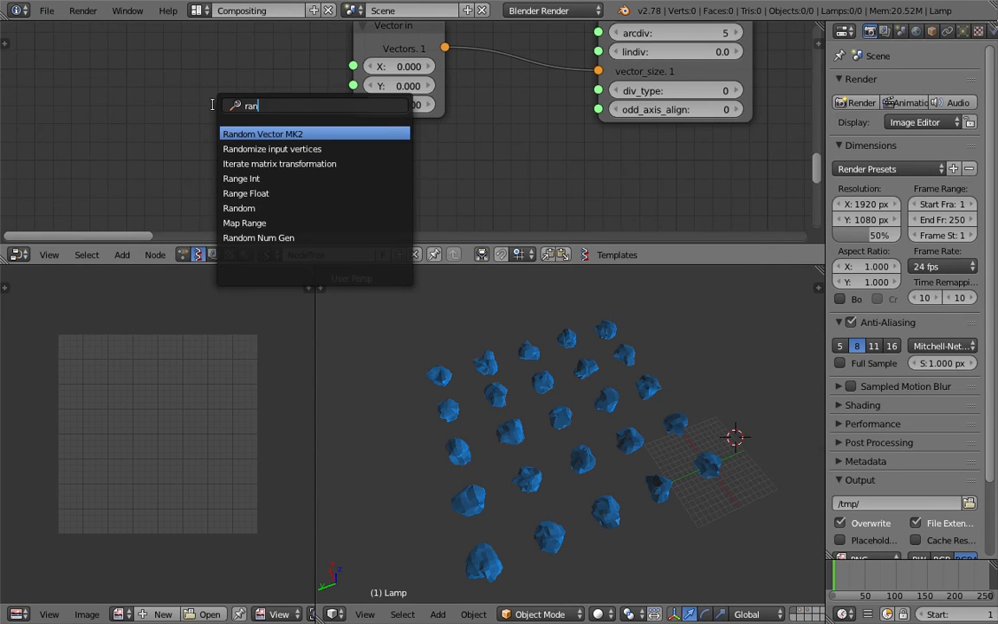
# - Feed Vector in Z from a Random Num Gen (Float, As List) with High 10 and Low 2.00
pyautogui.write('d')
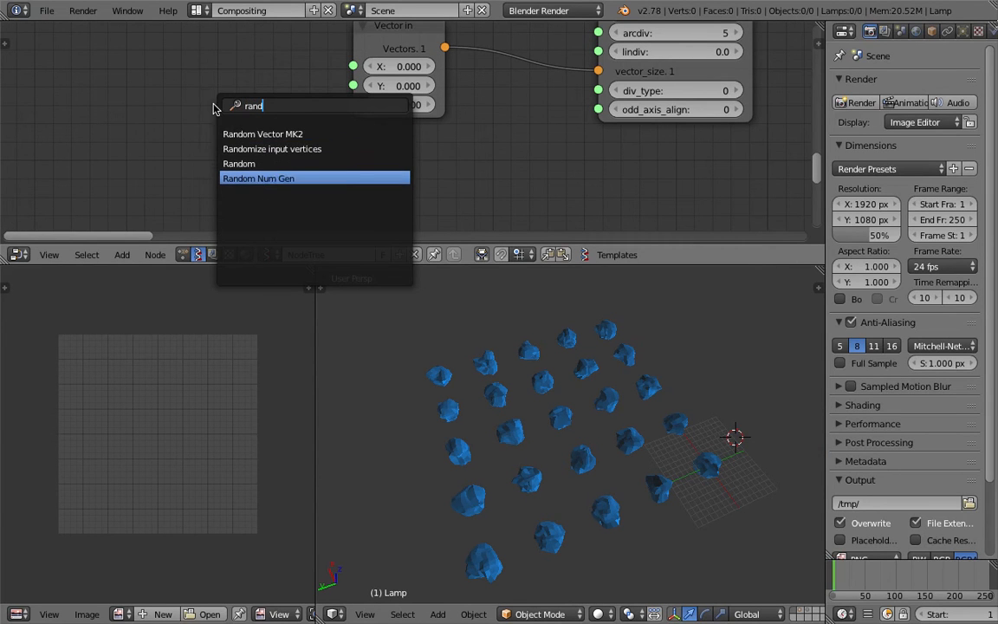
pyautogui.click(258, 177)
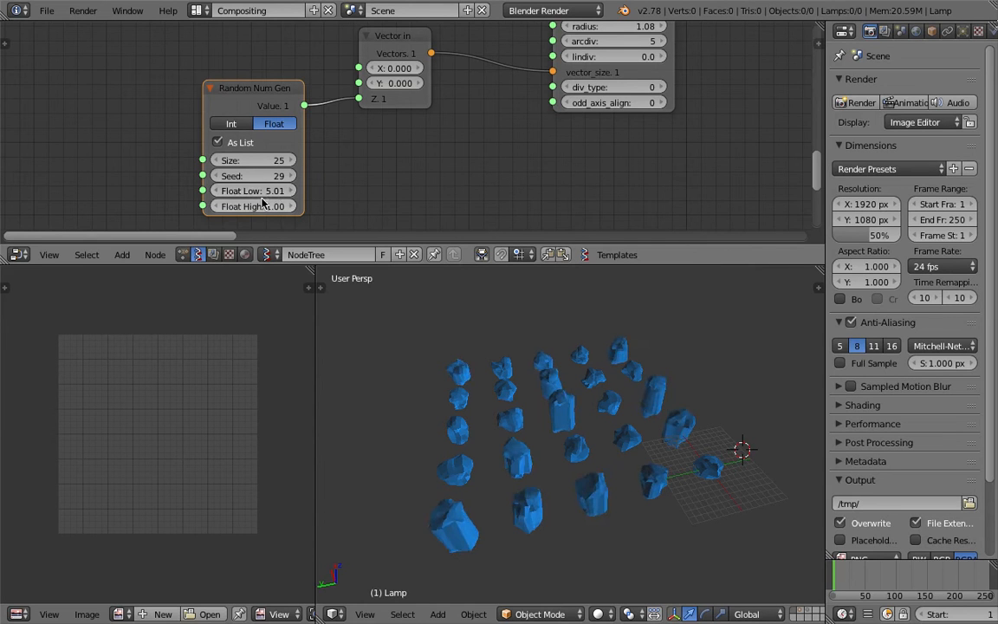
pyautogui.click(253, 204)
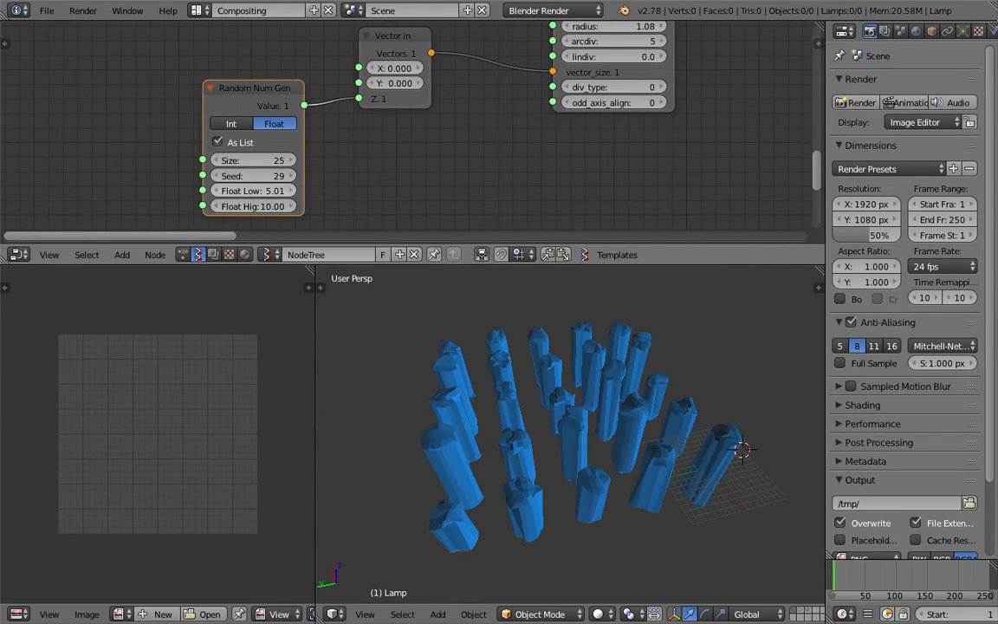
pyautogui.click(253, 189)
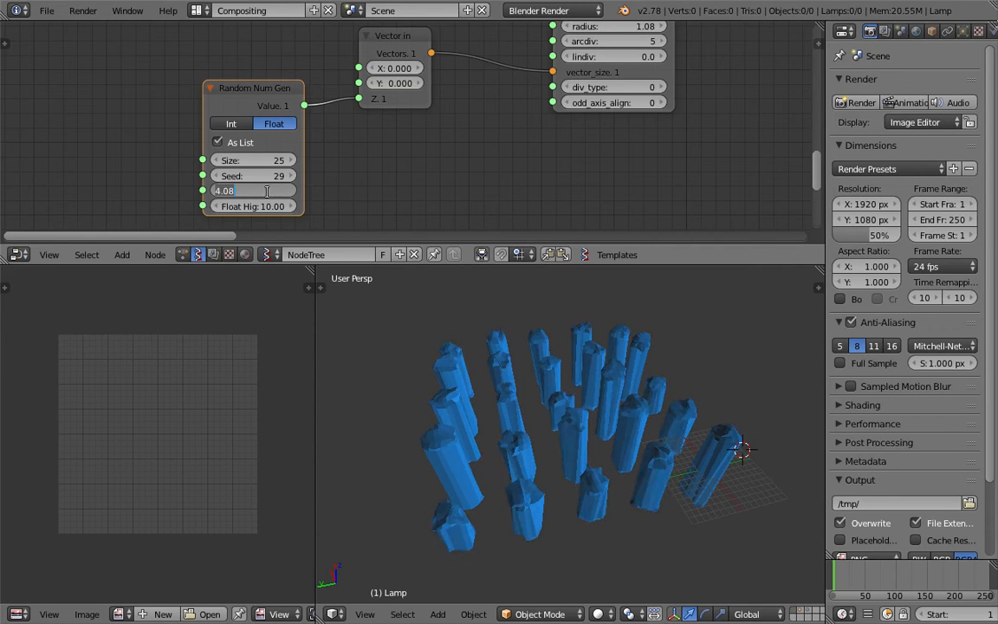
pyautogui.write('2.00')
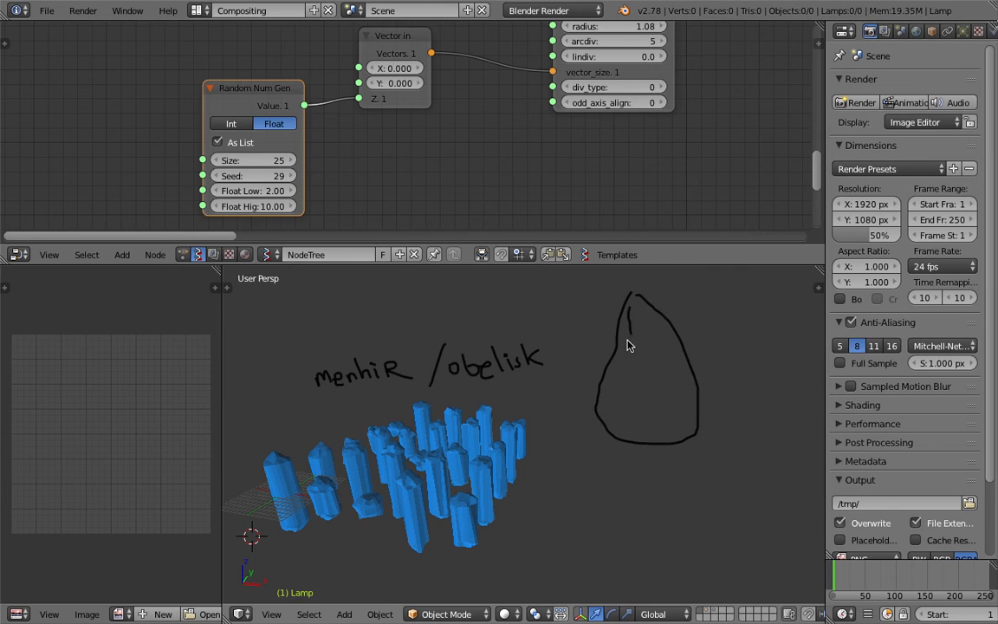
pyautogui.moveTo(631, 344); pyautogui.dragTo(655, 429)
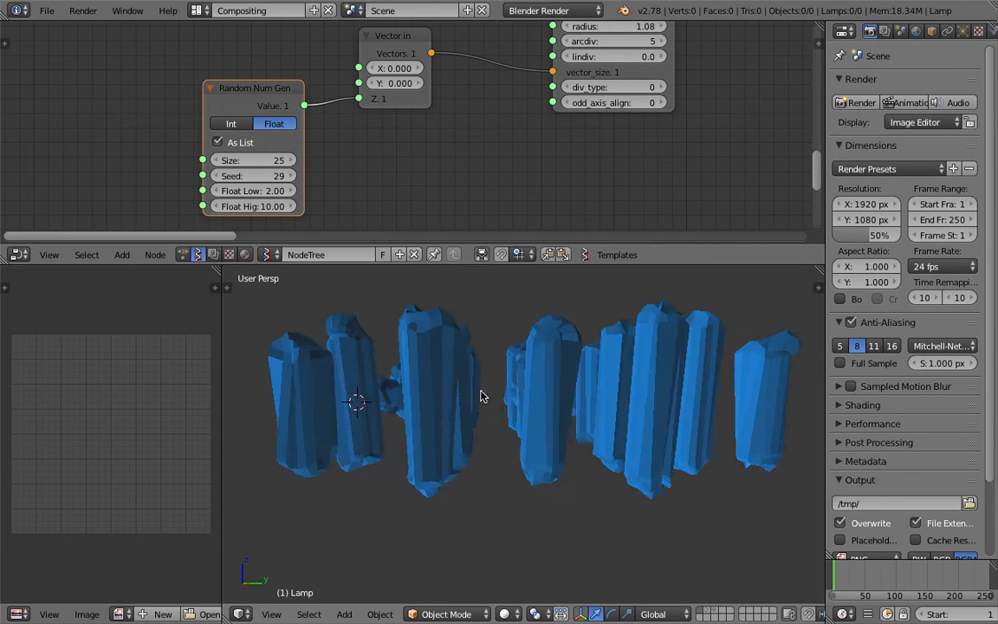
pyautogui.moveTo(484, 395); pyautogui.dragTo(495, 447)
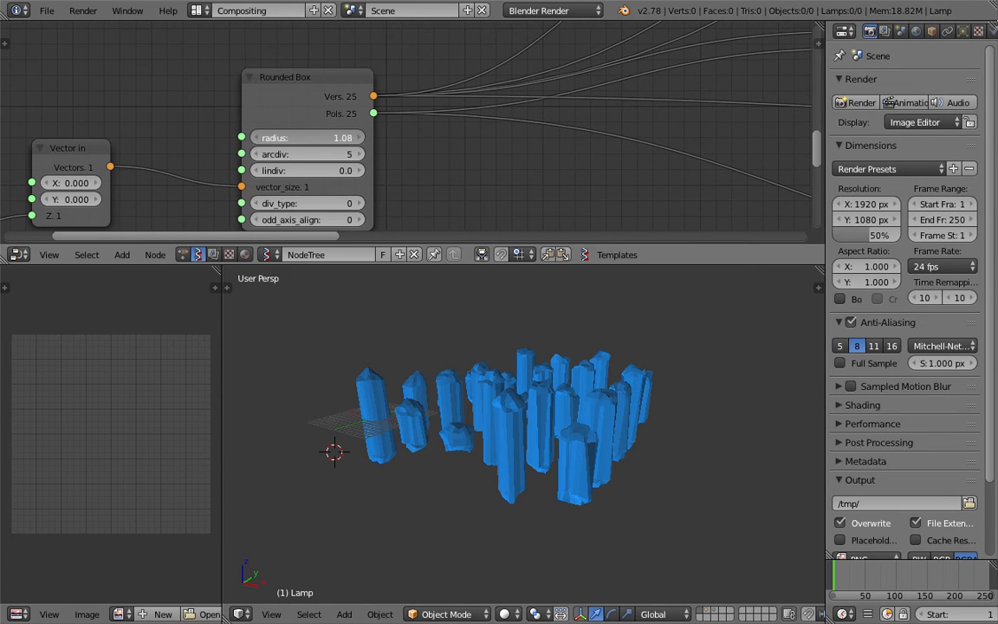
# - Set the Rounded Box radius to 2.00 for chunkier stone pillars
pyautogui.moveTo(295, 137); pyautogui.dragTo(315, 137)
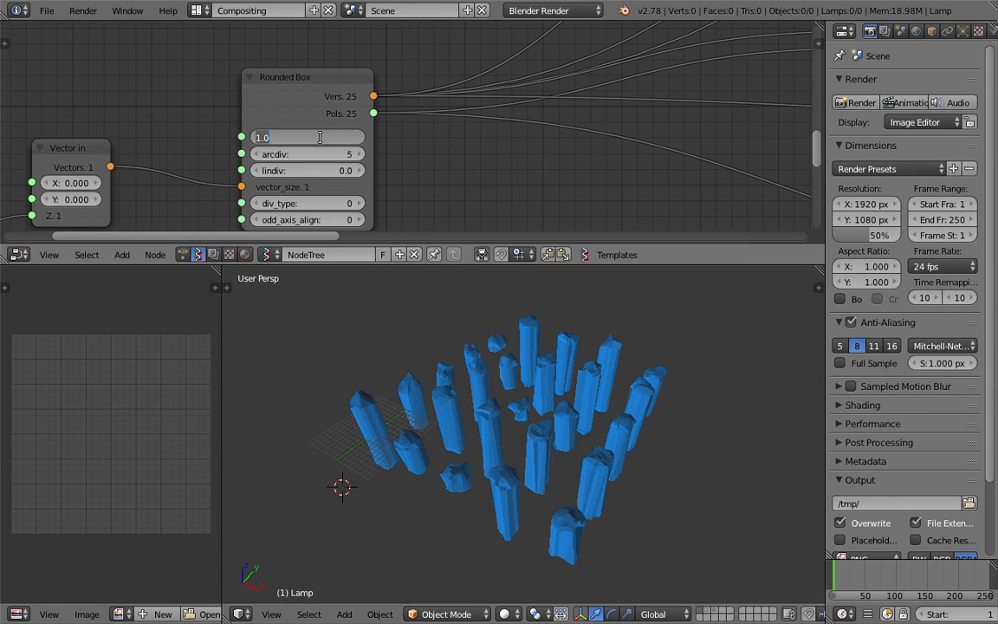
pyautogui.write('2.00')
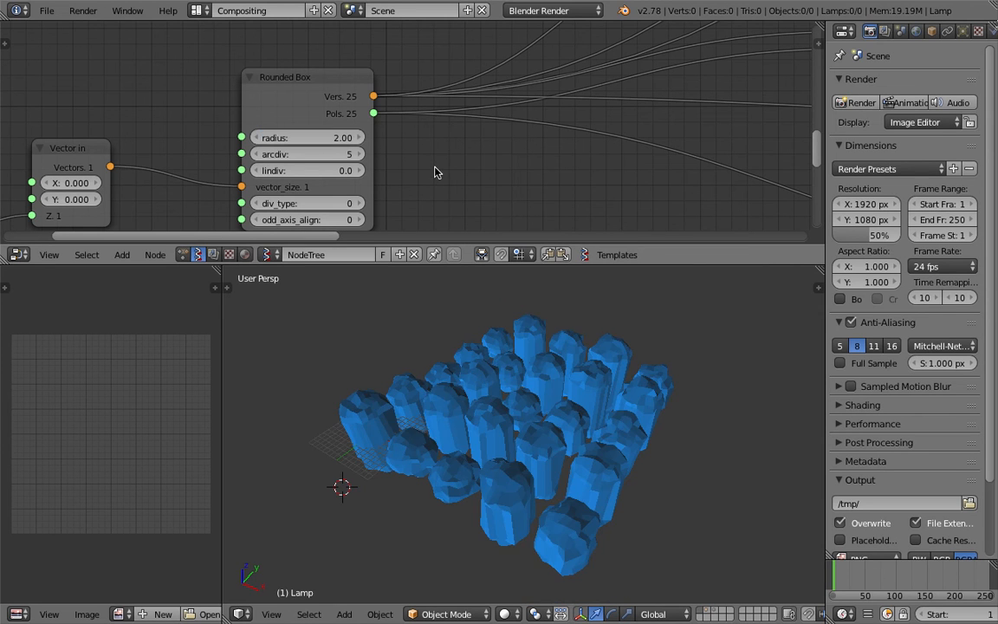
pyautogui.click(308, 137)
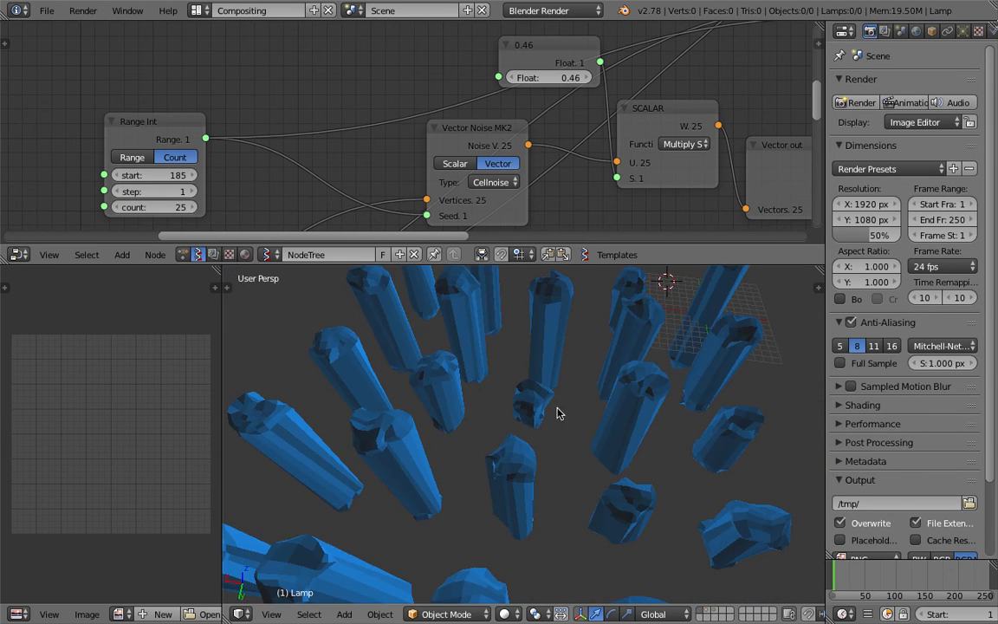
# - Bake the Sverchok viewer output into a real mesh object, Sv_19.001
pyautogui.scroll(-3)
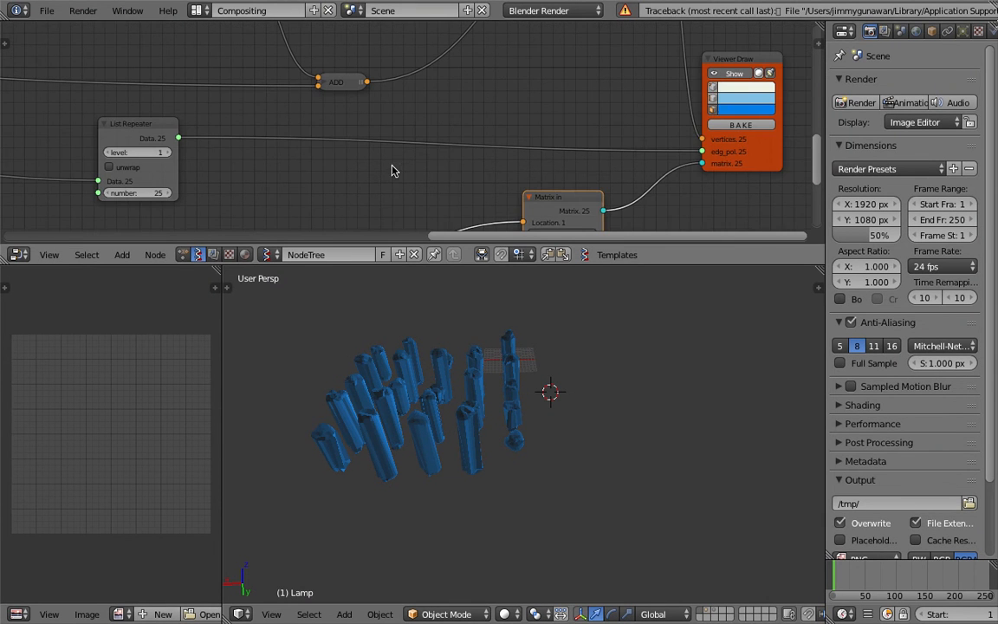
pyautogui.moveTo(475, 93)
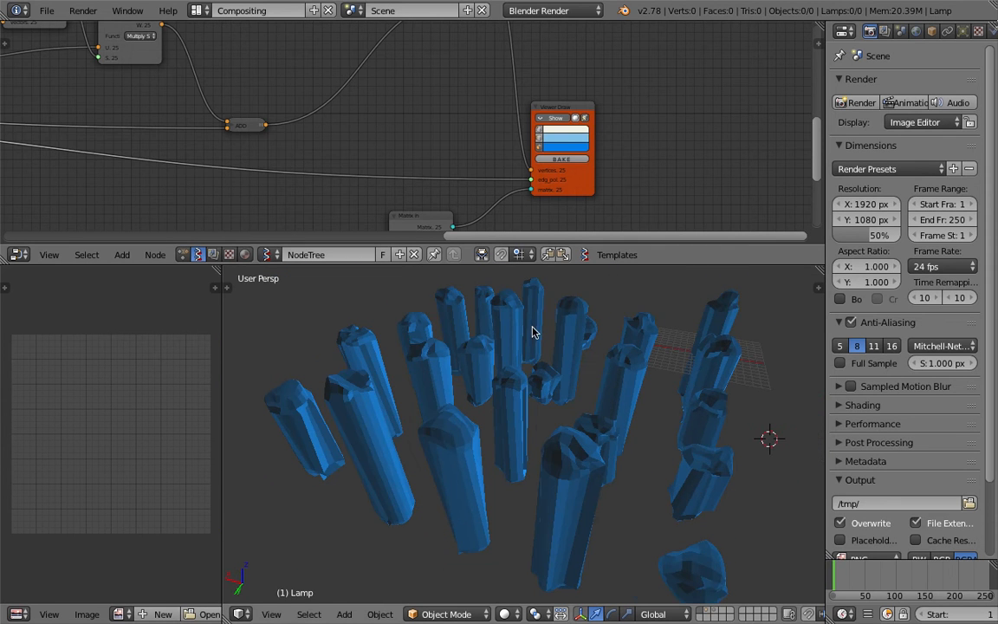
pyautogui.click(47, 10)
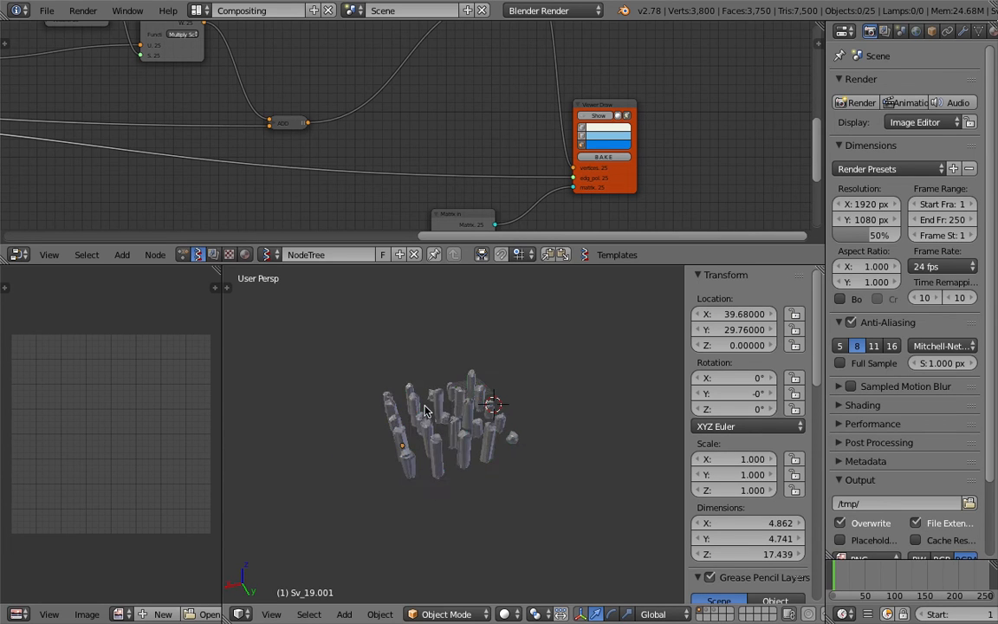
# - Add a cube mesh and create a new particle system on it
pyautogui.click(343, 614)
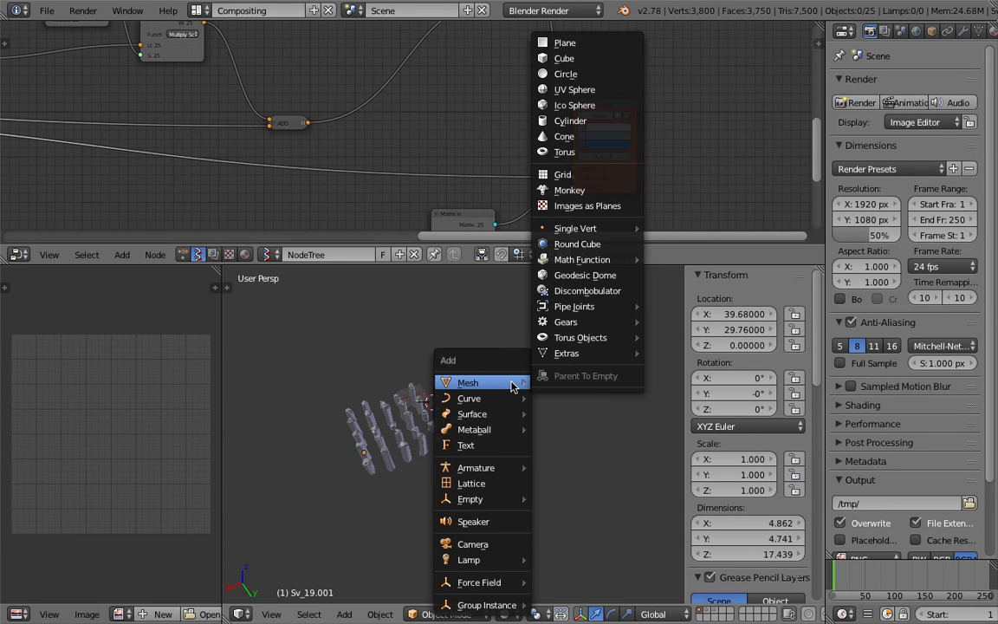
pyautogui.moveTo(565, 59)
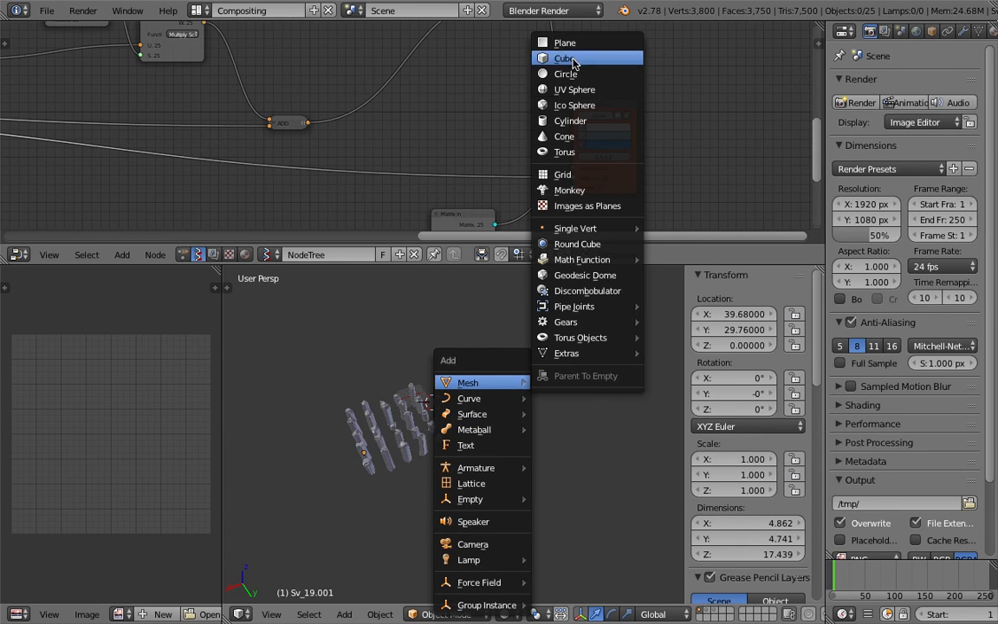
pyautogui.click(563, 59)
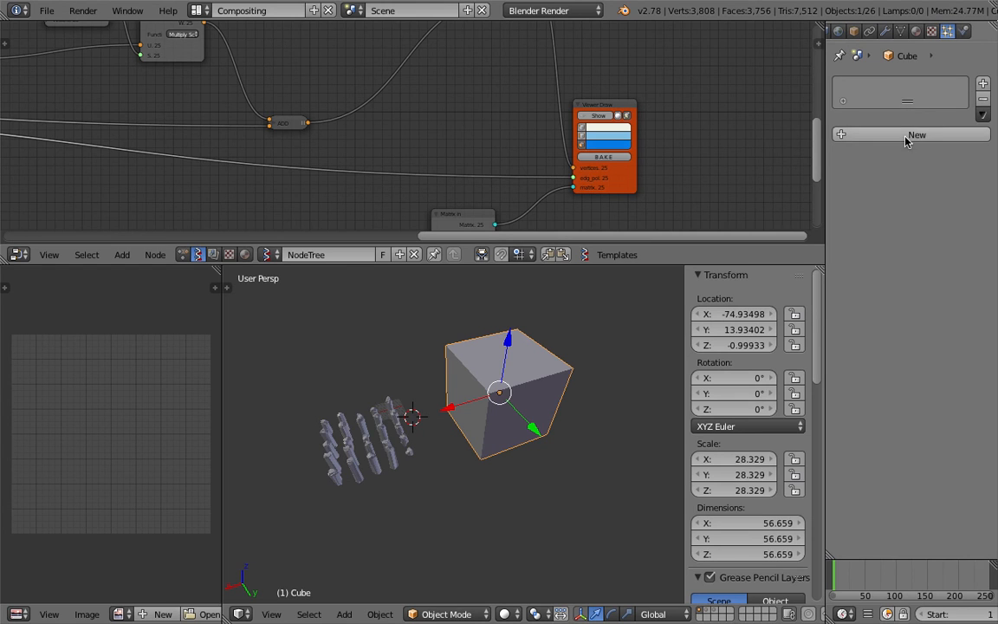
pyautogui.click(917, 136)
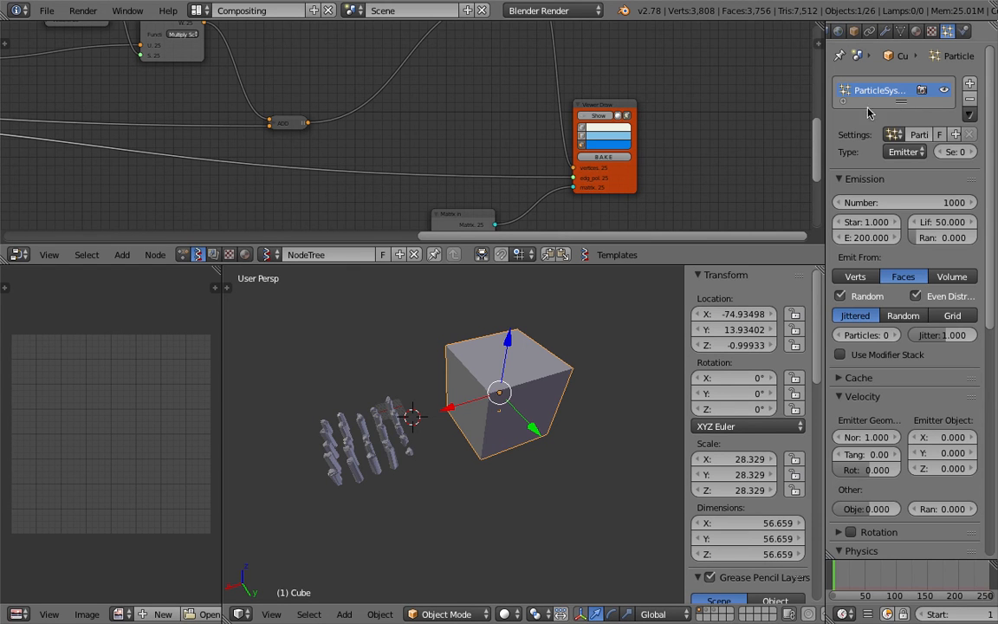
# - Set the cube's Maximum Draw Type to Wire so it shows as a wireframe
pyautogui.click(865, 444)
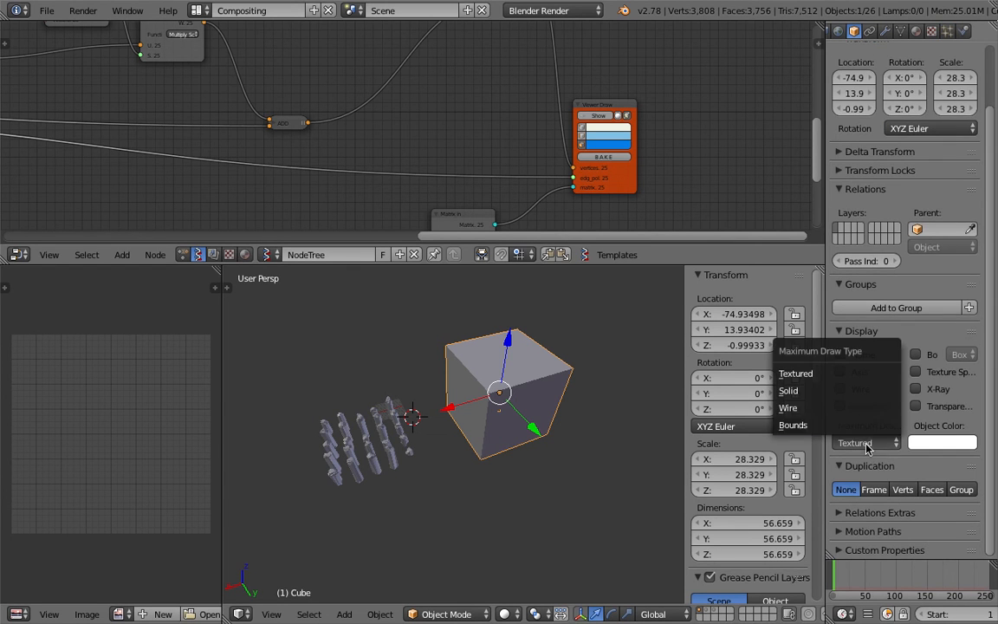
pyautogui.click(787, 407)
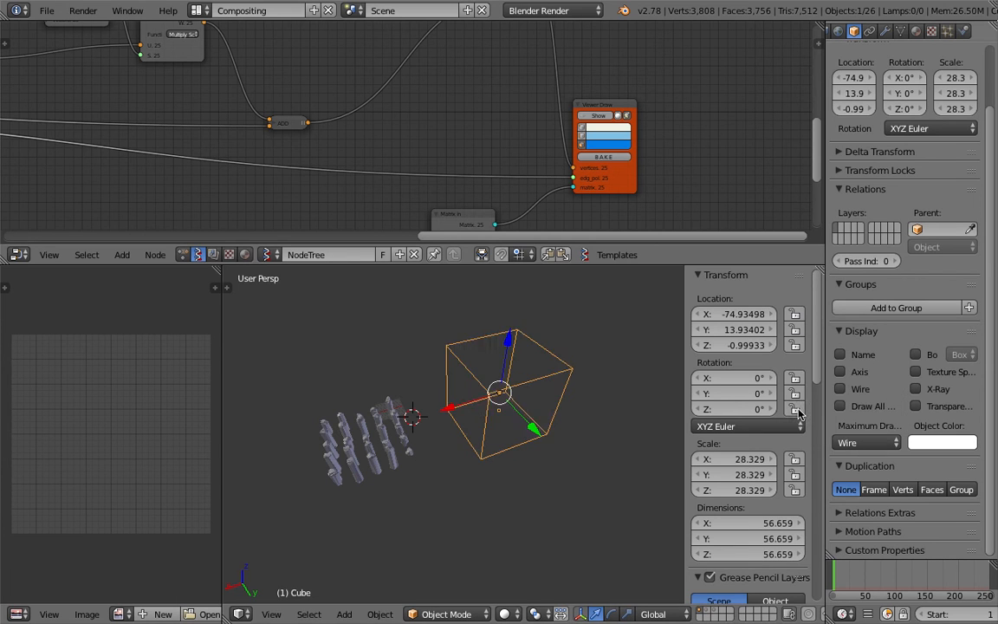
pyautogui.click(948, 32)
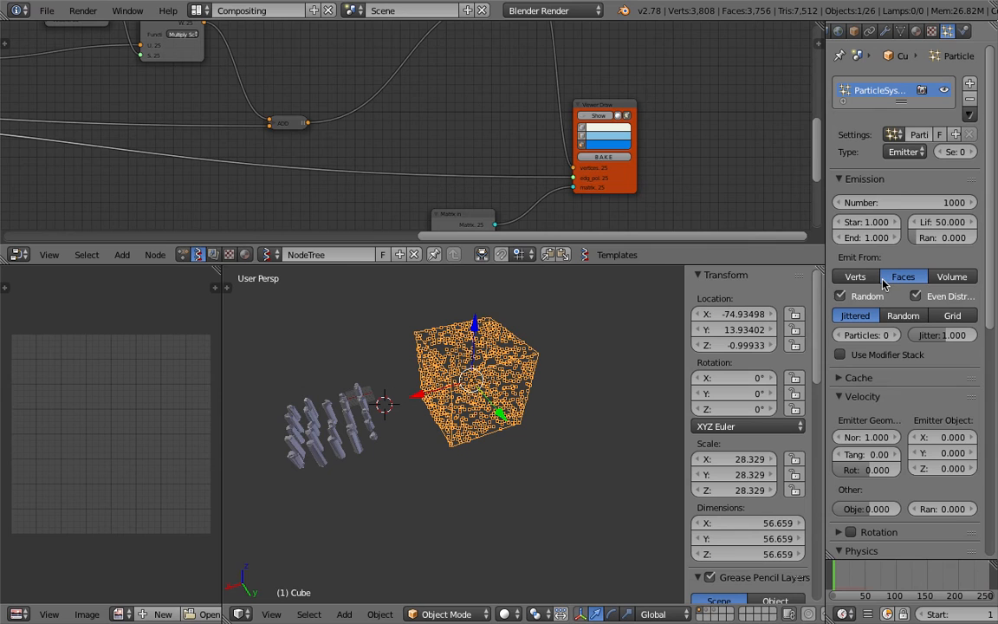
pyautogui.moveTo(922, 298)
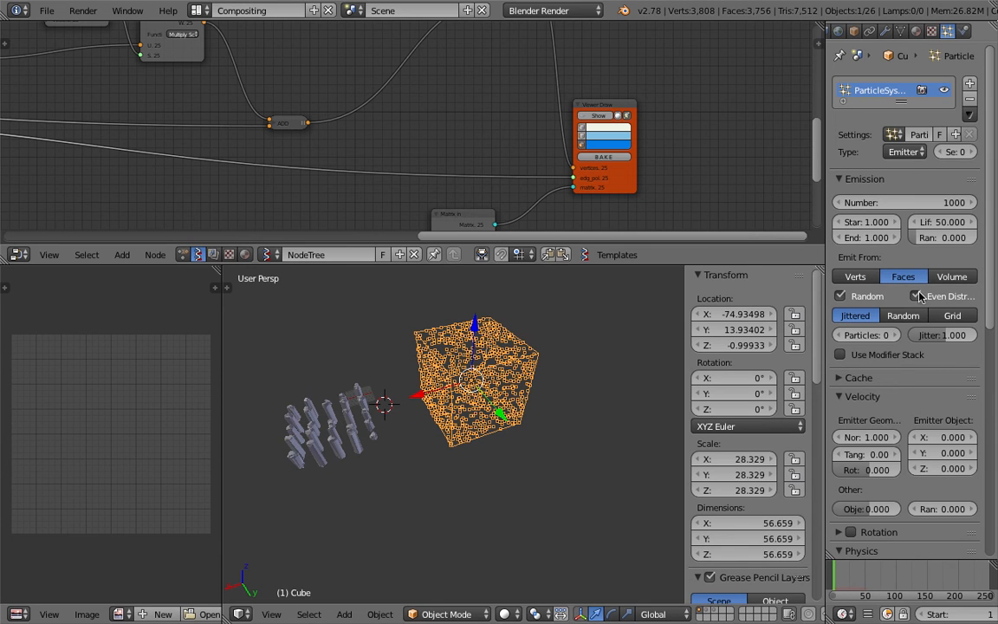
# - Emit particles randomly from the cube's volume and render them as stone Group instances of varied size
pyautogui.click(951, 278)
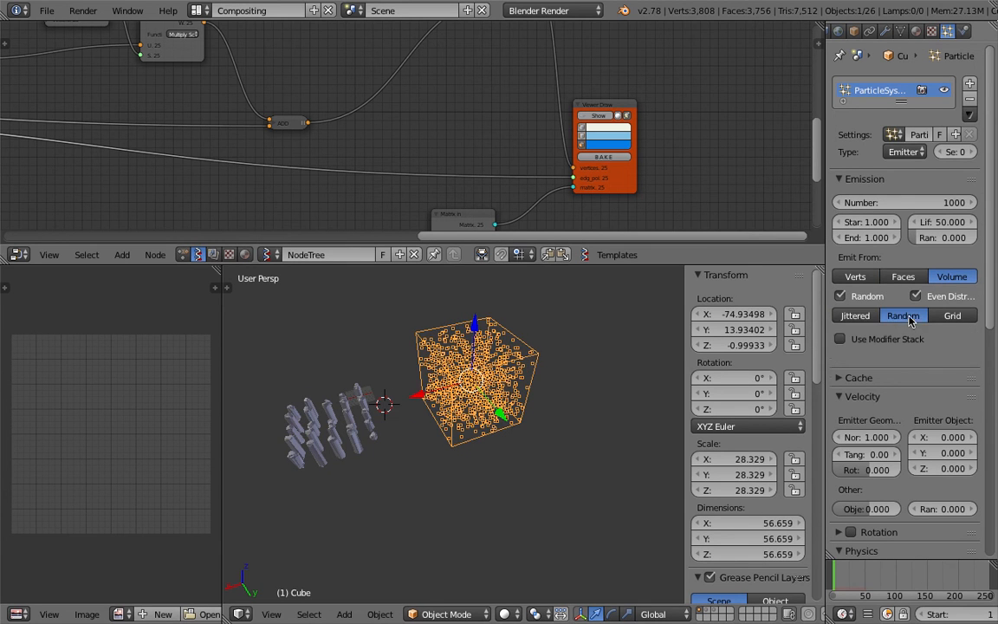
pyautogui.scroll(-3)
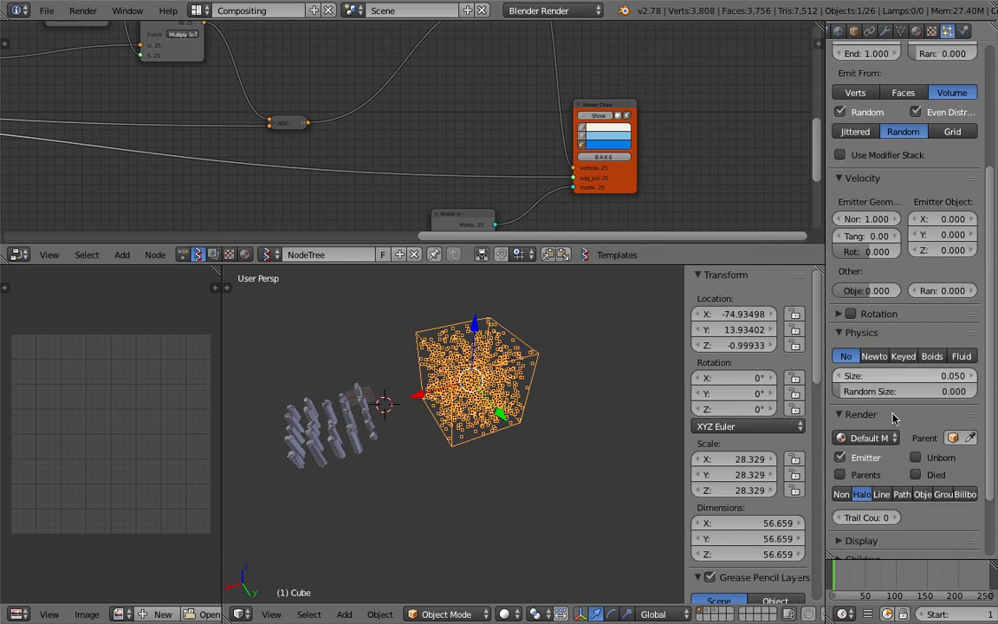
pyautogui.scroll(-3)
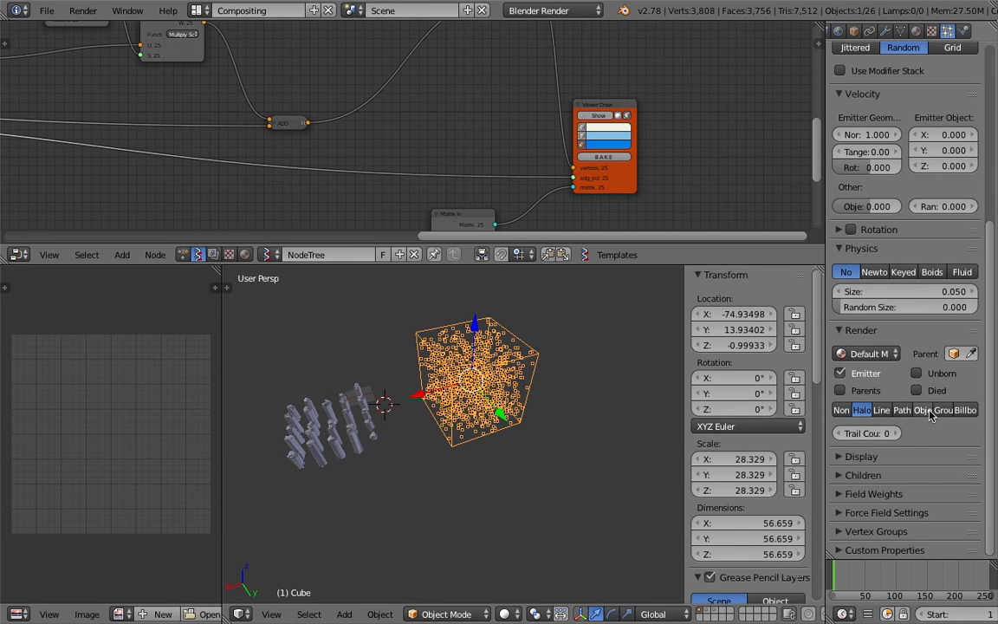
pyautogui.click(943, 409)
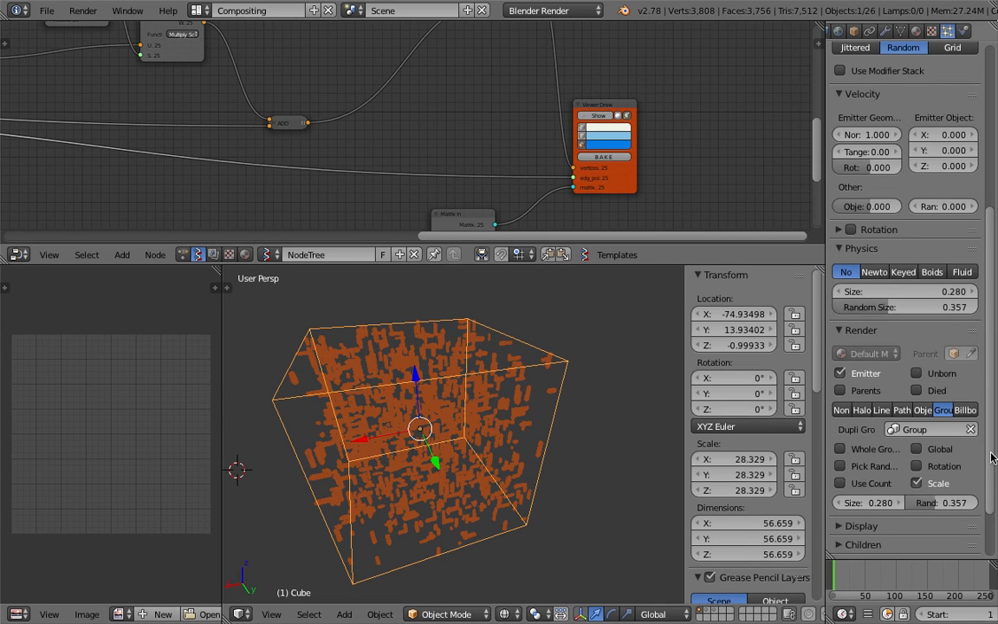
# - Enable particle Rotation with random orientation and Velocity angular spin of 4.4
pyautogui.scroll(-3)
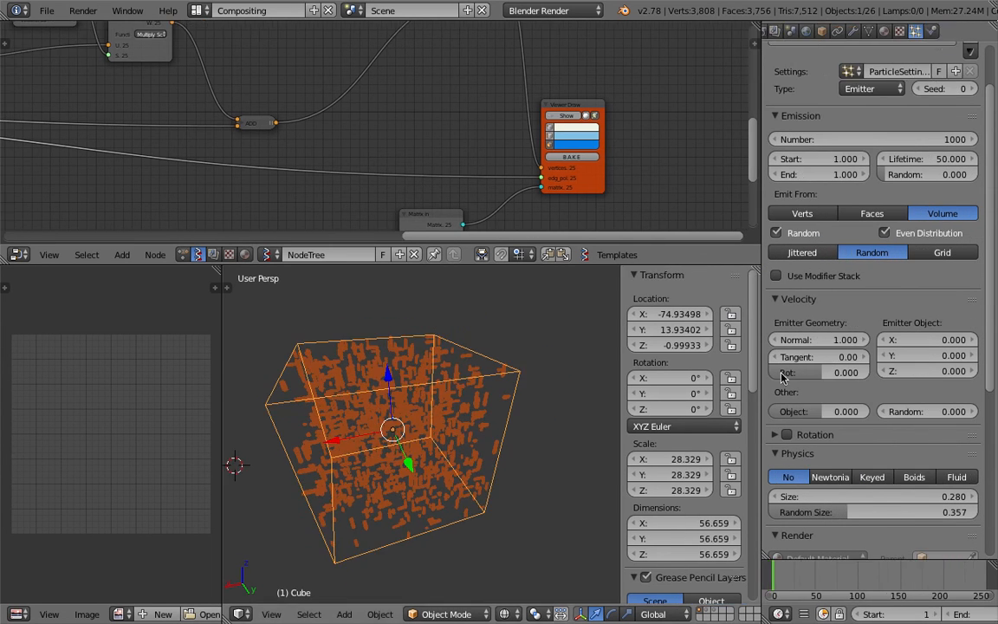
pyautogui.click(775, 433)
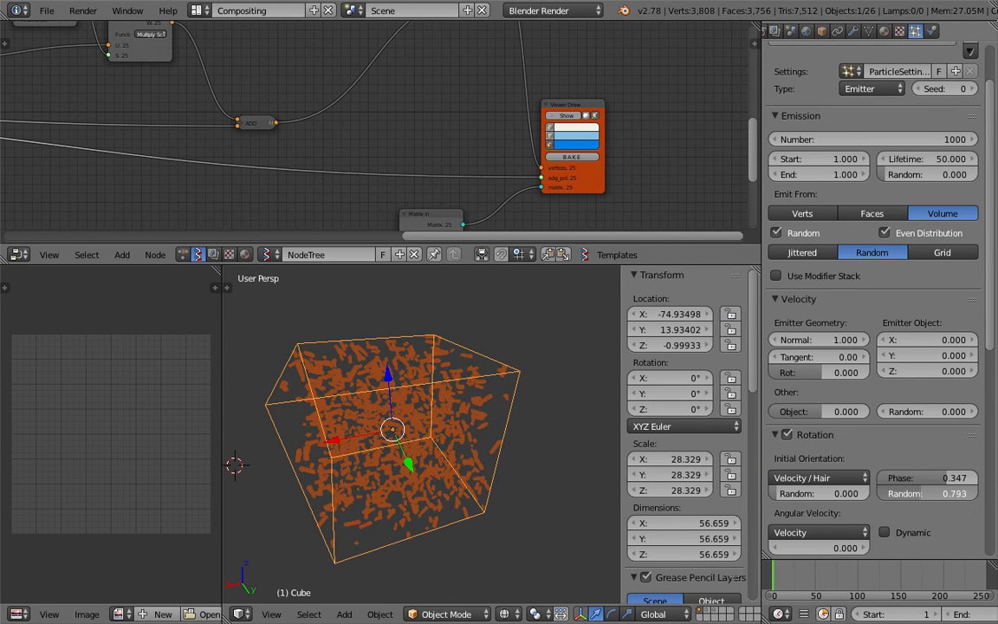
pyautogui.click(818, 548)
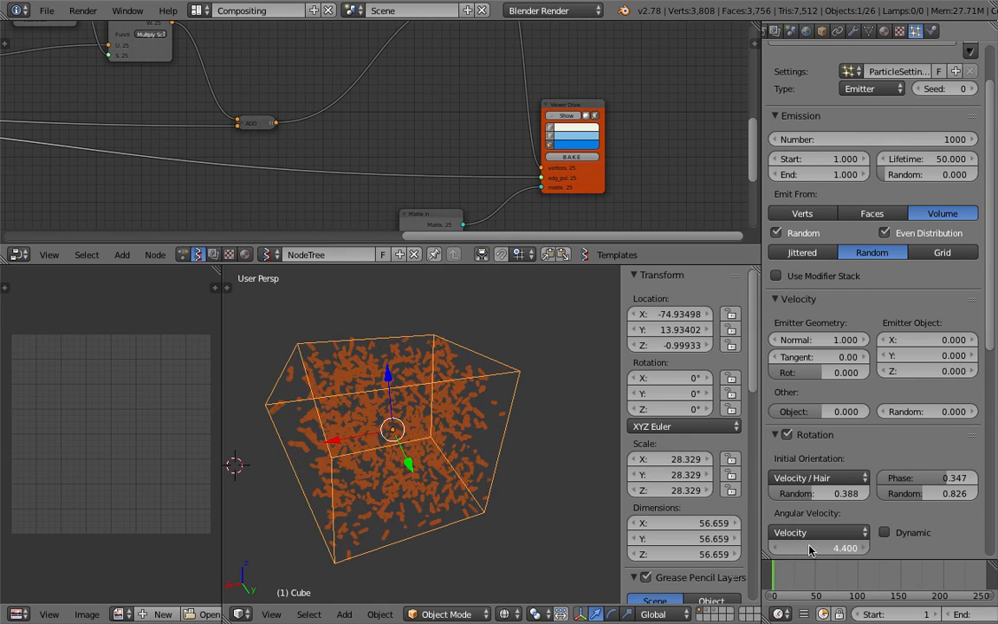
pyautogui.click(468, 359)
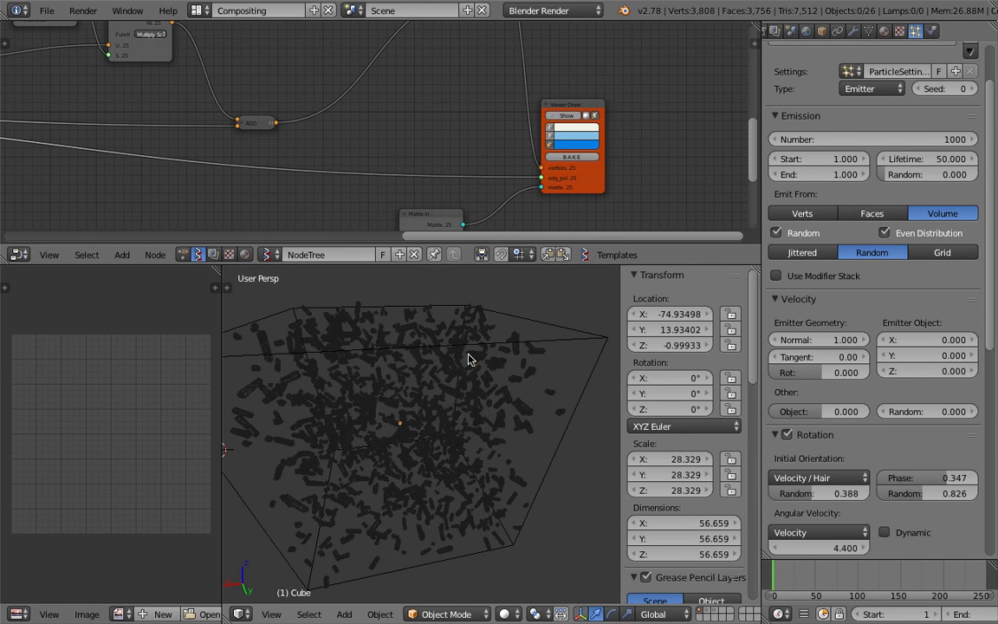
# - Set the emitter cube's Maximum Draw Type to Textured
pyautogui.click(822, 32)
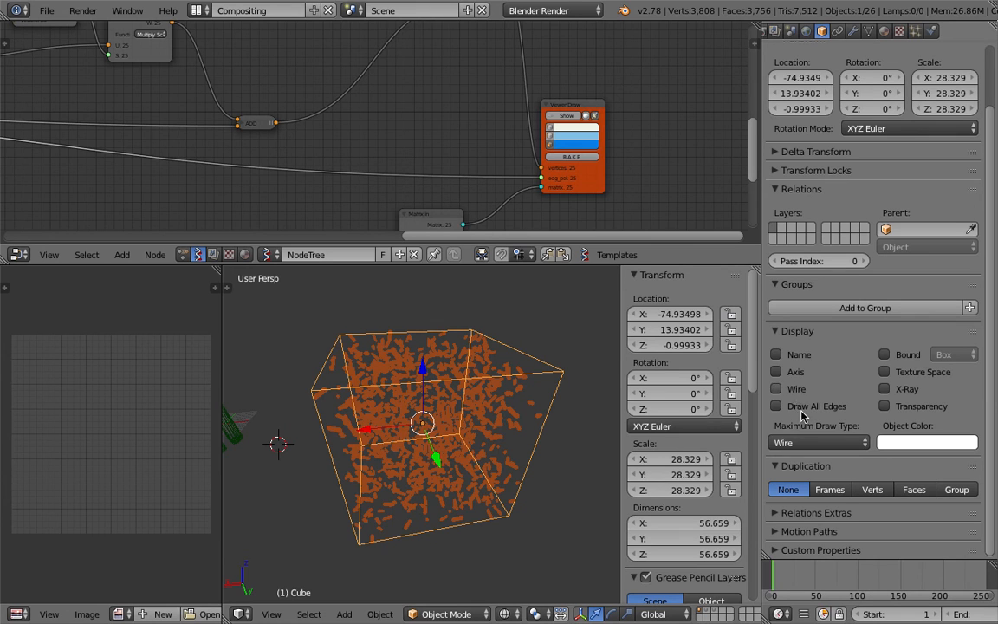
pyautogui.click(818, 442)
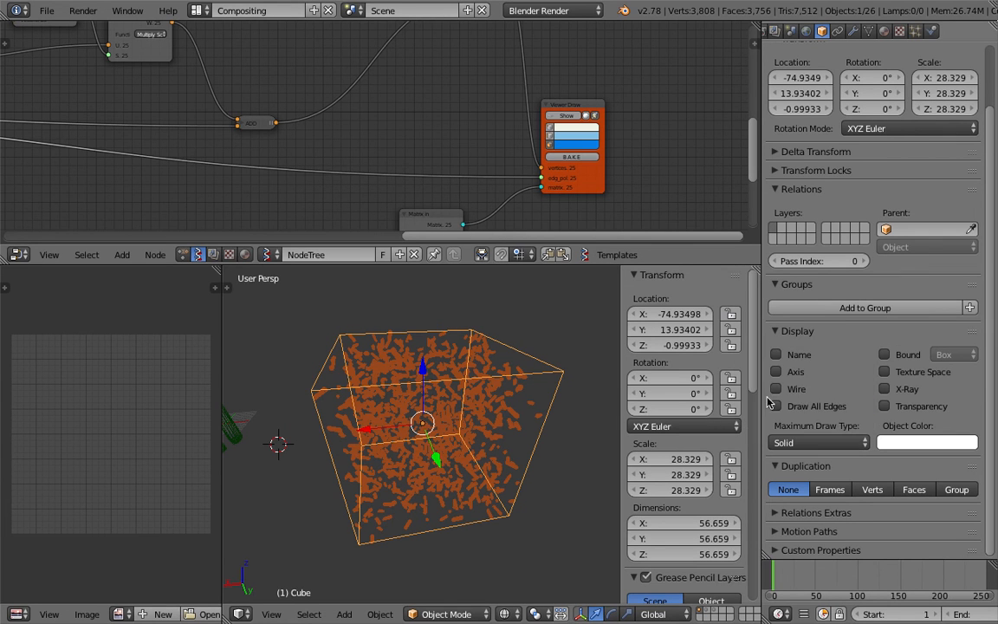
pyautogui.click(818, 442)
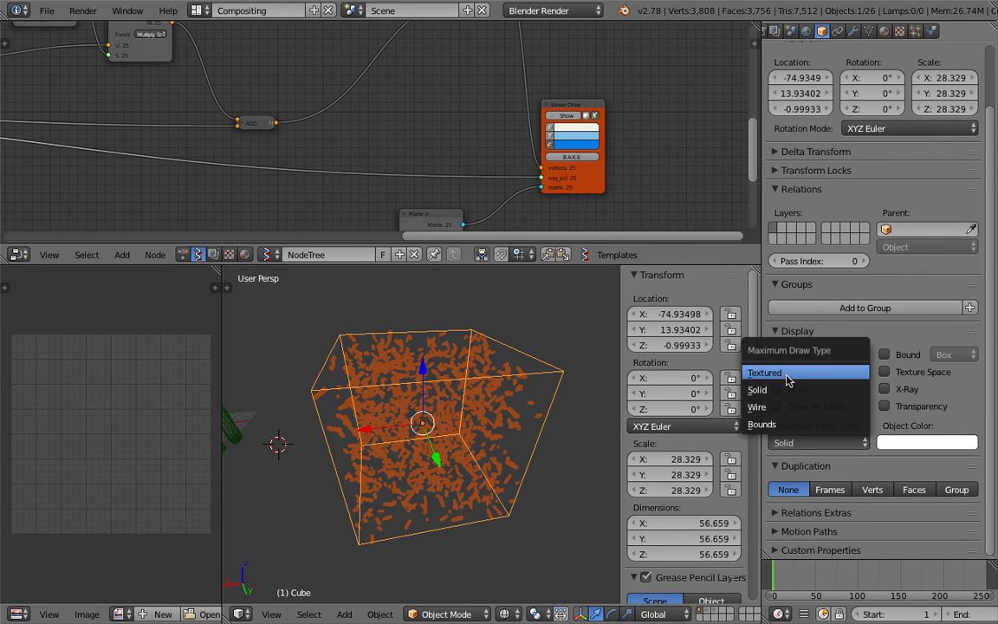
pyautogui.click(764, 372)
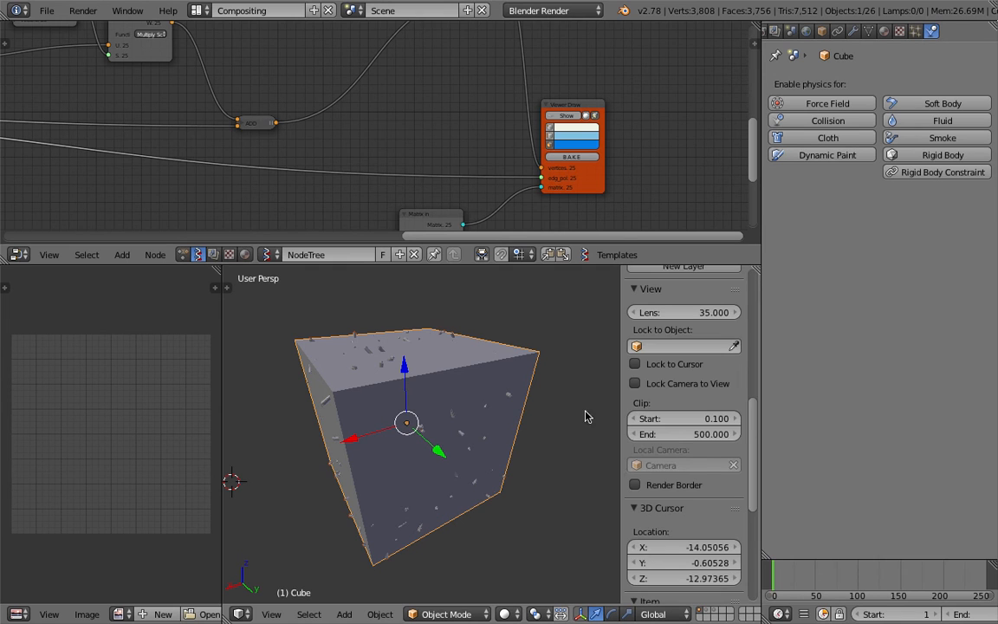
# - Tick Only Render so the viewport shows just the renderable stone instances
pyautogui.scroll(-3)
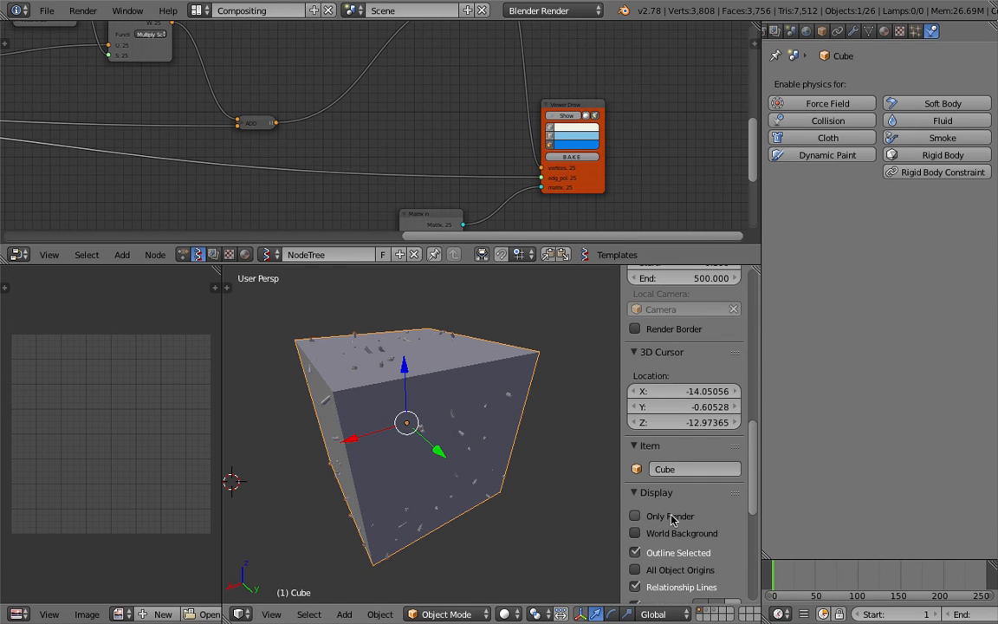
pyautogui.click(915, 32)
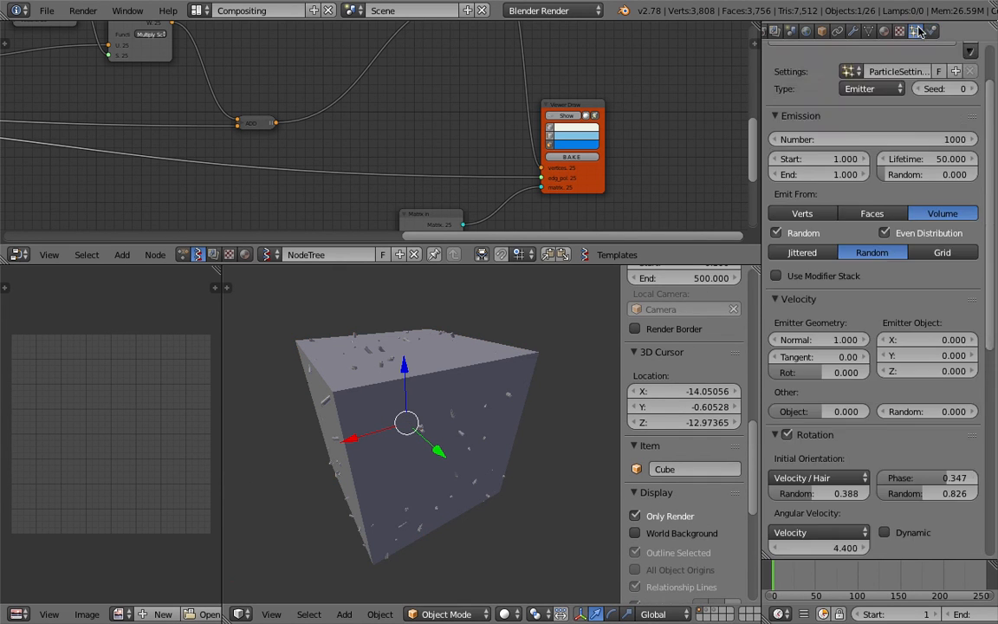
pyautogui.scroll(-3)
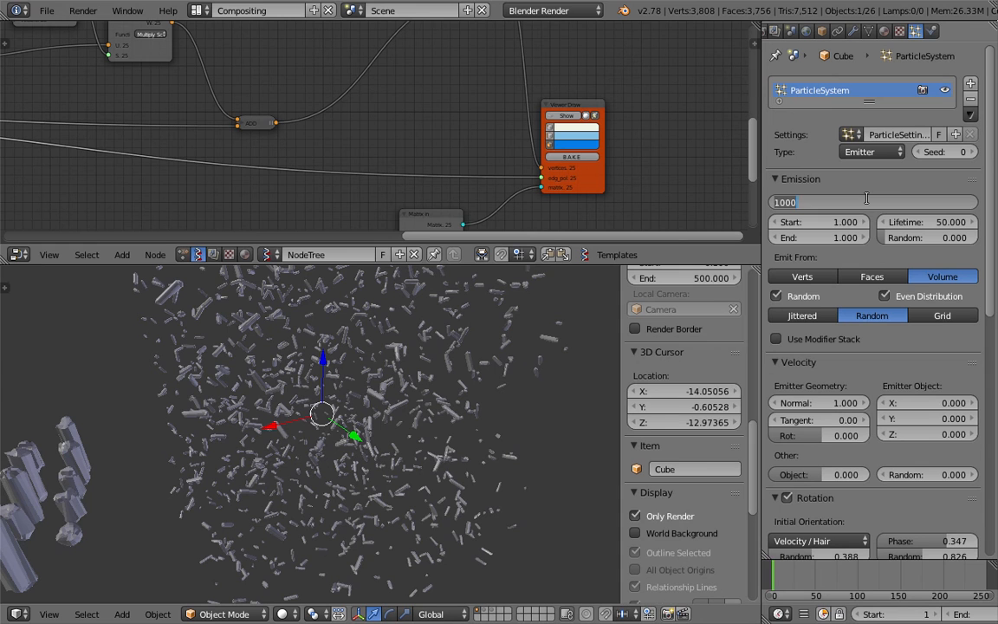
# - Raise the particle count to 50000 and reveal the Render panel showing Dupli Group
pyautogui.write('50000')
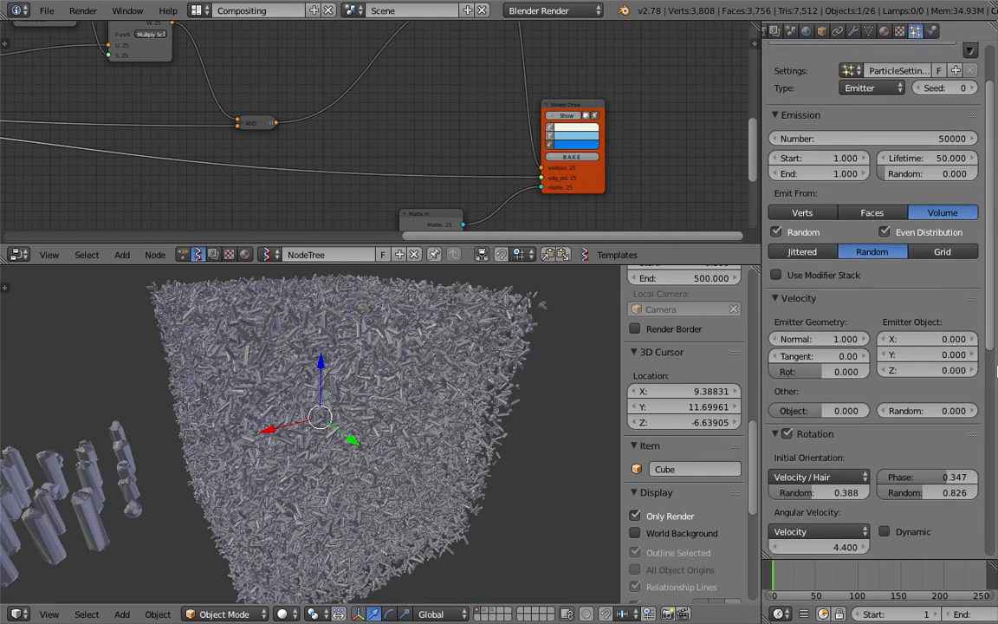
pyautogui.scroll(-3)
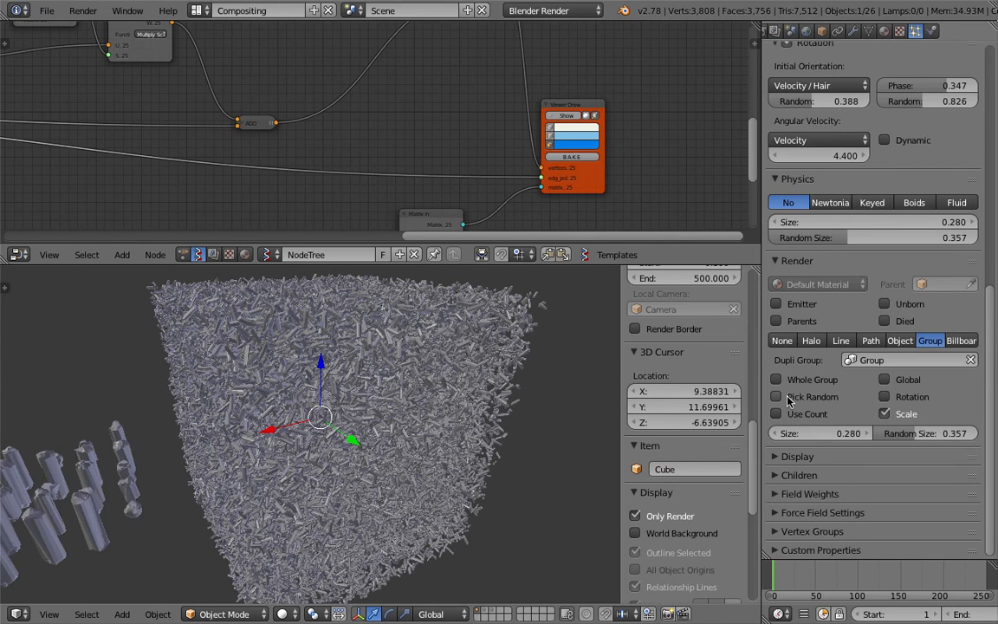
pyautogui.moveTo(777, 398)
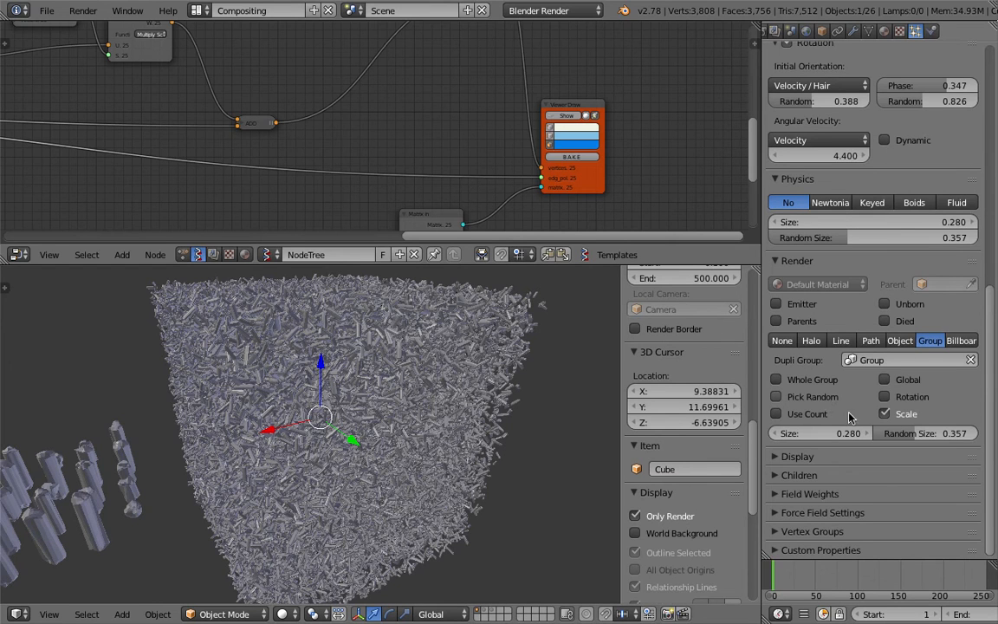
# - Enable Pick Random so each particle instances a random stone from the group
pyautogui.click(776, 395)
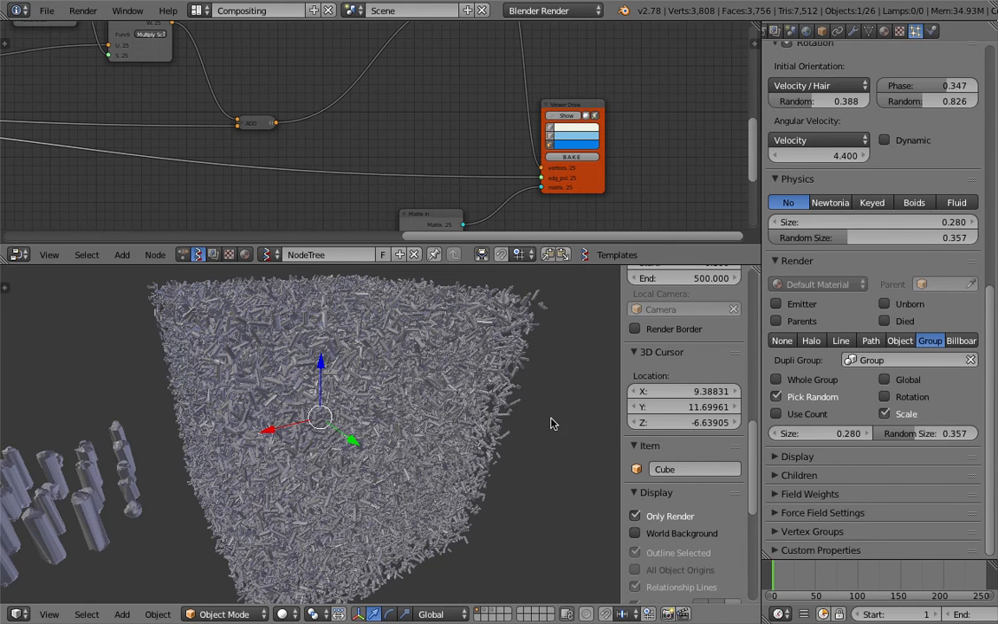
pyautogui.moveTo(437, 403)
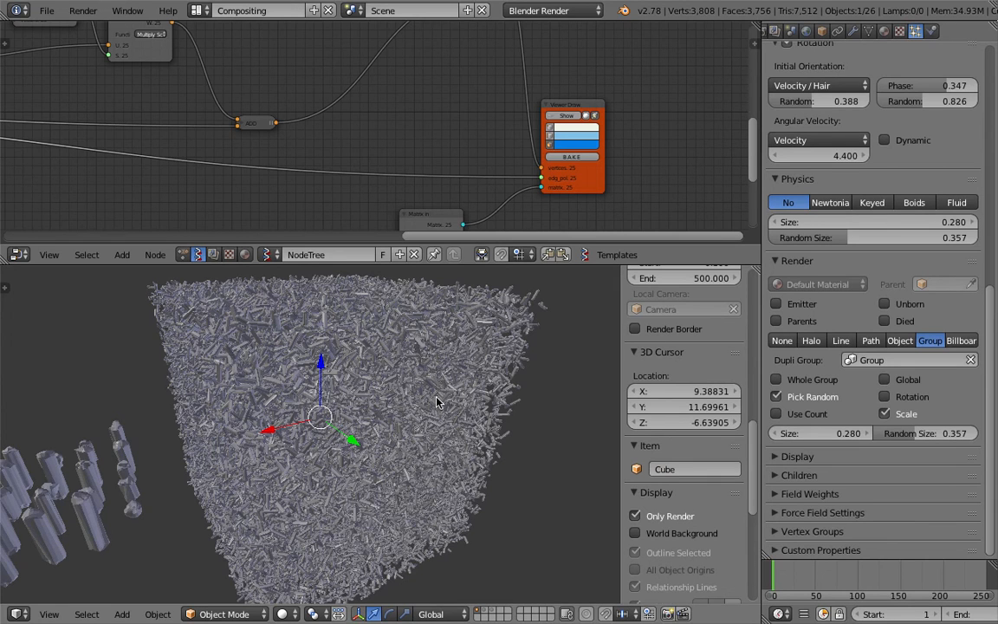
pyautogui.moveTo(329, 367)
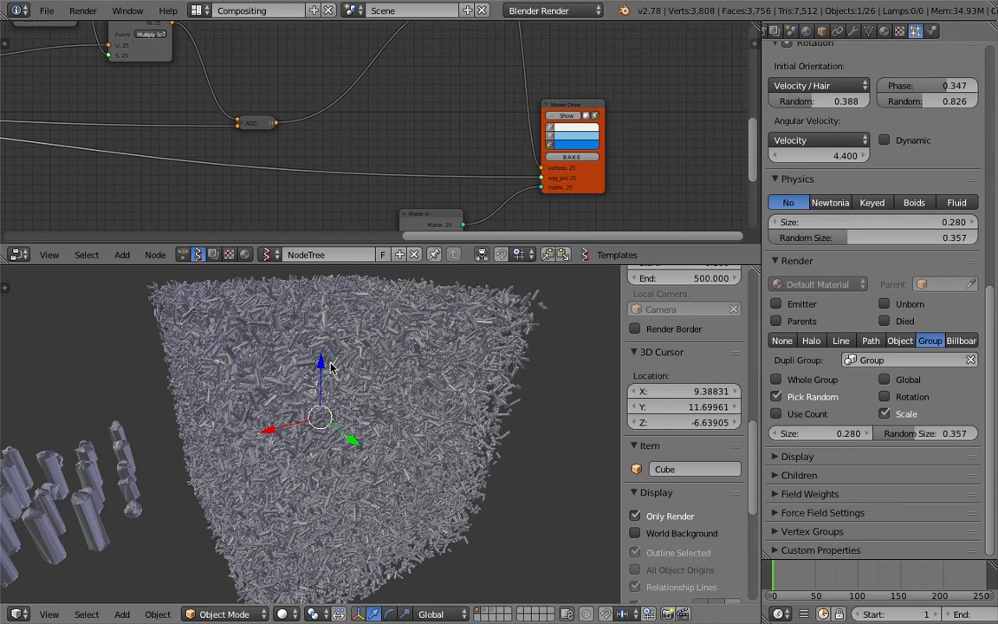
pyautogui.moveTo(326, 377)
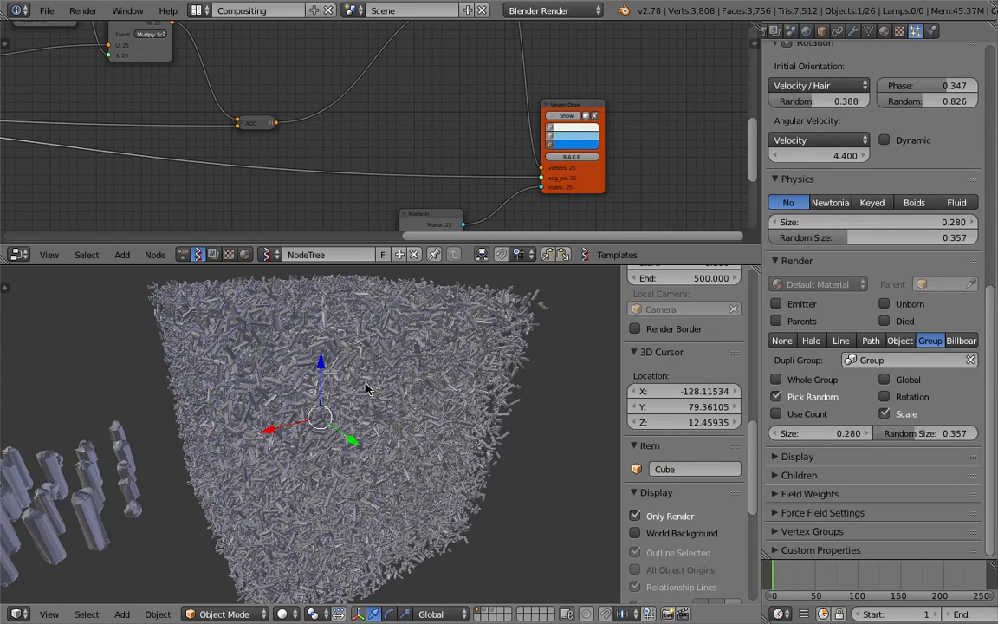
pyautogui.moveTo(409, 423)
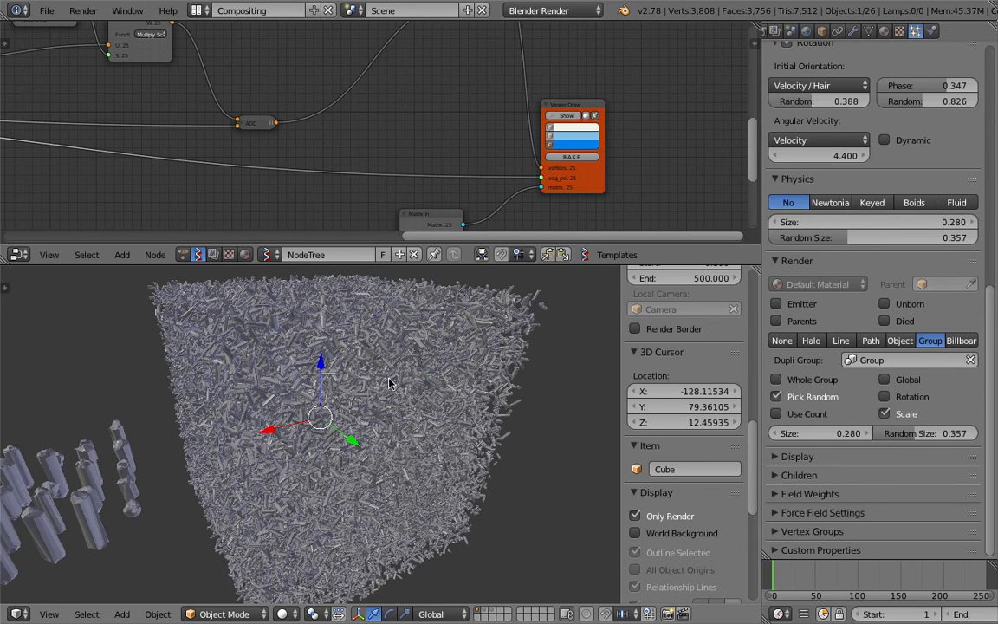
pyautogui.moveTo(400, 105)
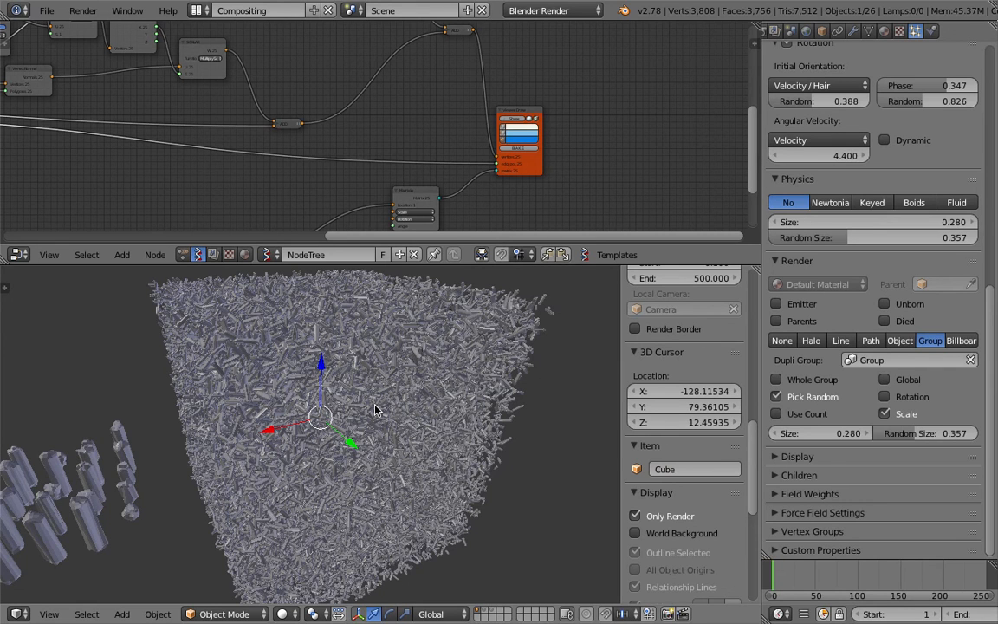
pyautogui.moveTo(253, 430)
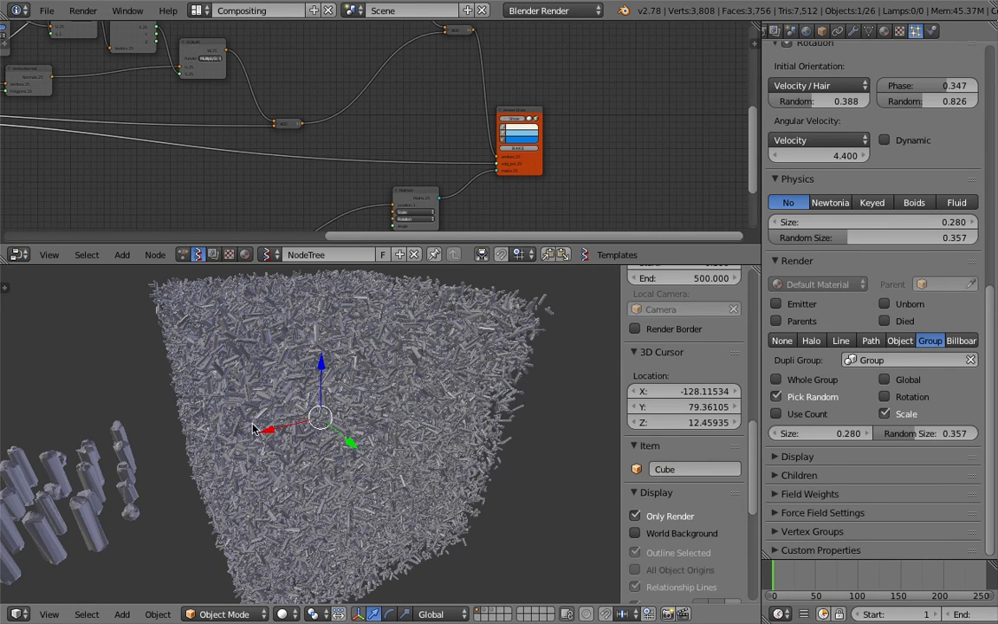
pyautogui.moveTo(932, 172)
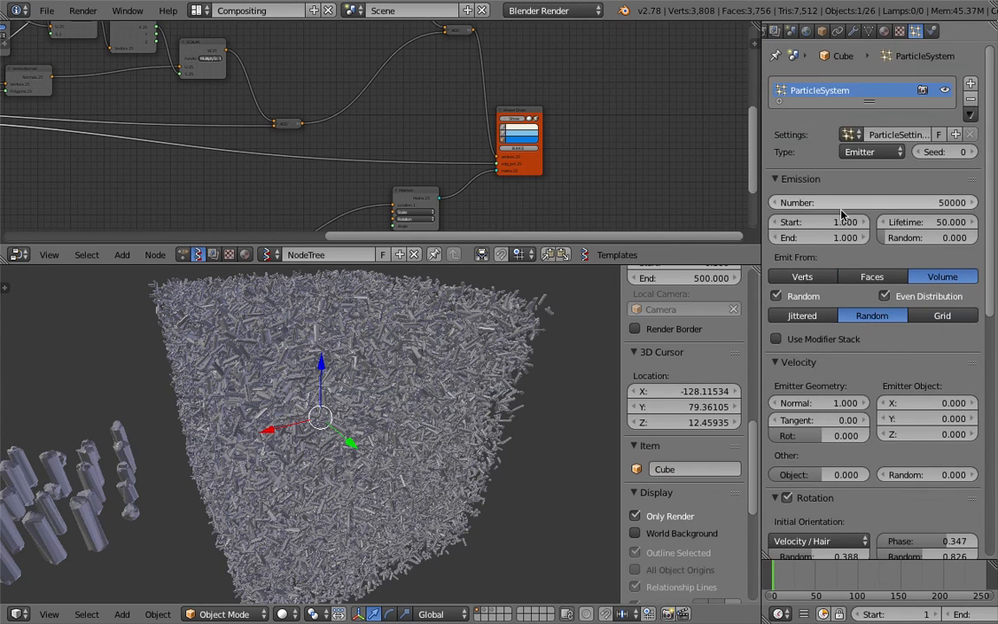
# - Reduce the Emission number to 10000 particles for a sparser scatter of stones
pyautogui.scroll(-3)
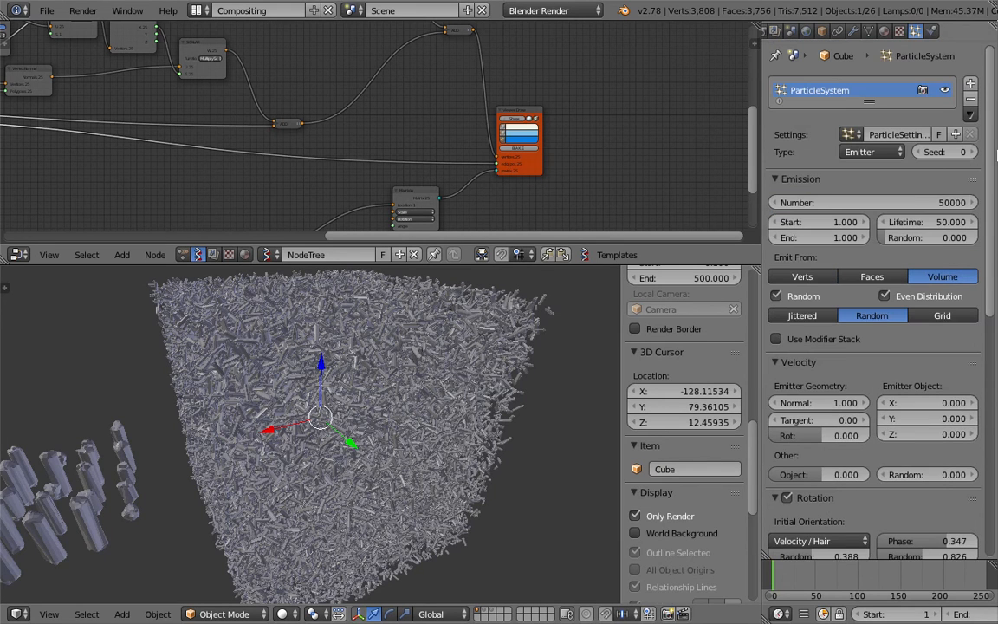
pyautogui.click(866, 201)
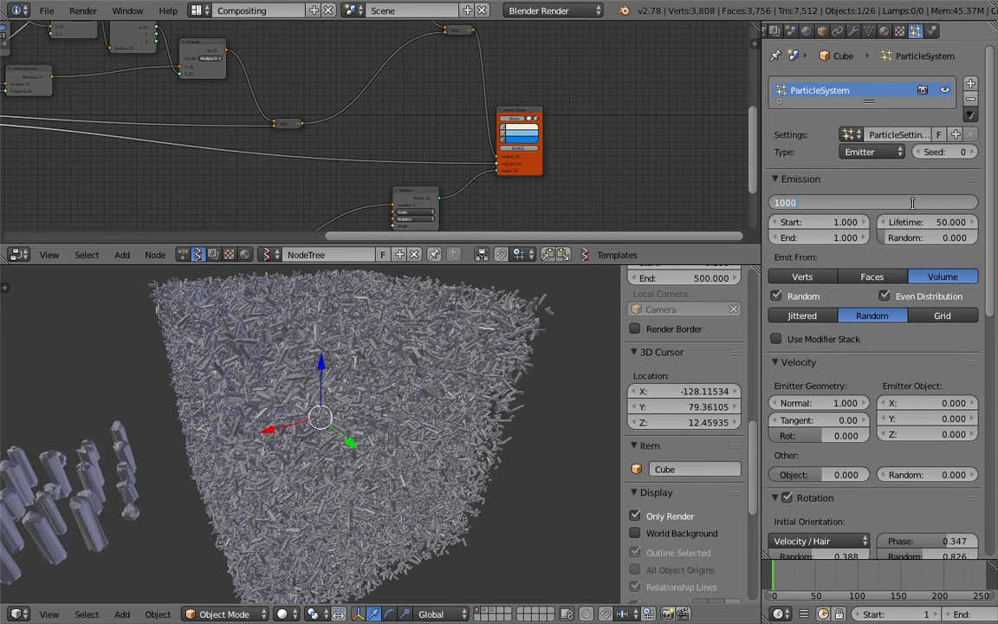
pyautogui.write('10000')
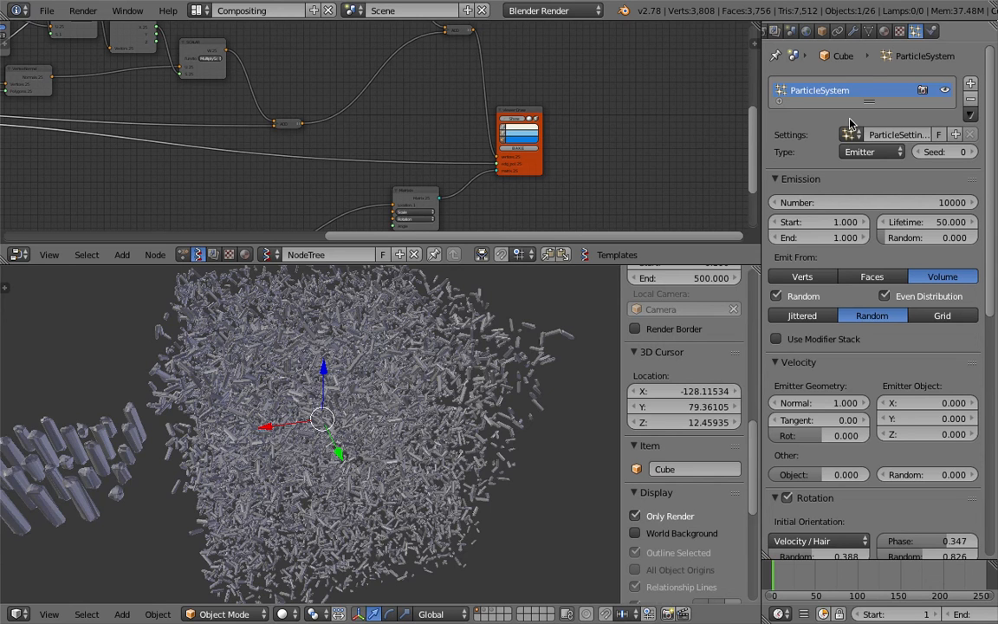
pyautogui.moveTo(409, 412)
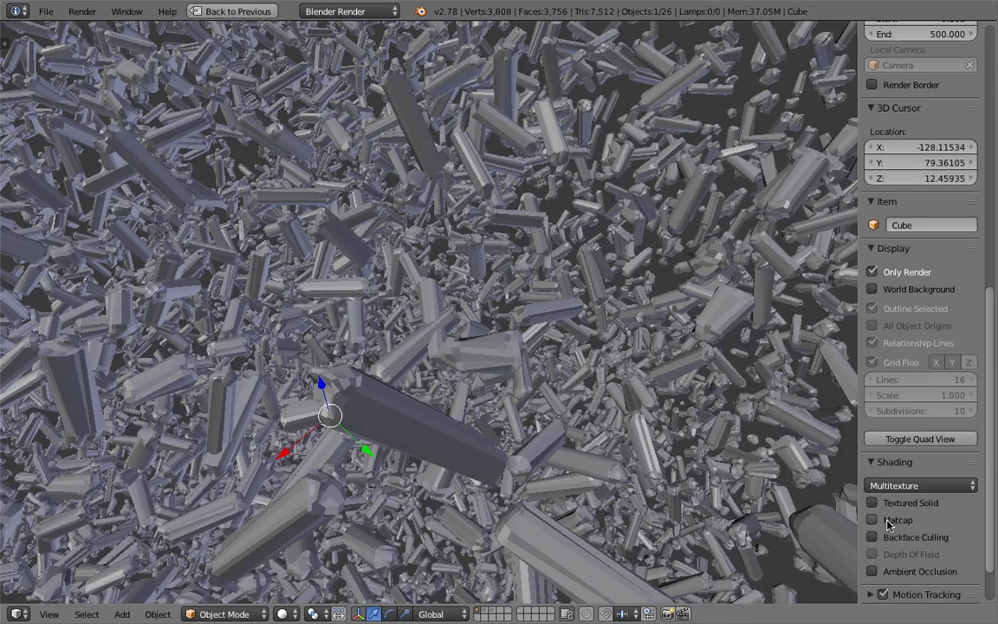
# - Shade the maximized viewport with the normal-map matcap and GLSL material mode
pyautogui.click(874, 520)
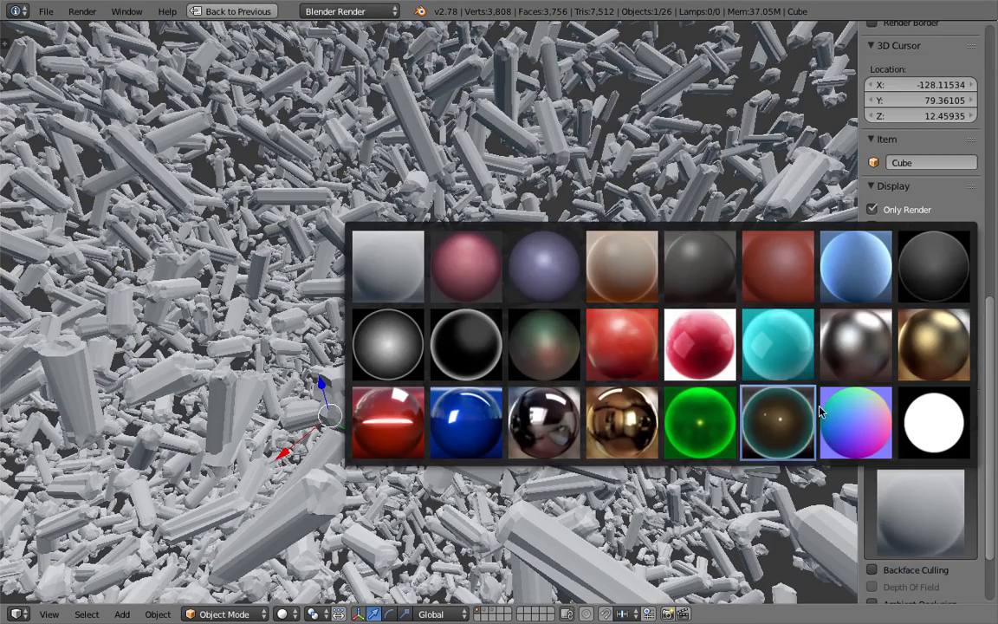
pyautogui.click(776, 423)
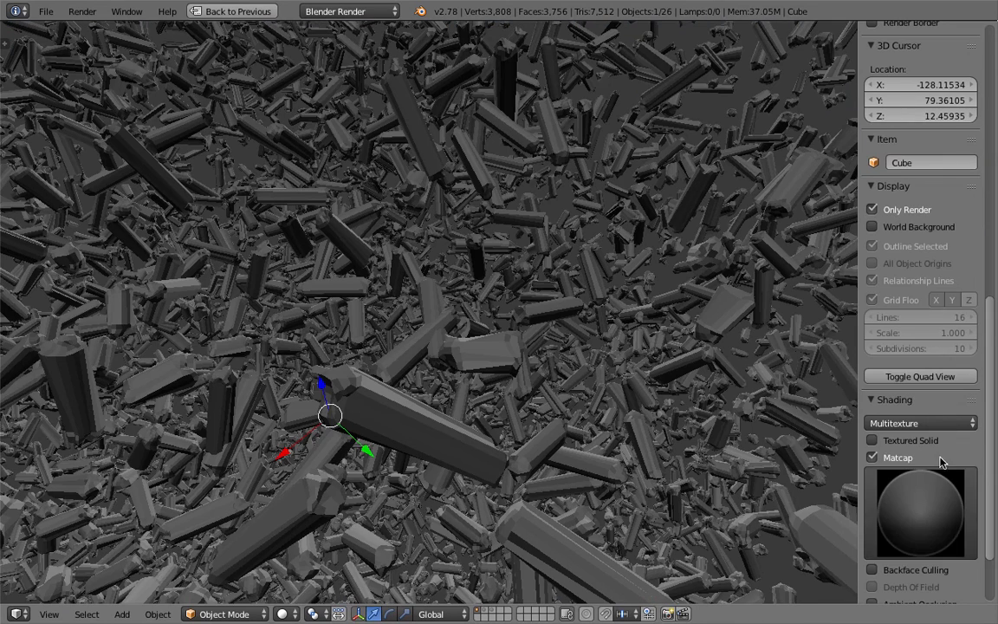
pyautogui.scroll(-3)
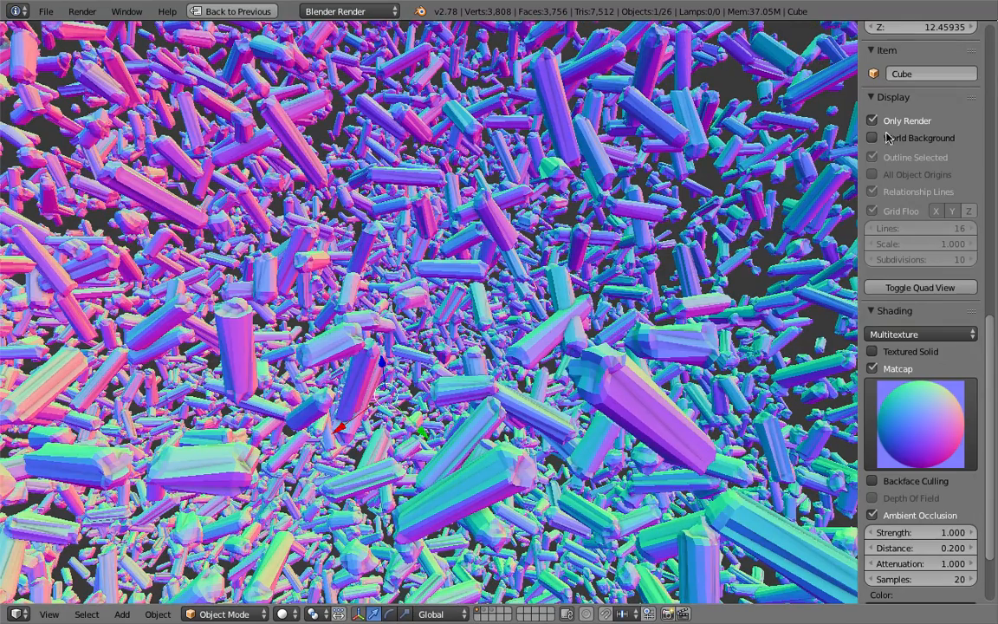
pyautogui.click(920, 333)
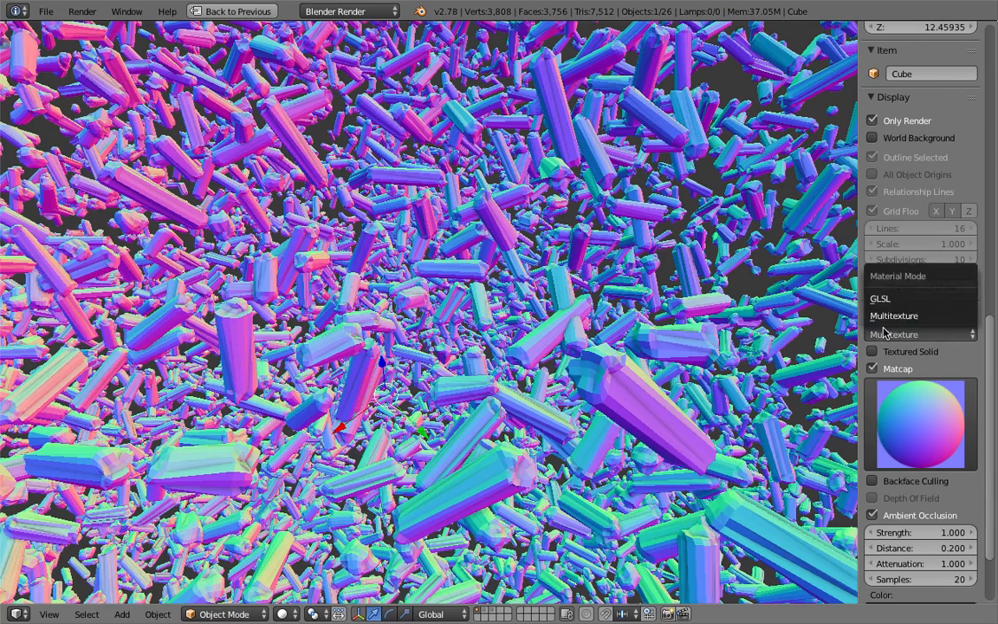
pyautogui.click(881, 298)
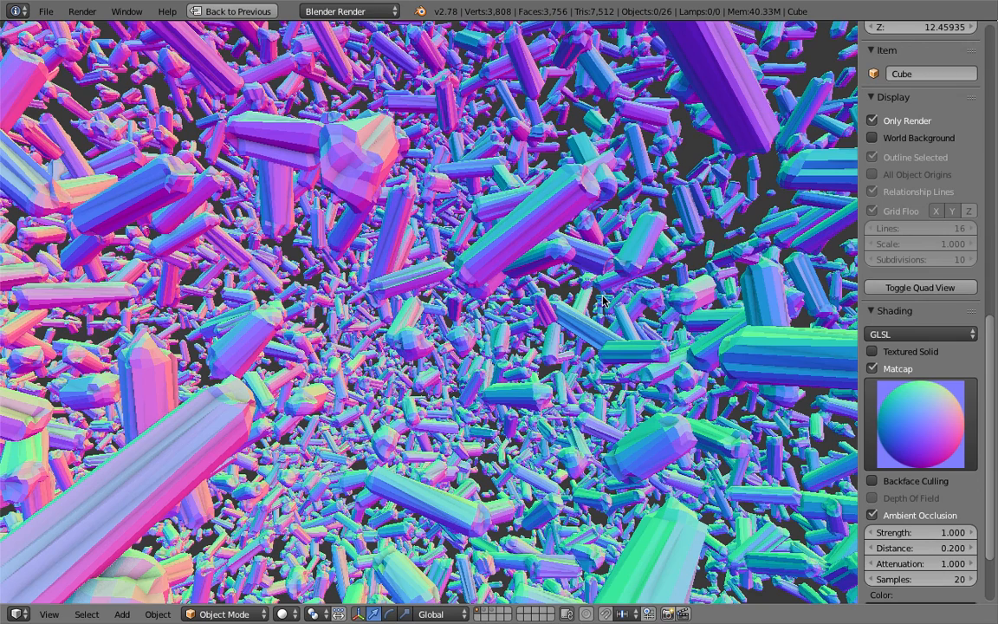
pyautogui.moveTo(475, 270)
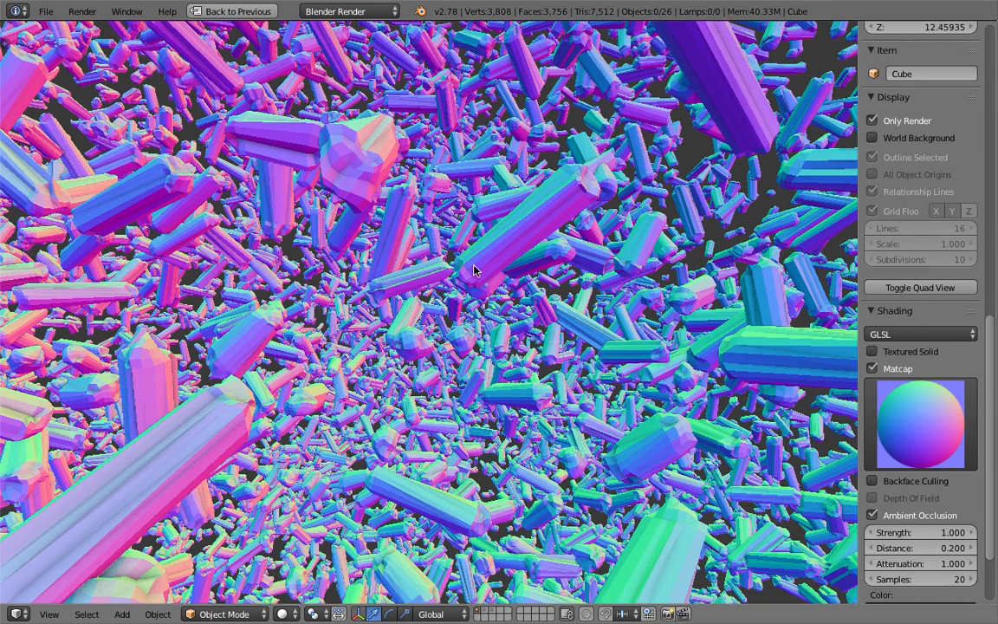
pyautogui.moveTo(458, 267)
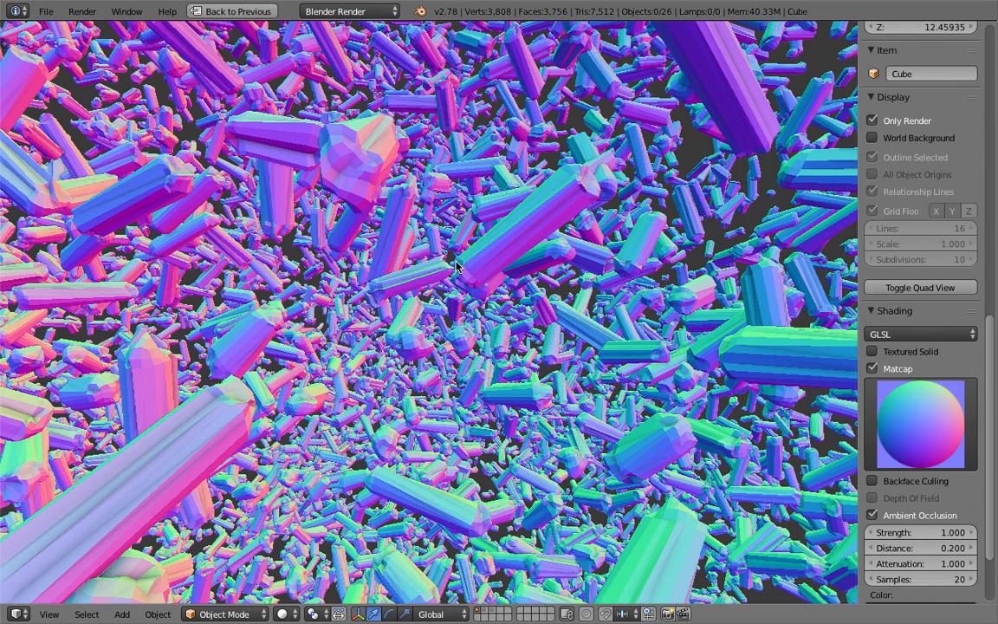